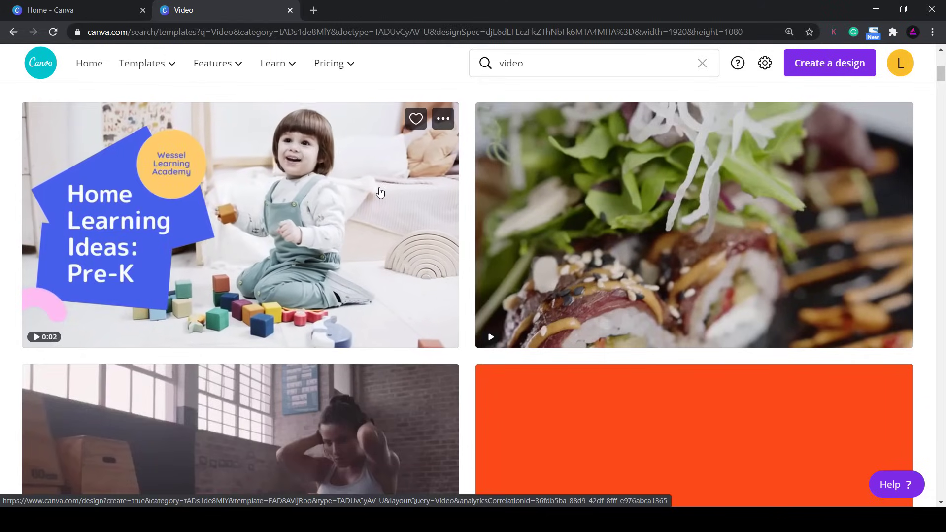
pyautogui.moveTo(554, 184)
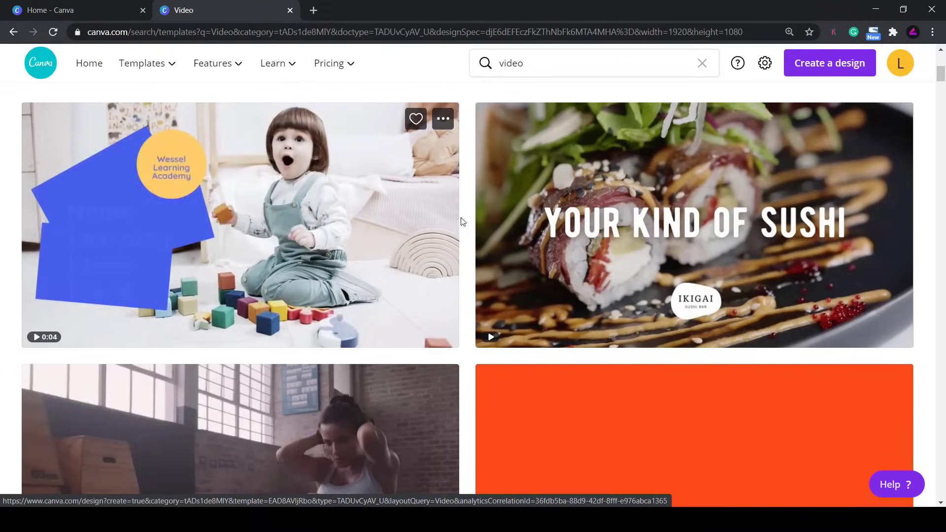
# Scroll down through the Video template results before heading back to the Canva home page
pyautogui.scroll(-3)
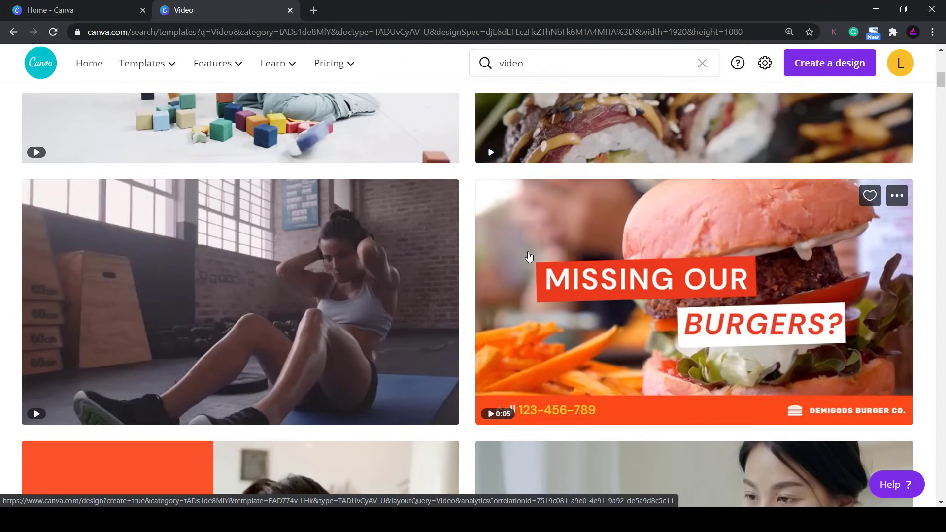
pyautogui.scroll(-3)
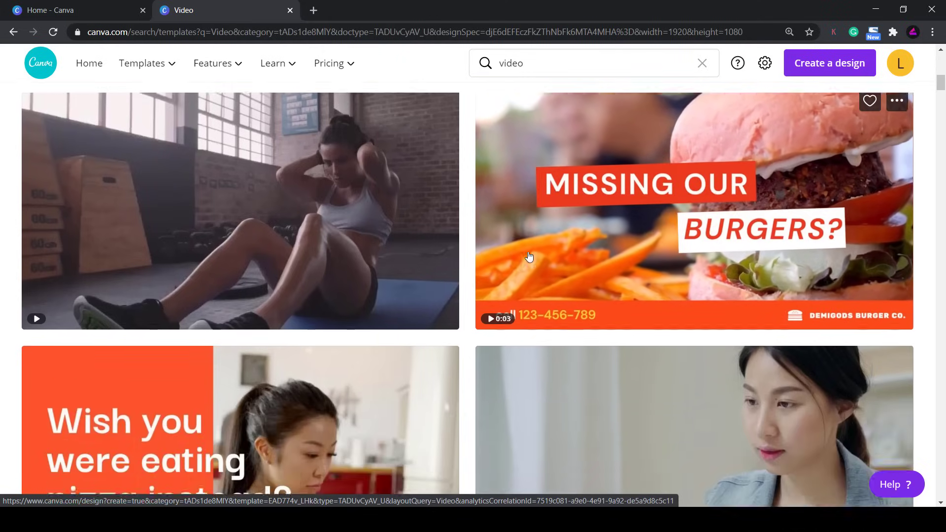
pyautogui.scroll(-3)
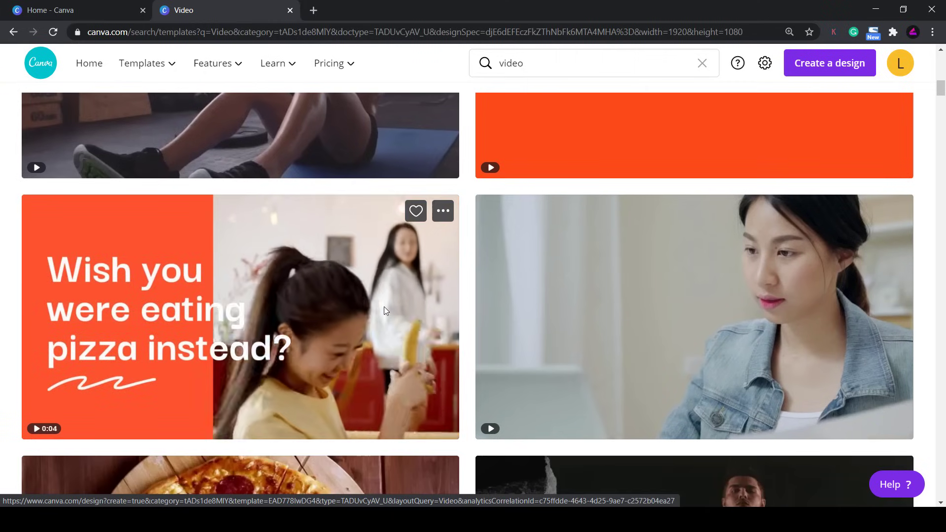
pyautogui.moveTo(419, 328)
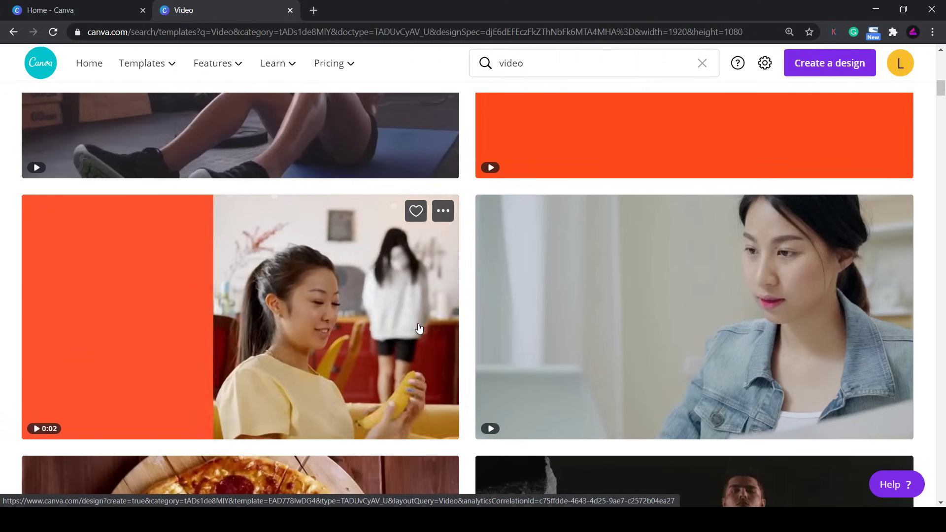
pyautogui.moveTo(564, 296)
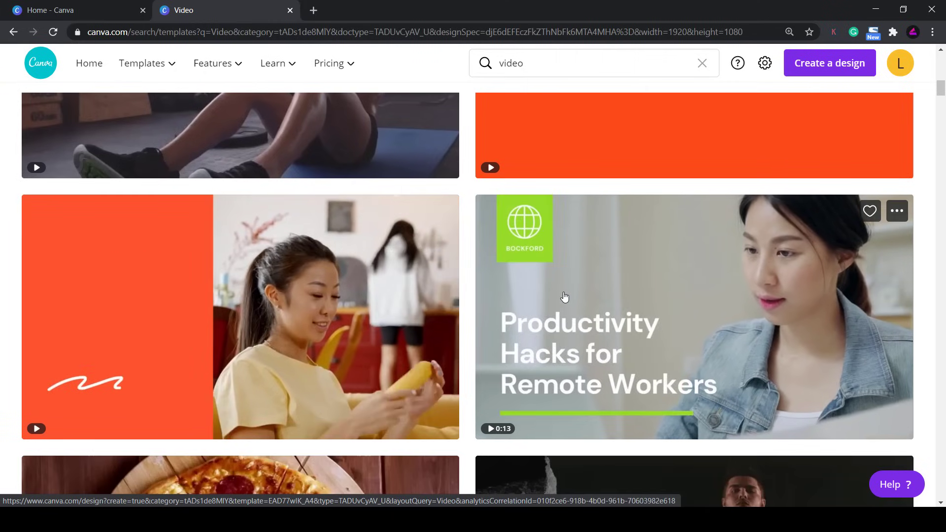
pyautogui.scroll(-3)
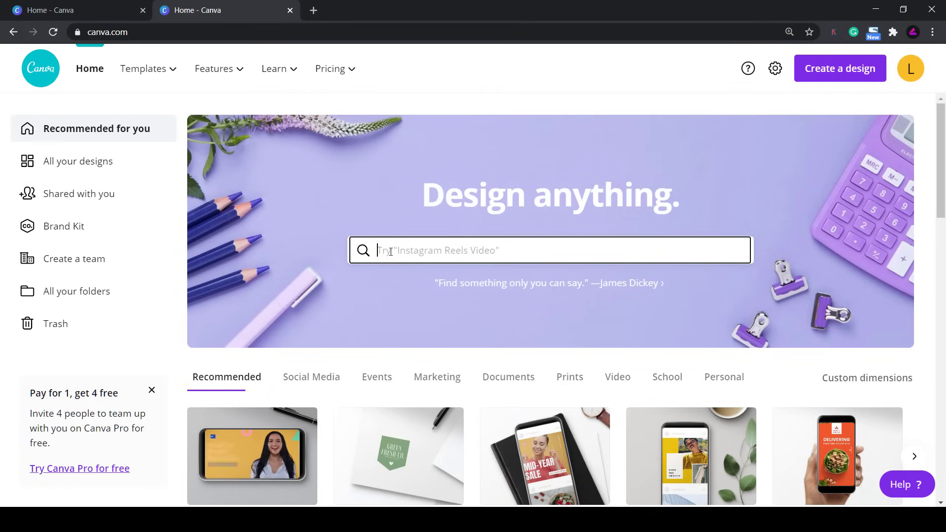
# Search designs for 'video' and scroll the suggested formats, Video 1920 × 1080 px listed first
pyautogui.write('video')
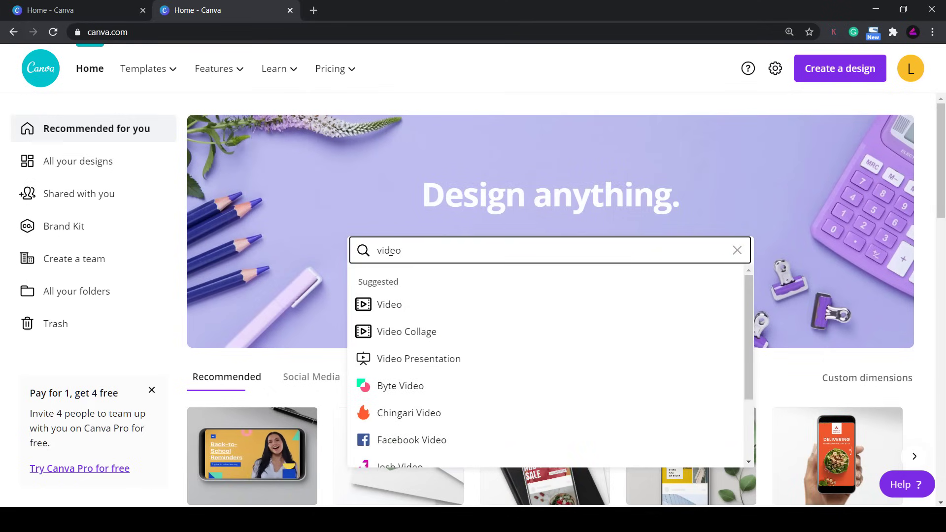
pyautogui.moveTo(480, 309)
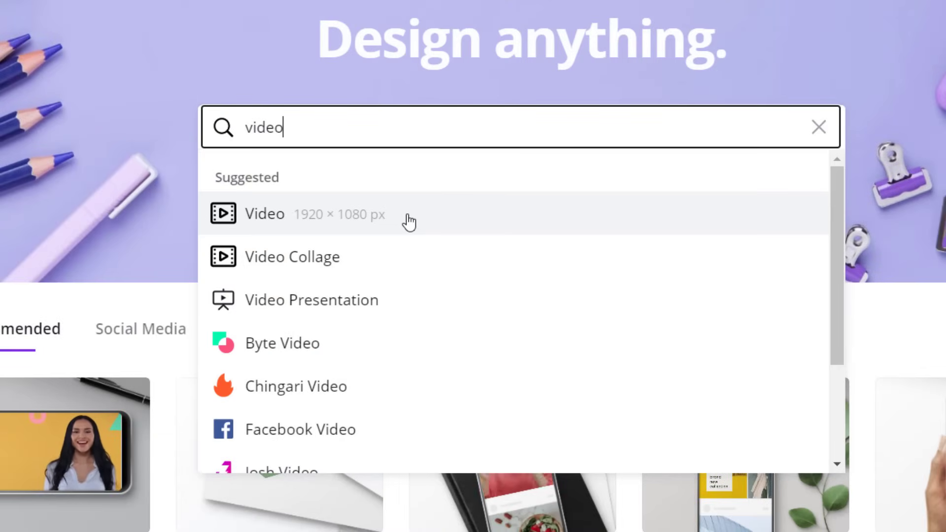
pyautogui.moveTo(445, 266)
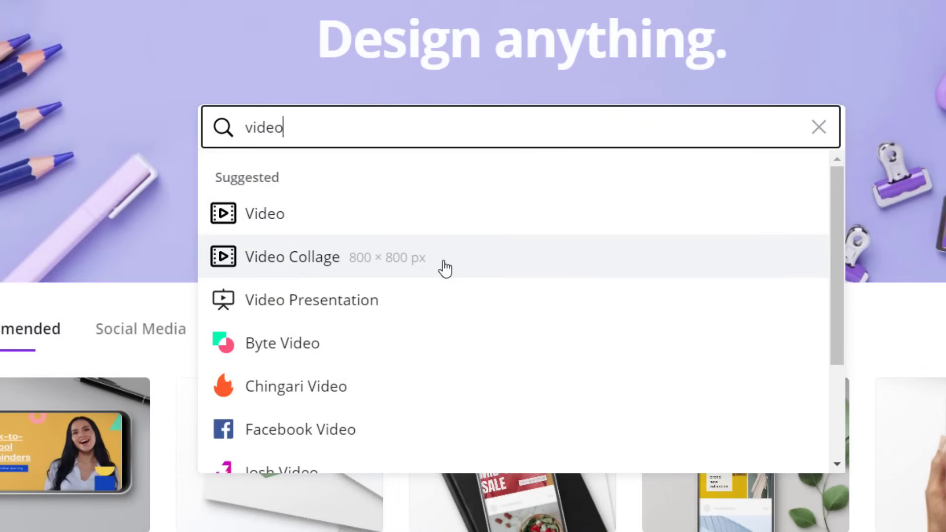
pyautogui.moveTo(549, 312)
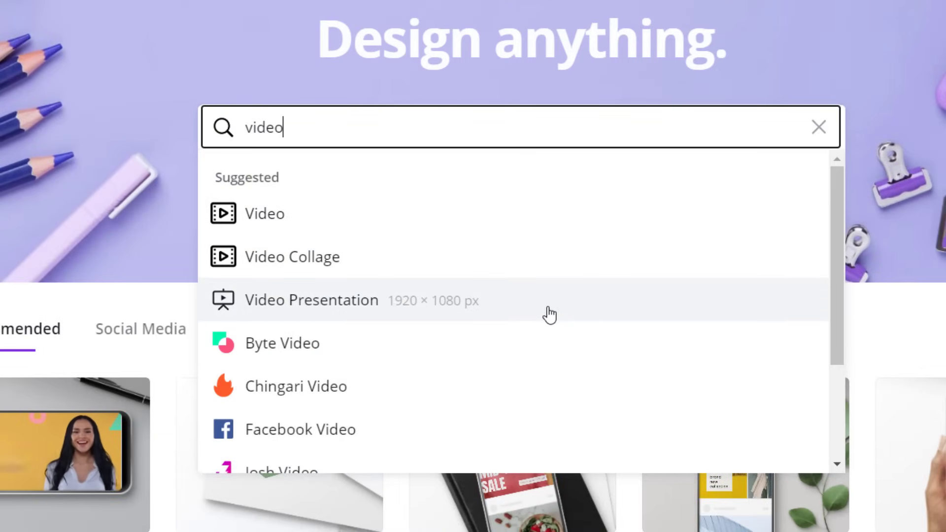
pyautogui.moveTo(494, 350)
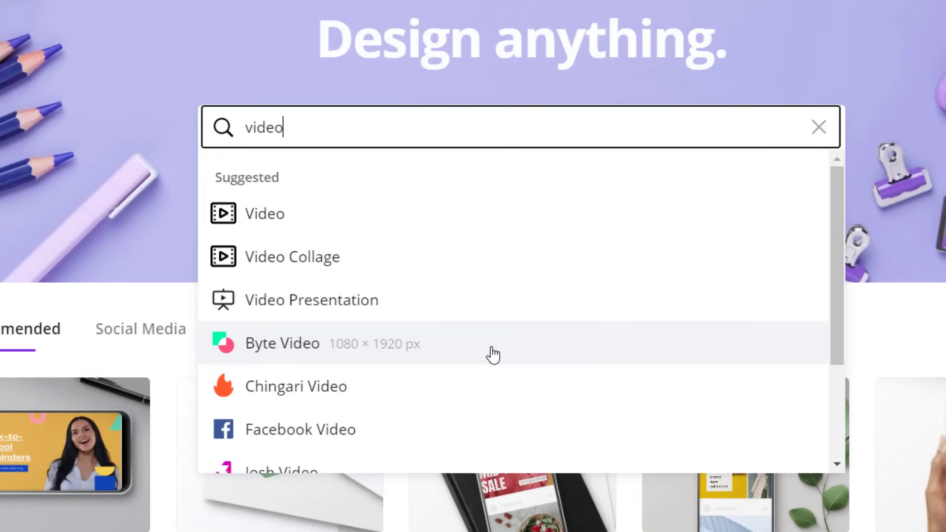
pyautogui.scroll(-3)
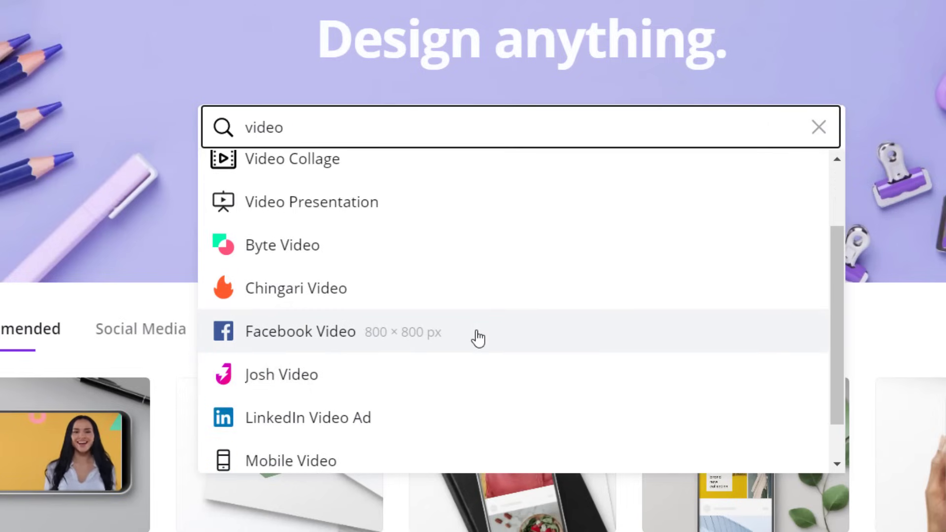
pyautogui.moveTo(553, 429)
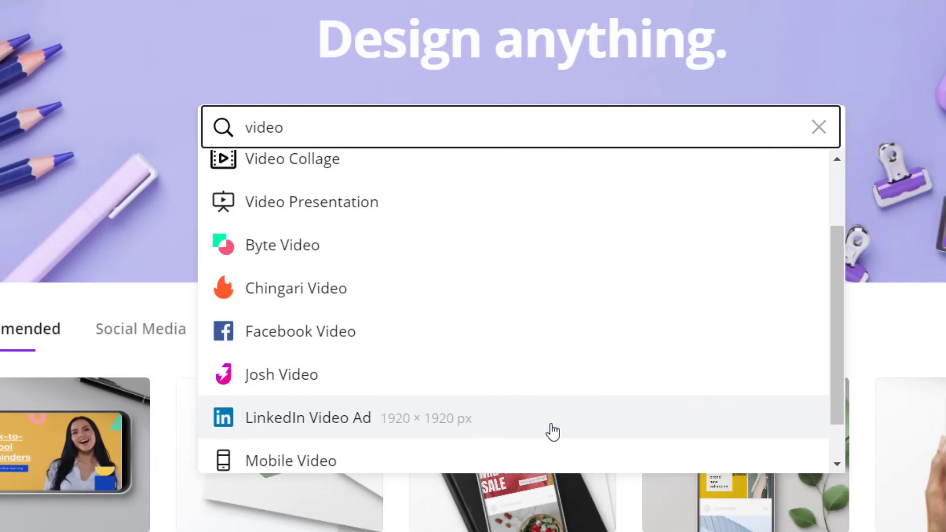
pyautogui.scroll(-3)
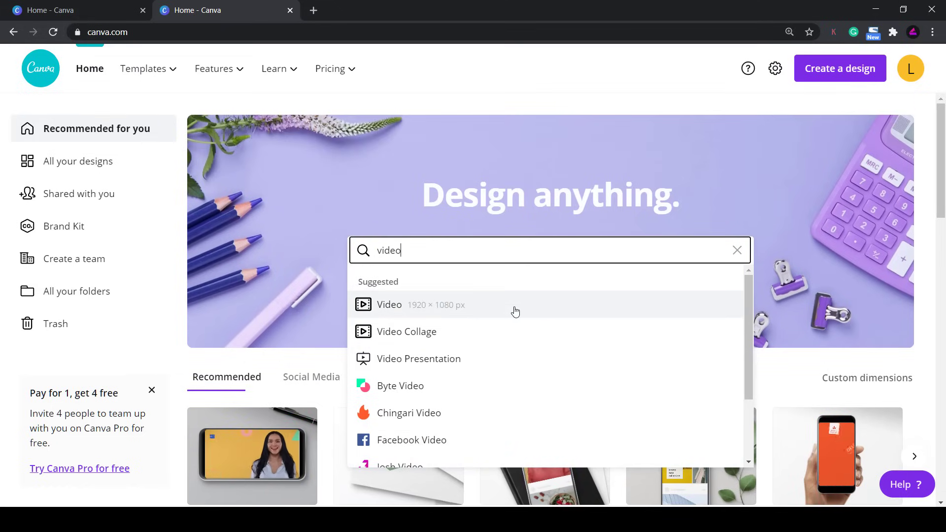
# Show the 1920 × 1080 Video templates and open the Home Learning Ideas Pre-K template
pyautogui.click(389, 305)
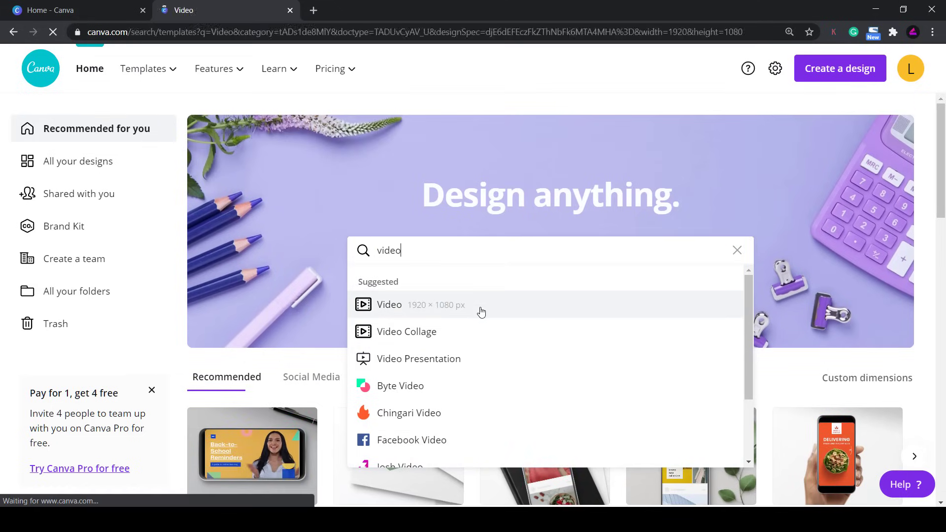
pyautogui.click(390, 305)
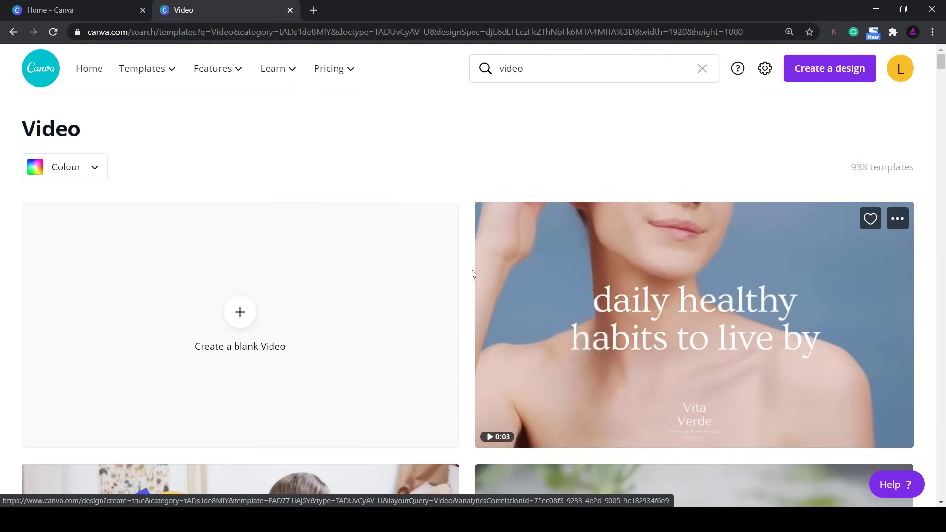
pyautogui.scroll(-3)
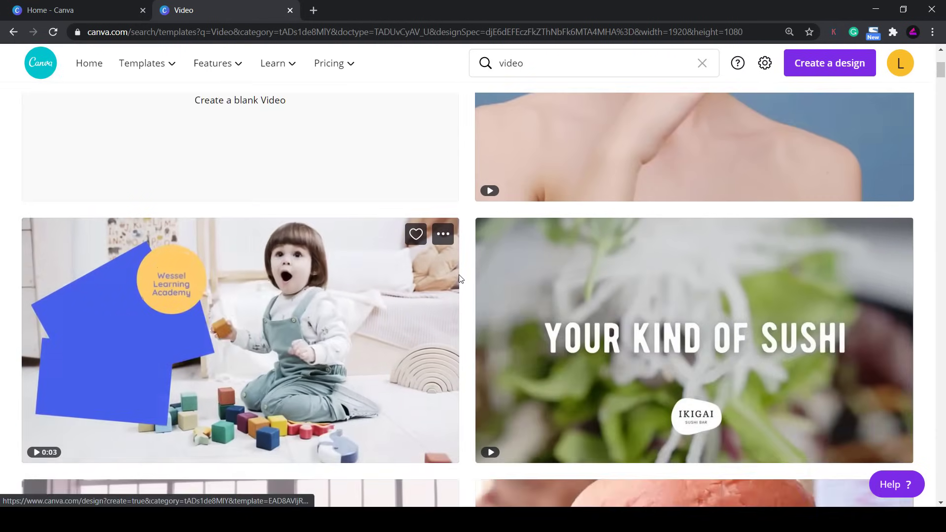
pyautogui.click(240, 341)
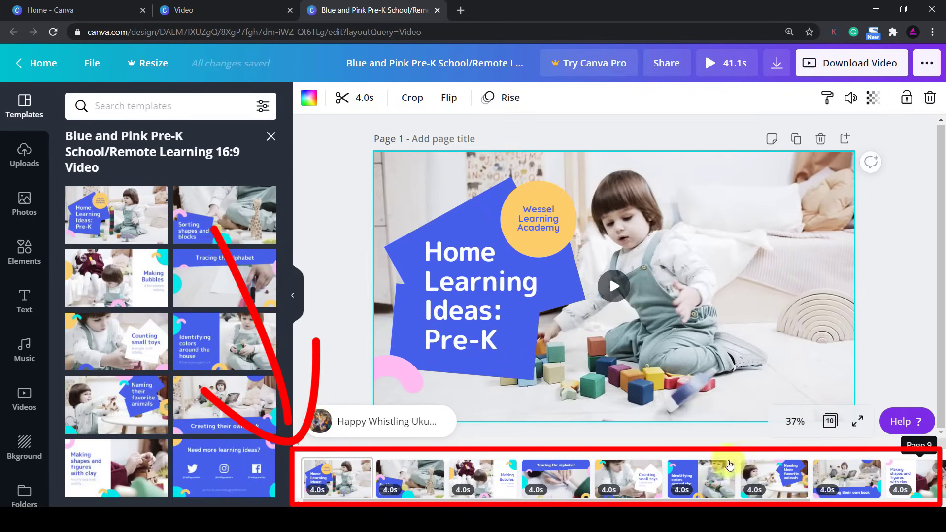
# From the home page start a new Instagram Post design and add pages to reach three blank pages
pyautogui.click(71, 10)
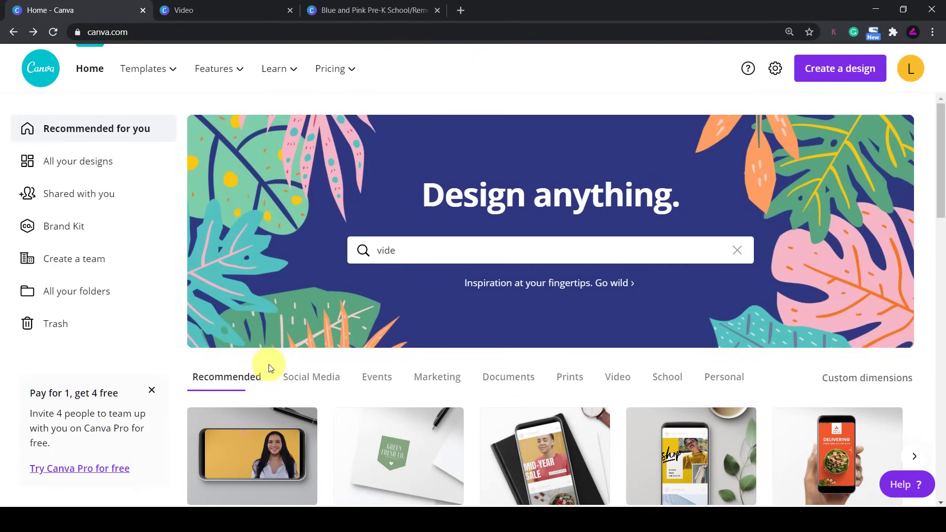
pyautogui.scroll(-3)
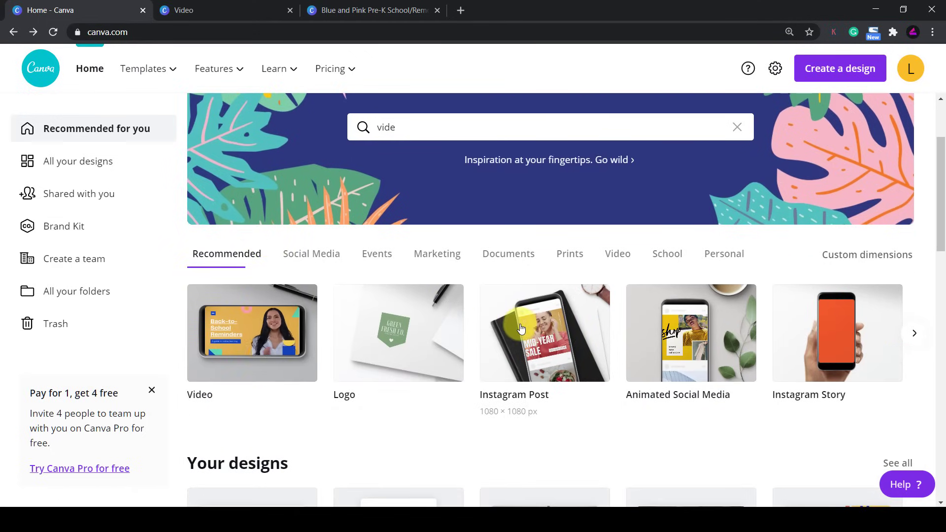
pyautogui.click(544, 332)
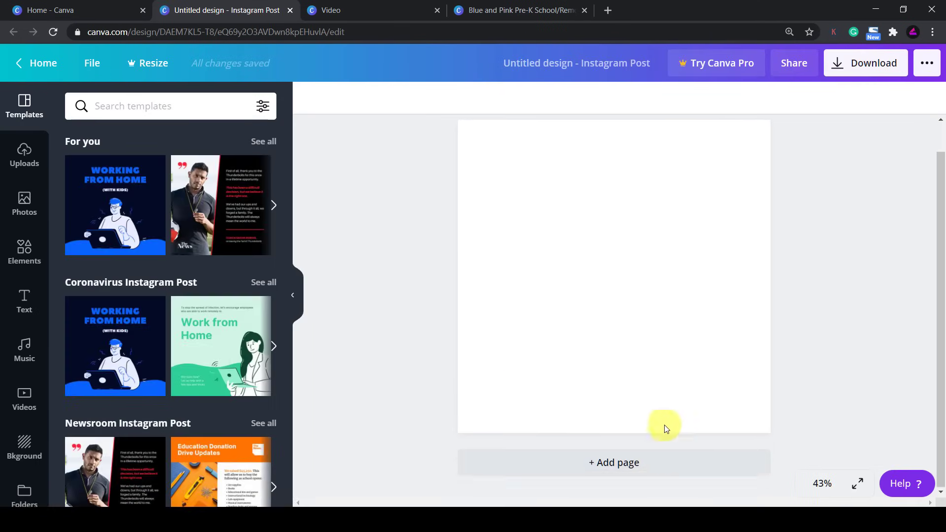
pyautogui.click(613, 464)
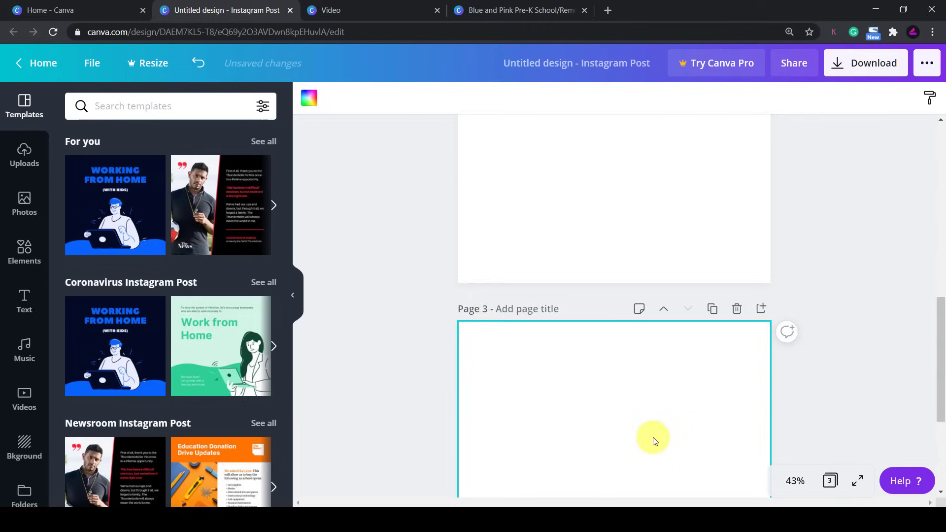
pyautogui.scroll(3)
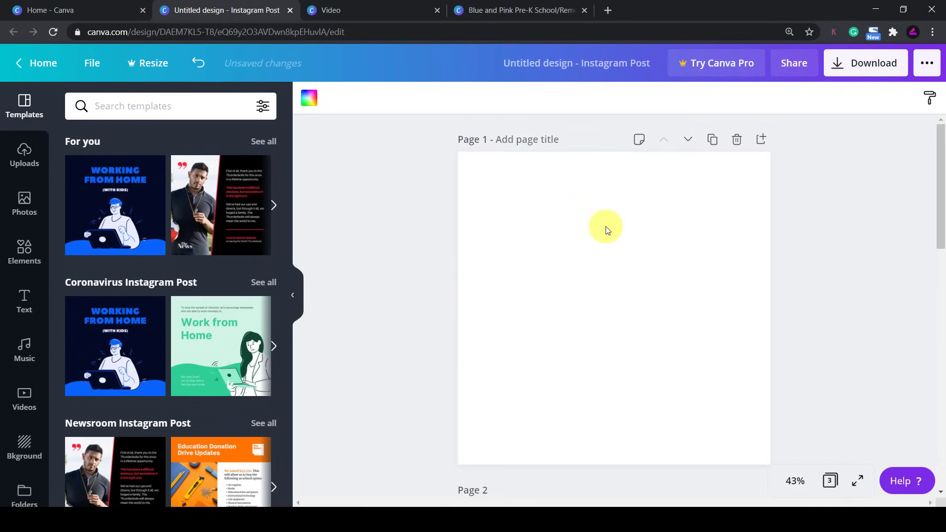
pyautogui.scroll(-3)
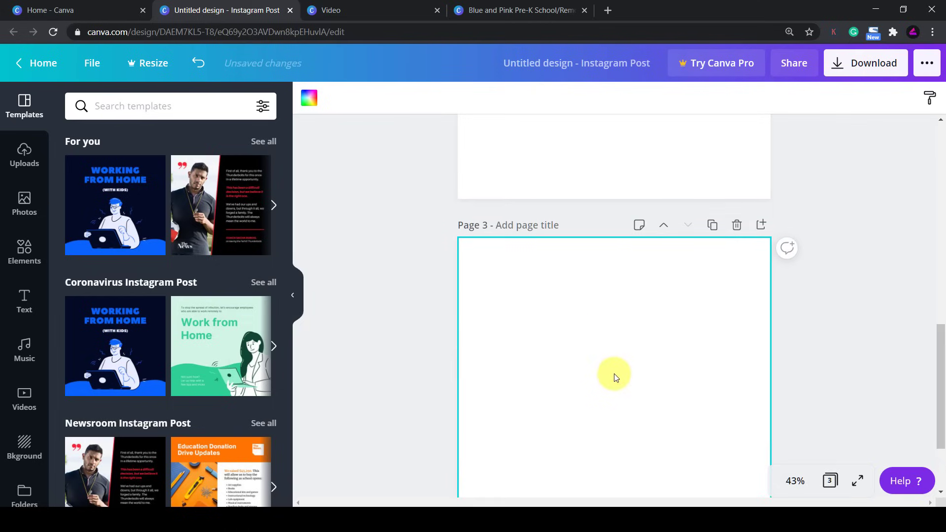
pyautogui.scroll(3)
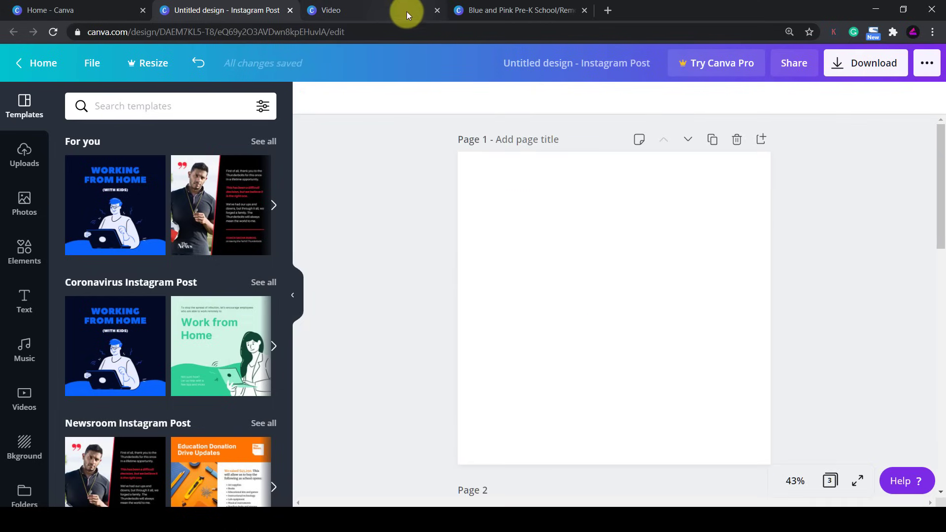
# Revisit the Pre-K template's pages, then switch to the Video templates tab with its blank Video option
pyautogui.click(515, 10)
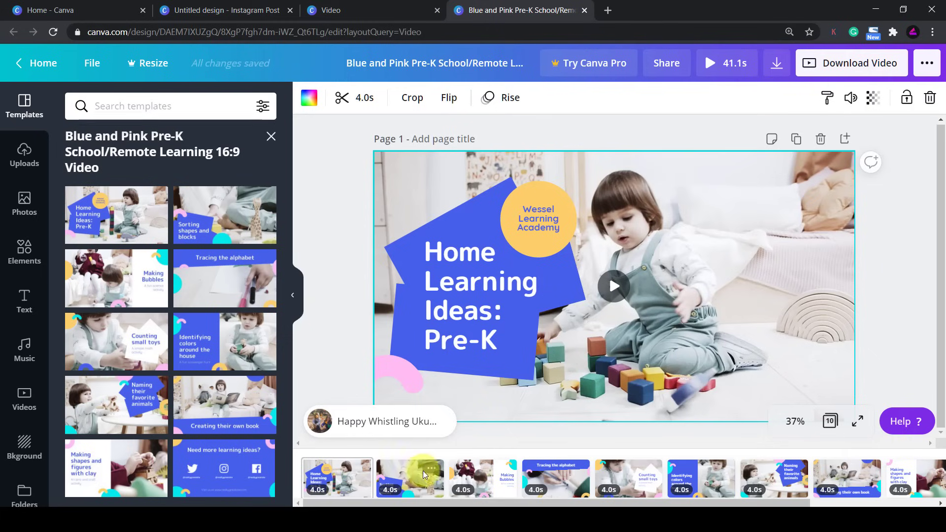
pyautogui.moveTo(787, 483)
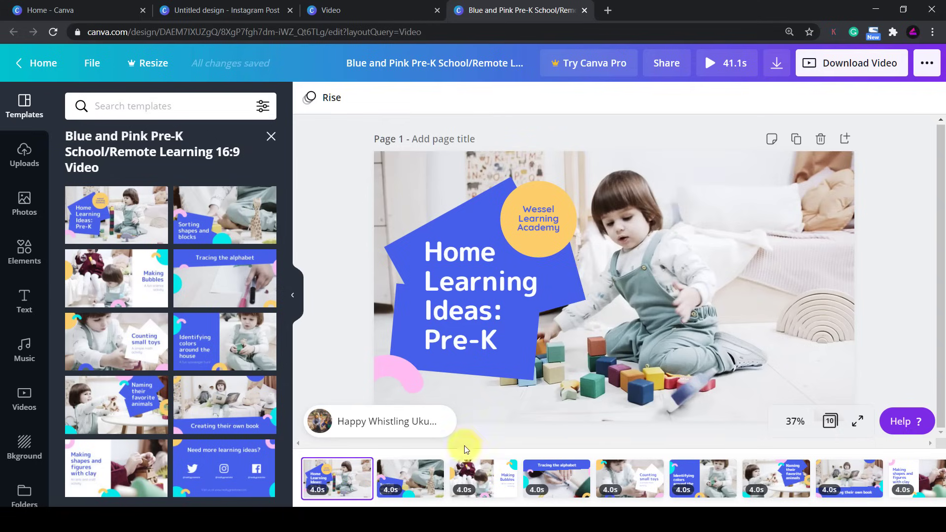
pyautogui.click(560, 287)
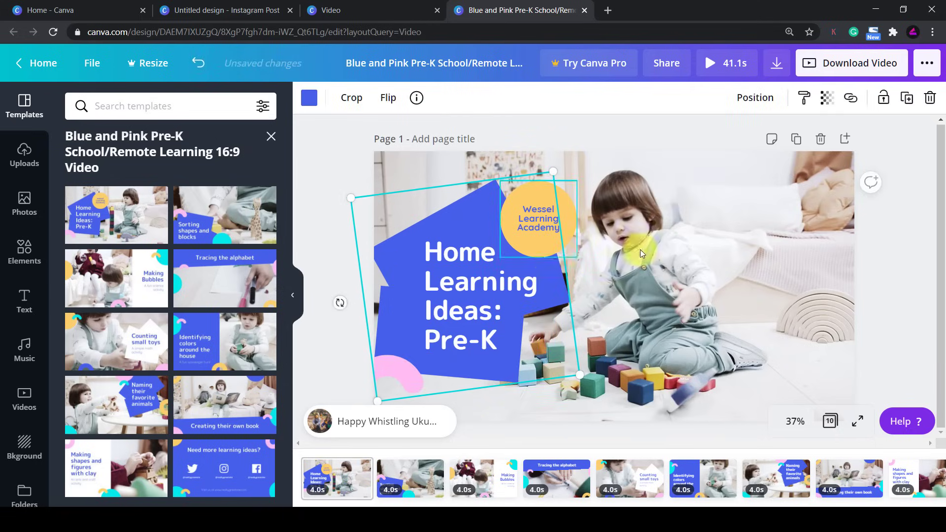
pyautogui.click(410, 479)
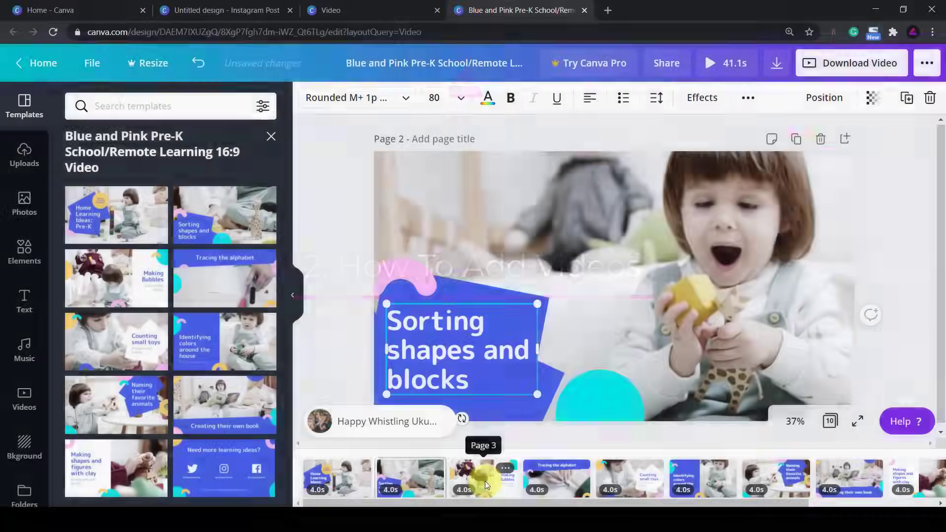
pyautogui.click(324, 10)
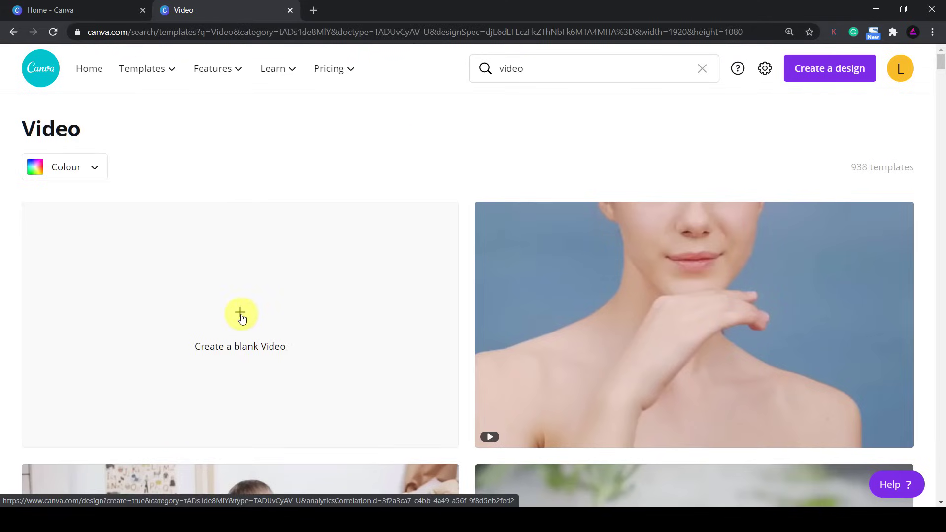
# Start a blank 1920 × 1080 video design and preview an educational template's pages
pyautogui.click(239, 326)
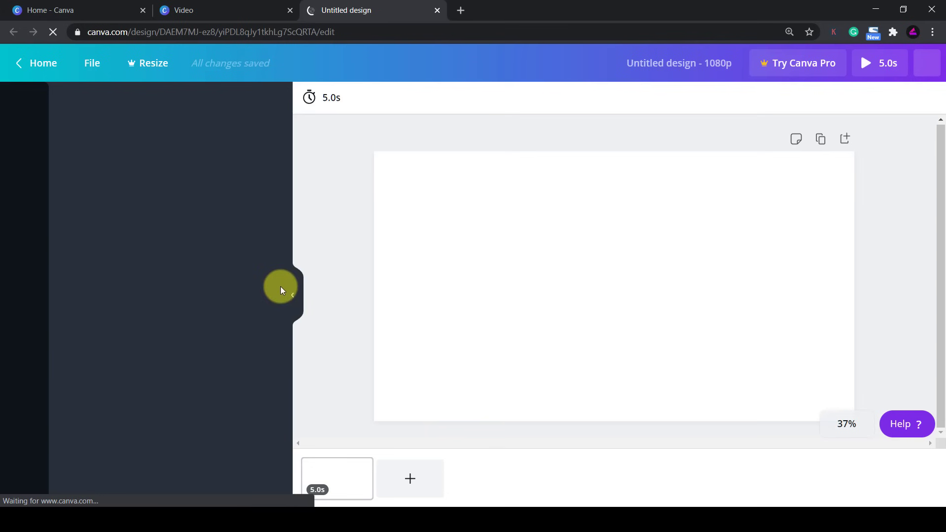
pyautogui.click(292, 290)
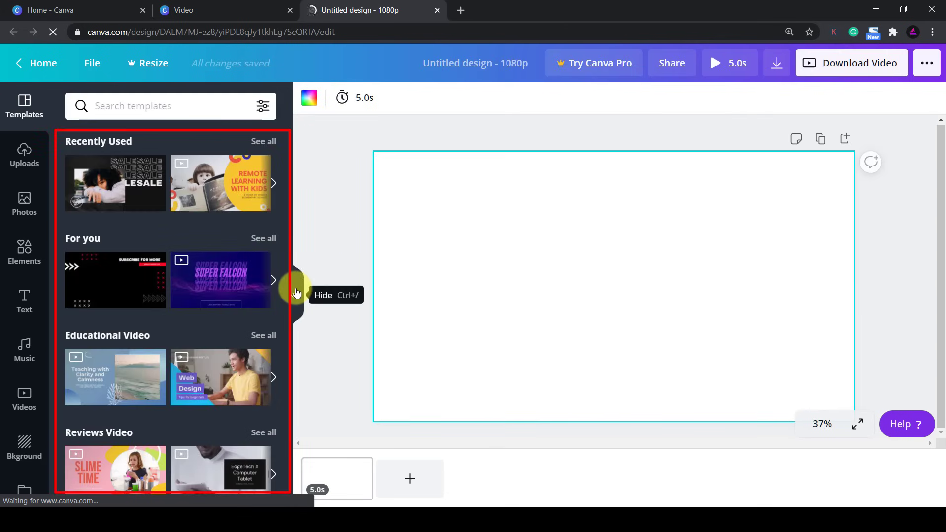
pyautogui.moveTo(338, 268)
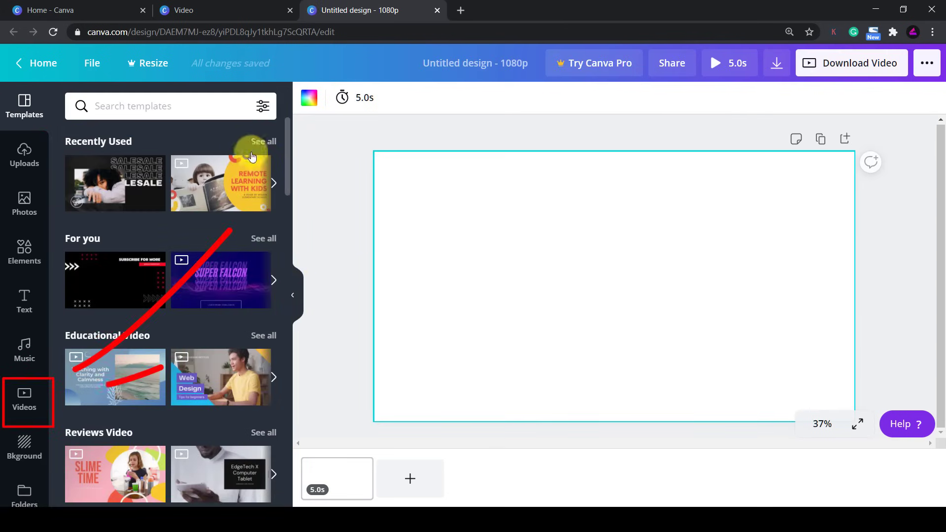
pyautogui.click(220, 376)
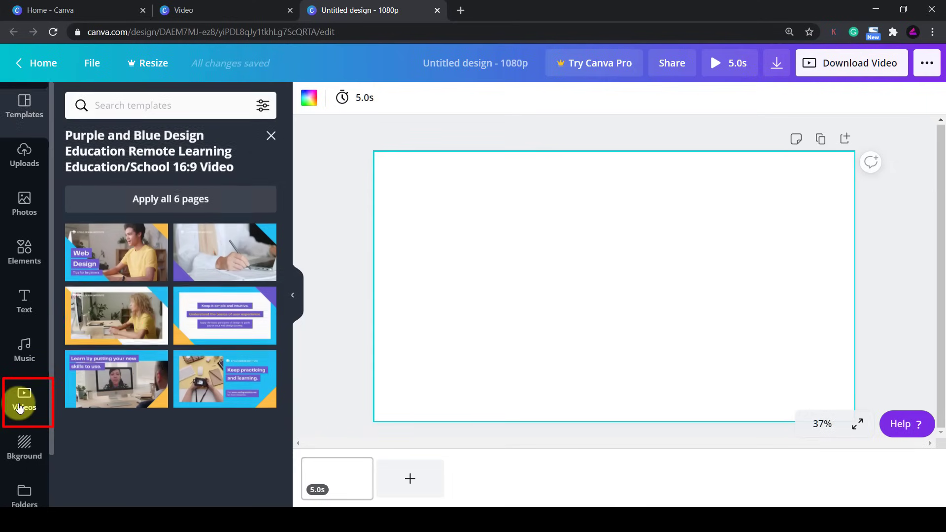
# Search stock videos for 'space', add the blue earth clip, then bring up the uploaded videos
pyautogui.click(24, 402)
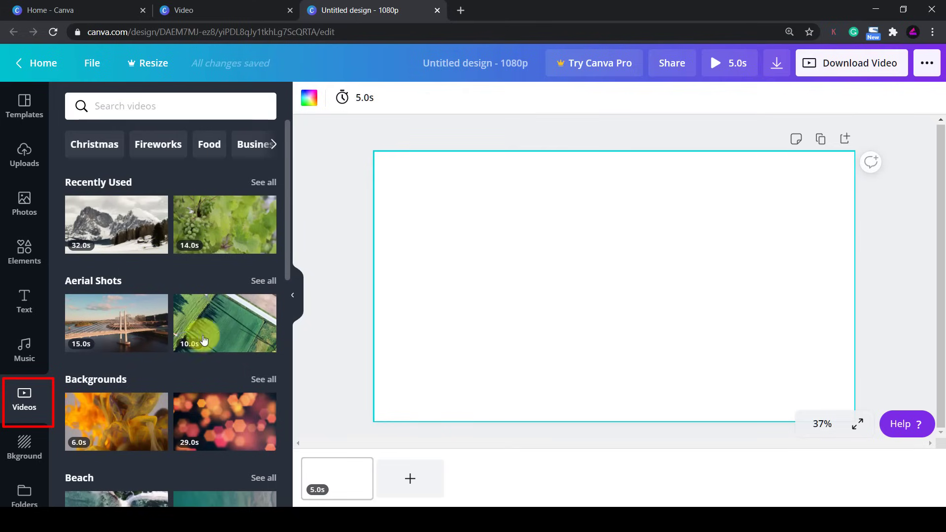
pyautogui.write('space')
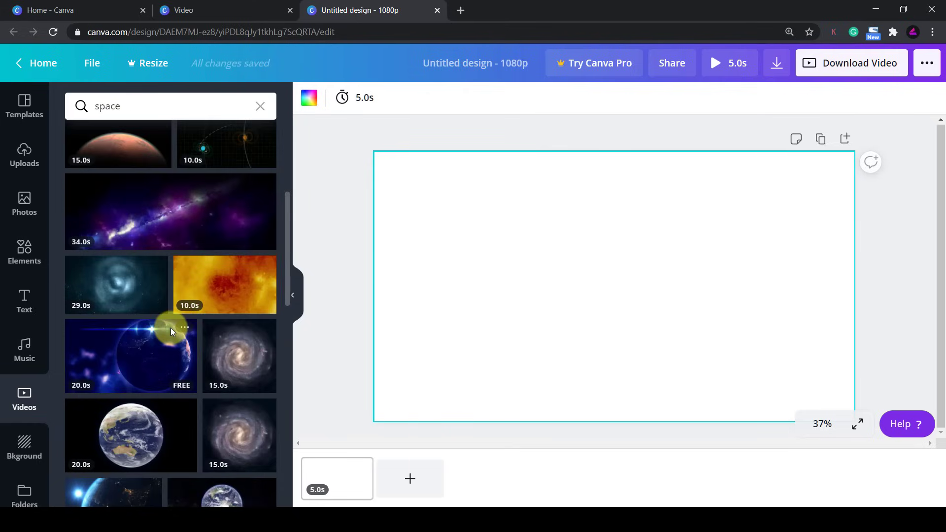
pyautogui.click(130, 356)
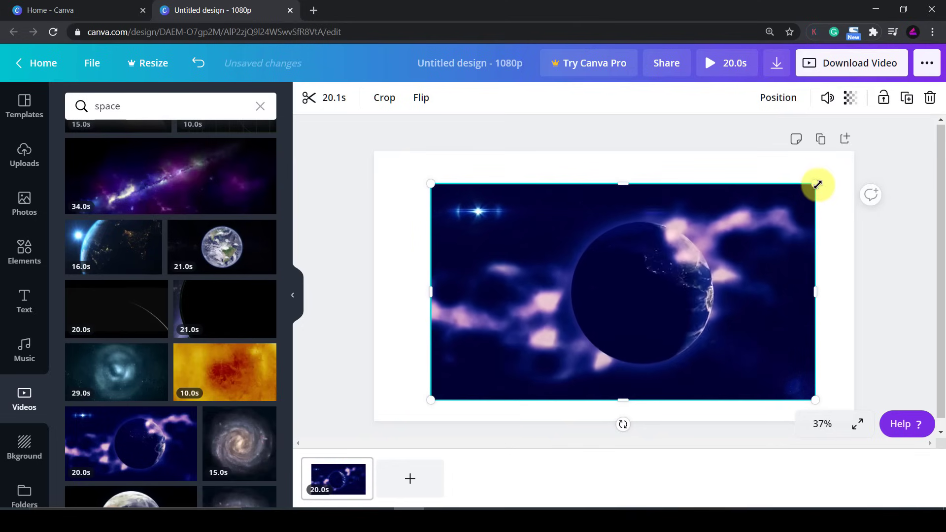
pyautogui.click(622, 286)
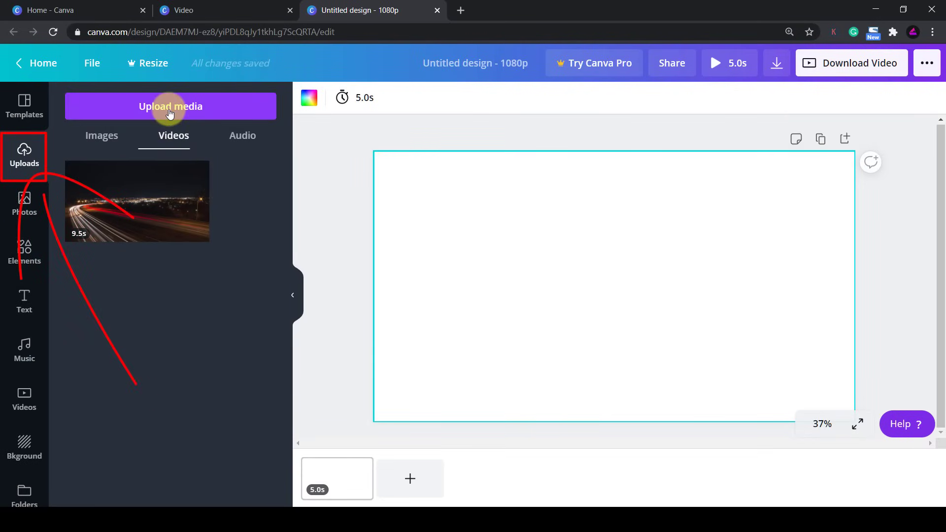
# Add the uploaded 9.5-second night highway clip to the page and play then pause it
pyautogui.click(170, 107)
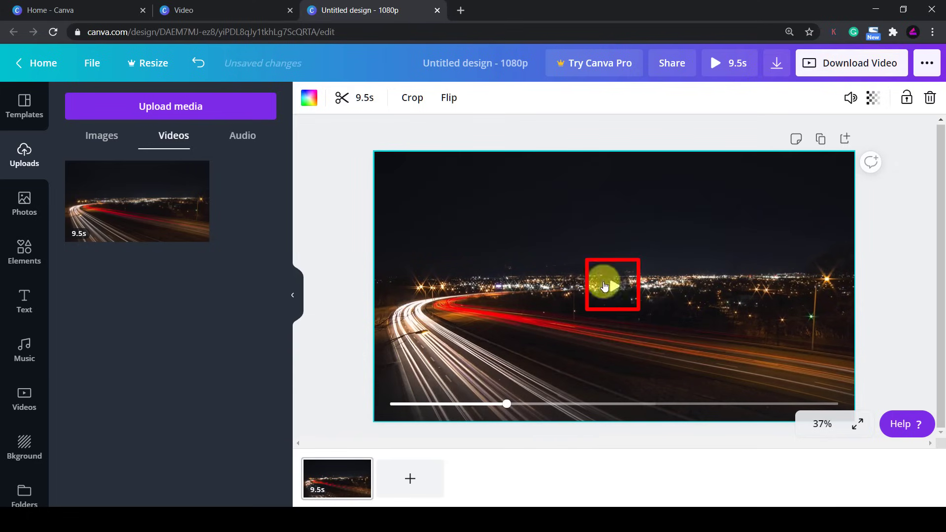
pyautogui.click(612, 286)
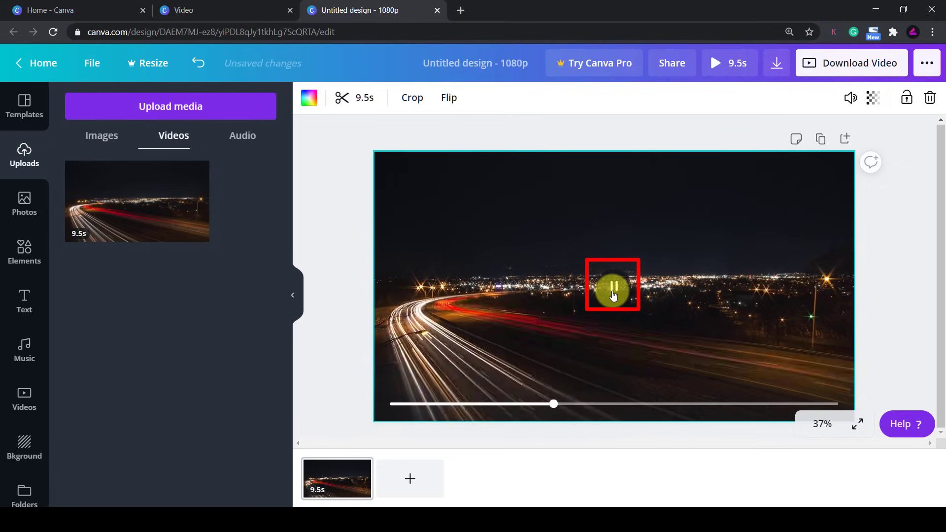
pyautogui.click(612, 284)
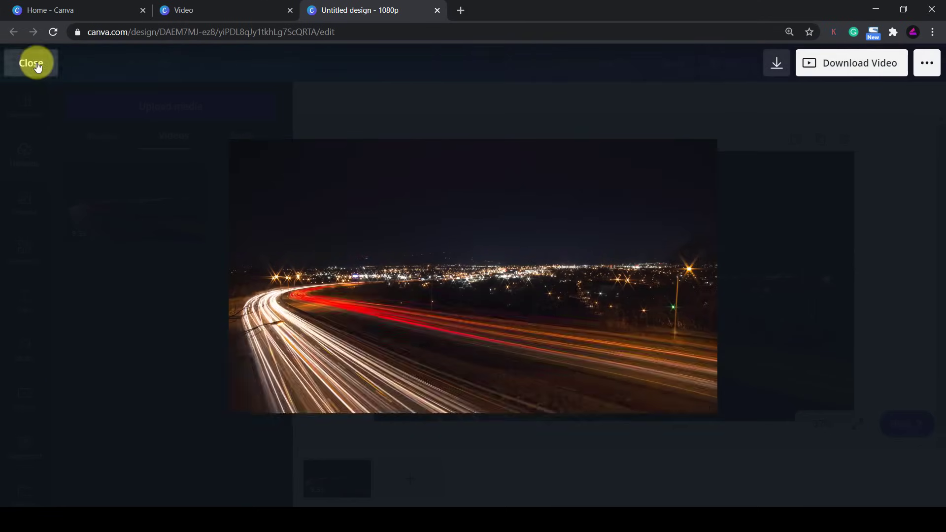
# Exit the full-screen preview so the Sydney harbour stock clip can replace the footage
pyautogui.click(31, 63)
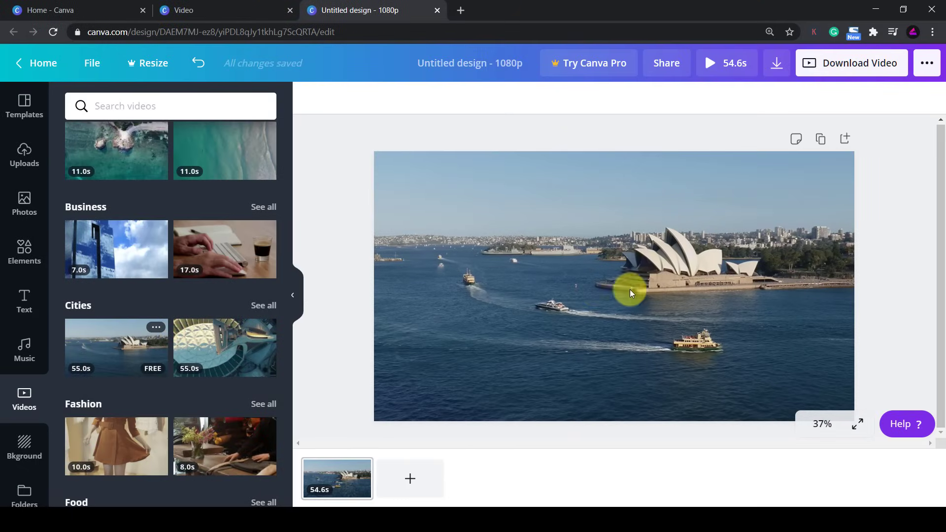
# Trim the 54.6-second harbour clip down to a 9.4-second section with the timeline handles
pyautogui.click(630, 293)
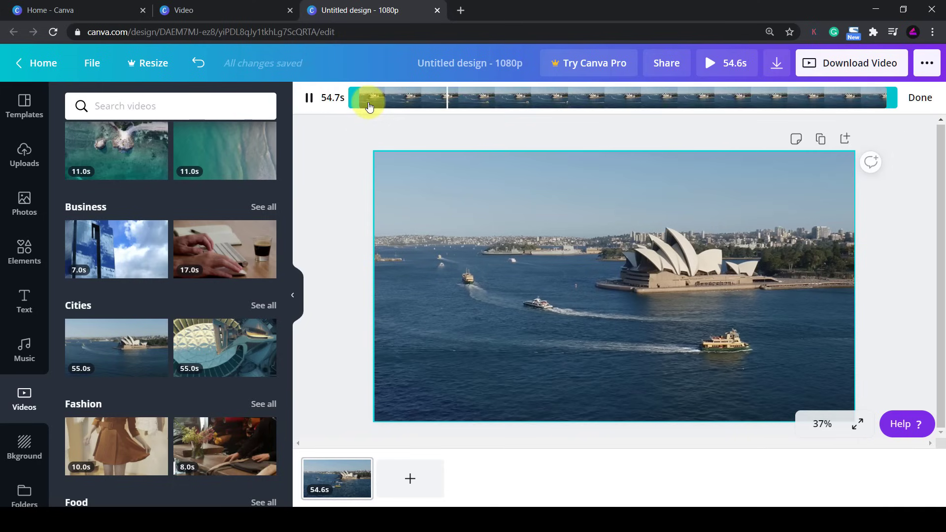
pyautogui.click(309, 98)
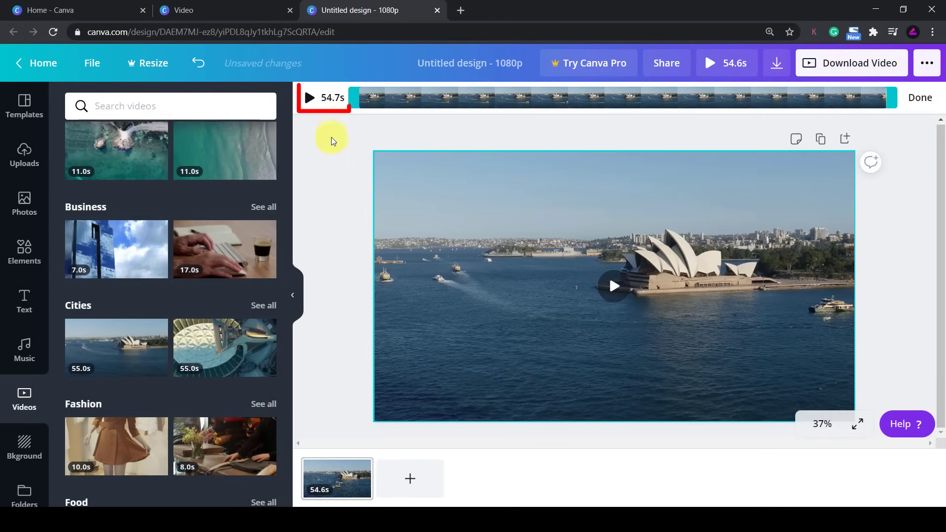
pyautogui.moveTo(324, 124)
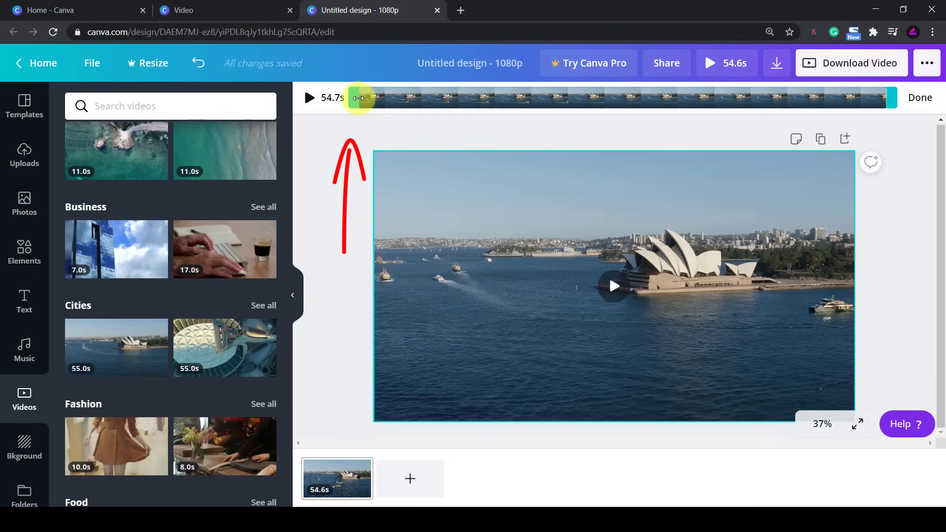
pyautogui.moveTo(358, 98); pyautogui.dragTo(385, 98)
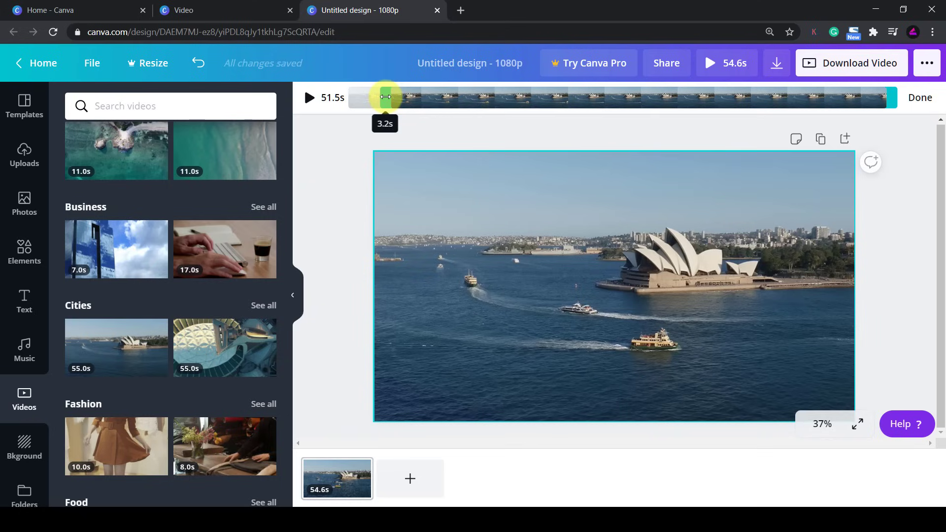
pyautogui.moveTo(386, 97); pyautogui.dragTo(385, 97)
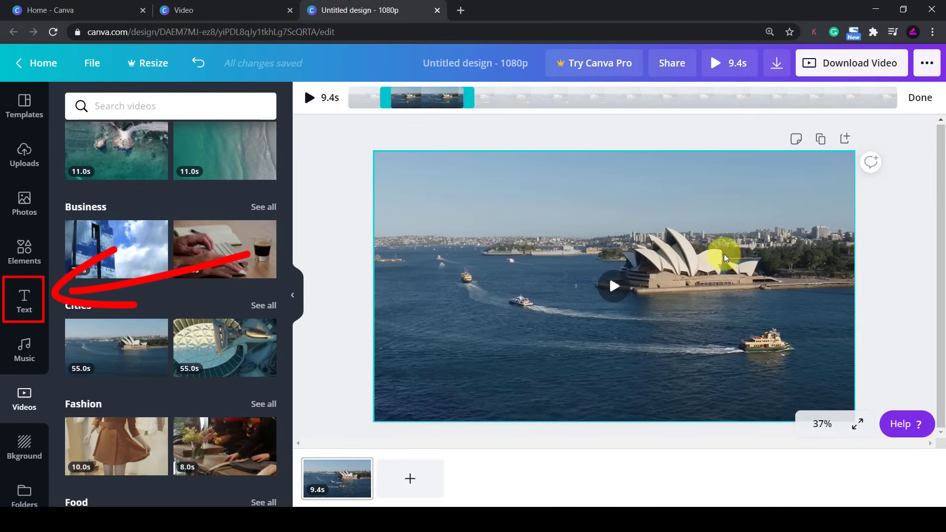
# Add a 'Learn with Seb' heading in Montserrat Extra-Bold with the Lift shadow effect
pyautogui.click(24, 300)
pyautogui.write('Learn with S')
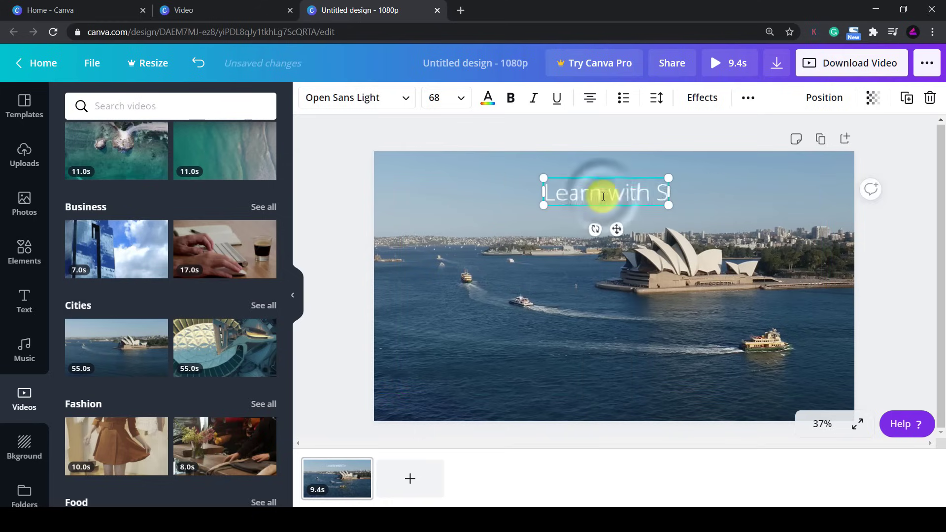
pyautogui.click(356, 98)
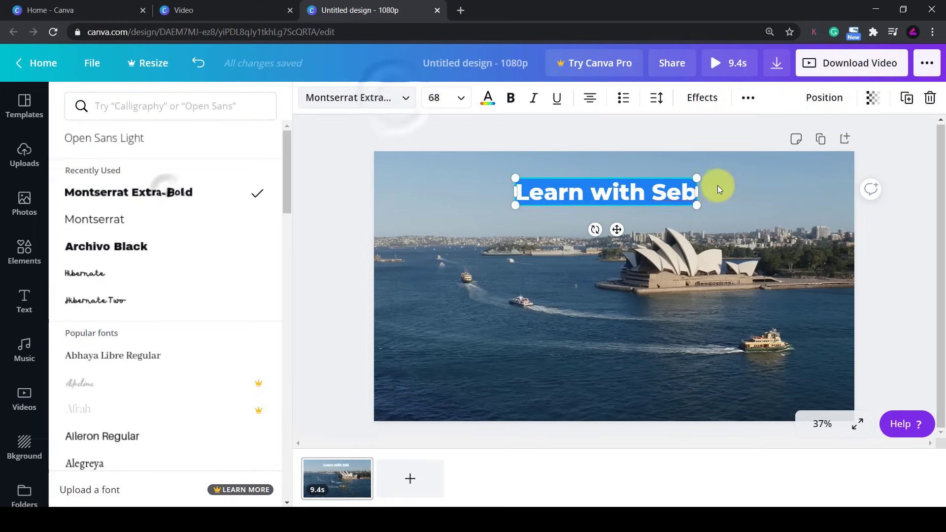
pyautogui.click(24, 398)
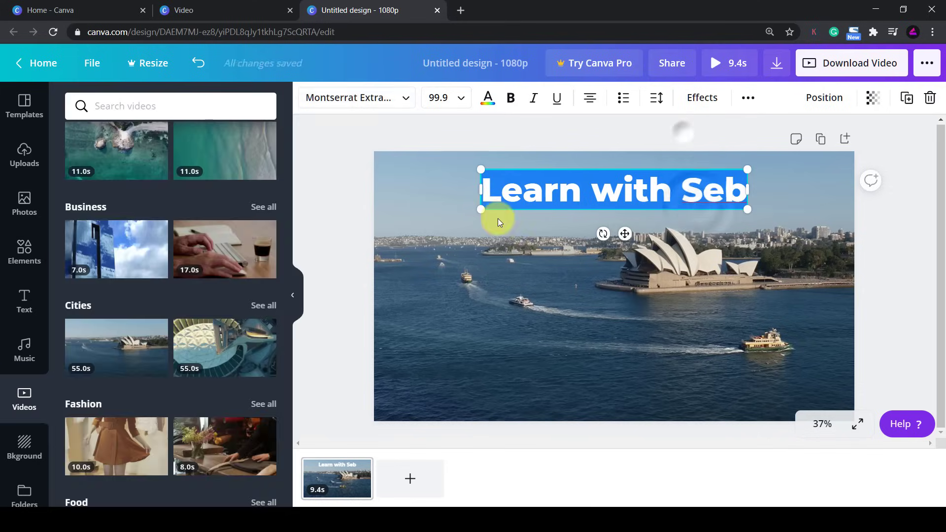
pyautogui.click(701, 98)
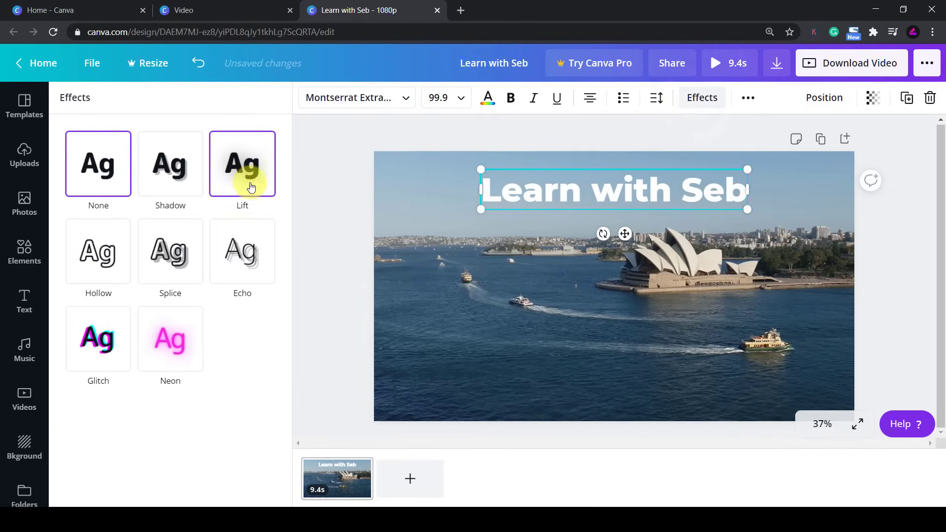
pyautogui.click(243, 162)
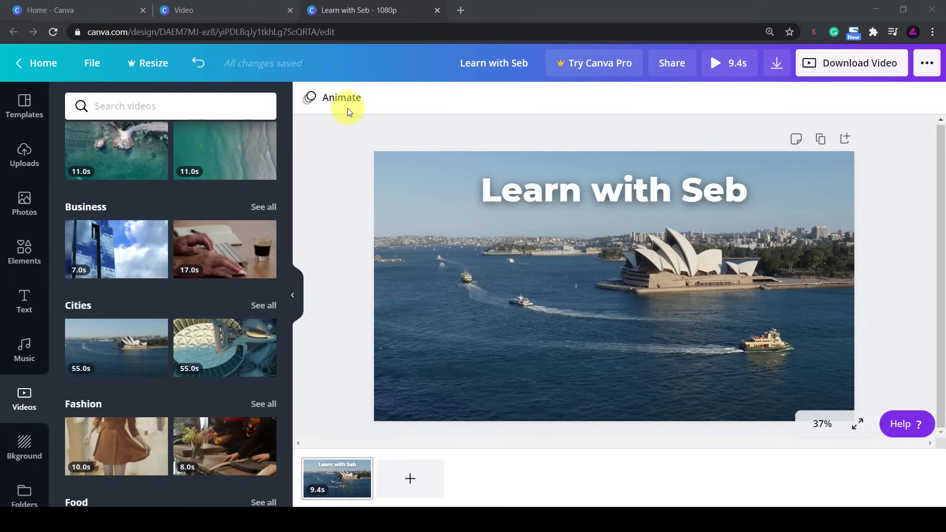
# Try Block, Fade, Pan and Rise page animations, then settle on Tumble for the title page
pyautogui.click(340, 98)
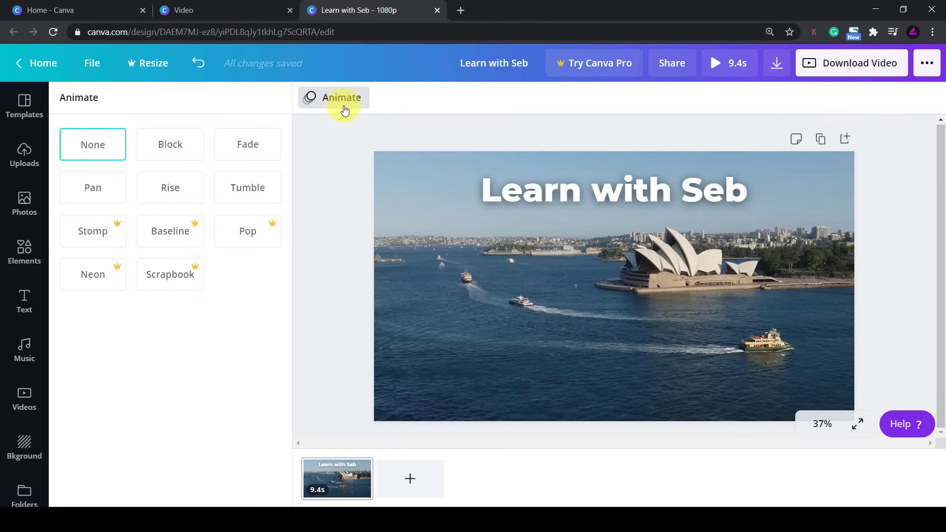
pyautogui.click(171, 144)
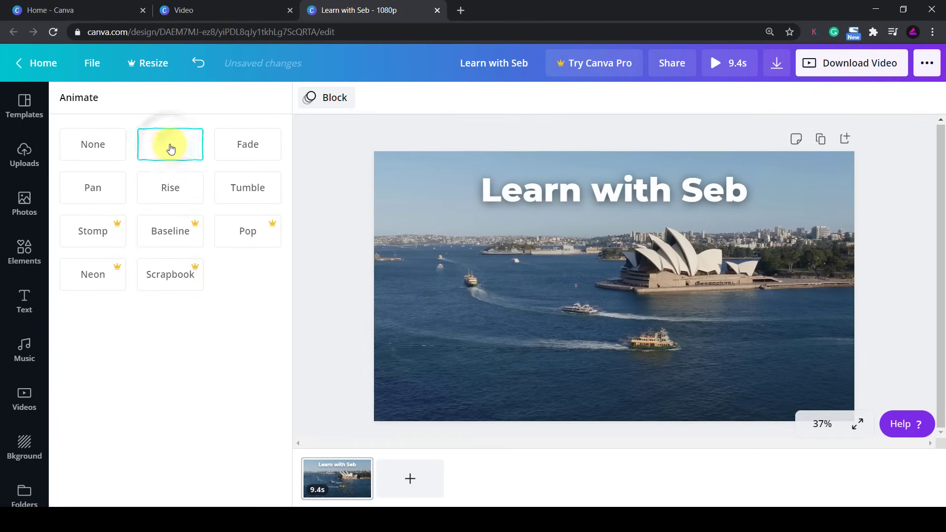
pyautogui.click(171, 144)
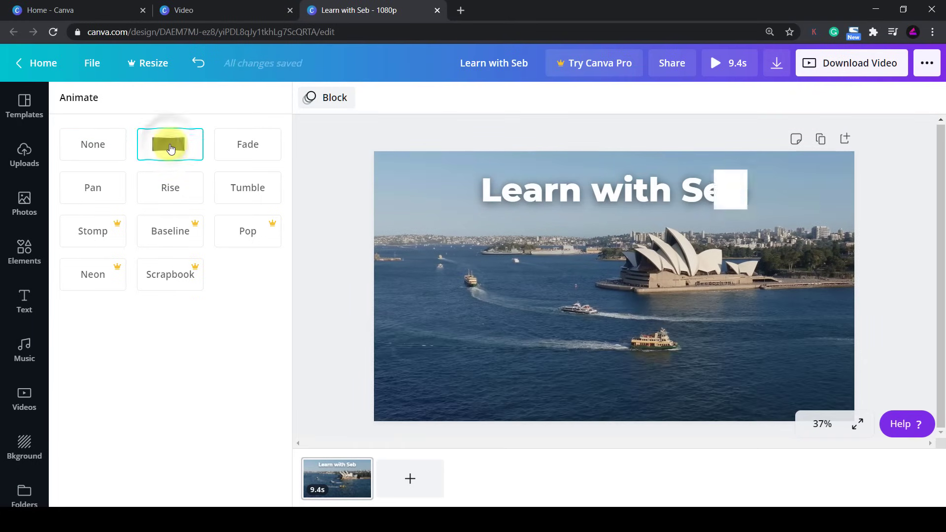
pyautogui.click(170, 144)
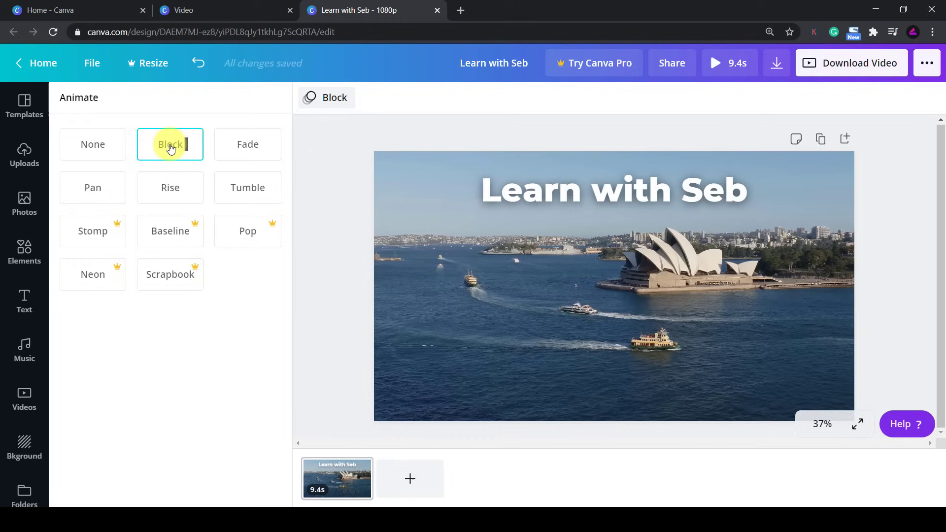
pyautogui.moveTo(247, 148)
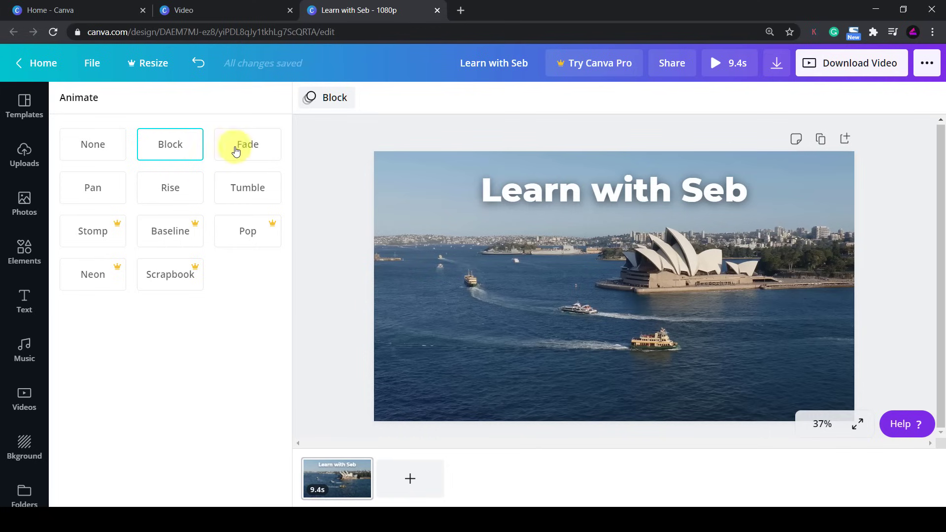
pyautogui.click(247, 143)
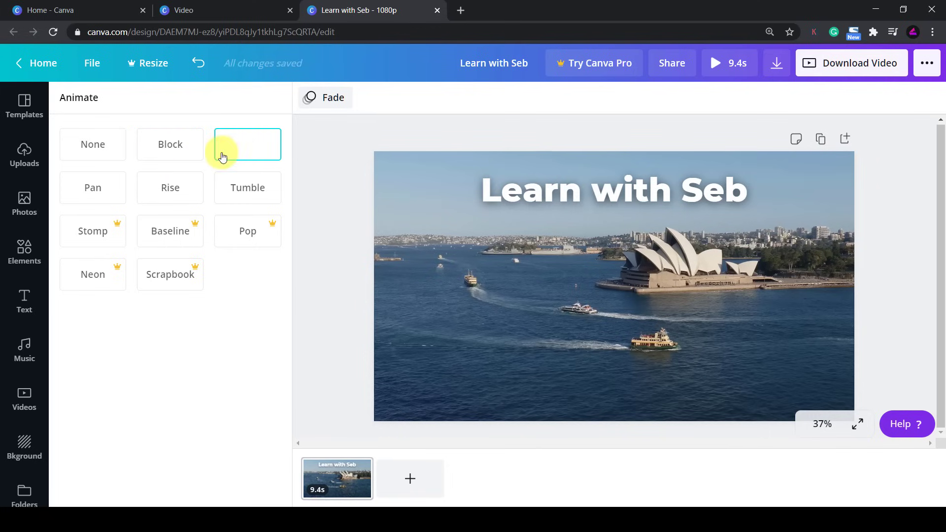
pyautogui.click(93, 187)
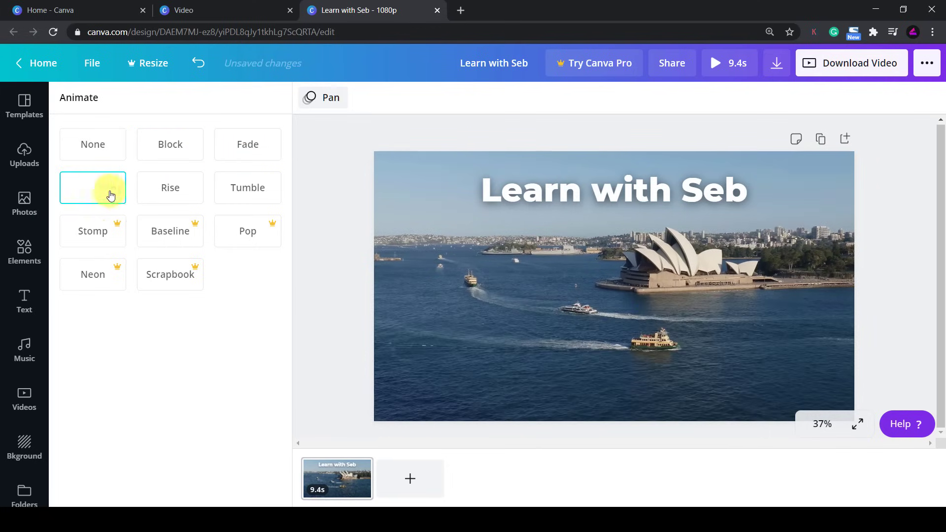
pyautogui.click(170, 187)
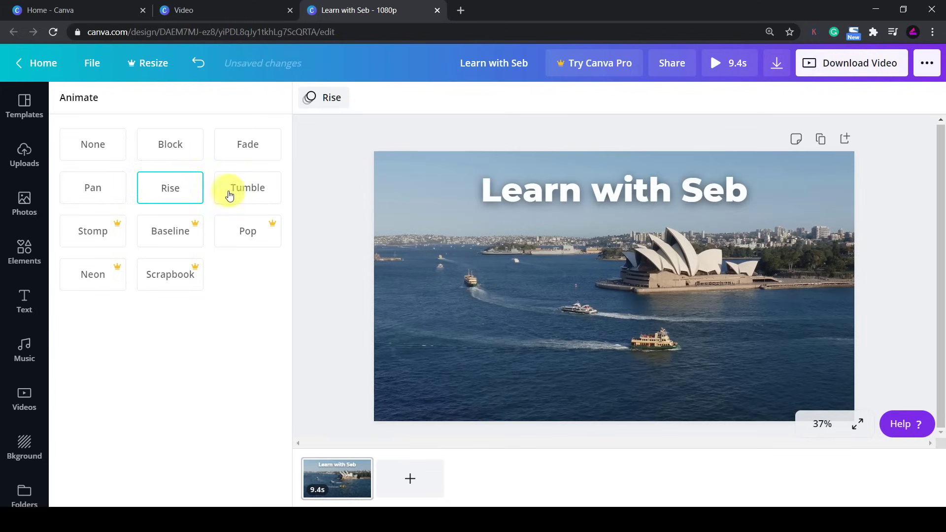
pyautogui.click(246, 187)
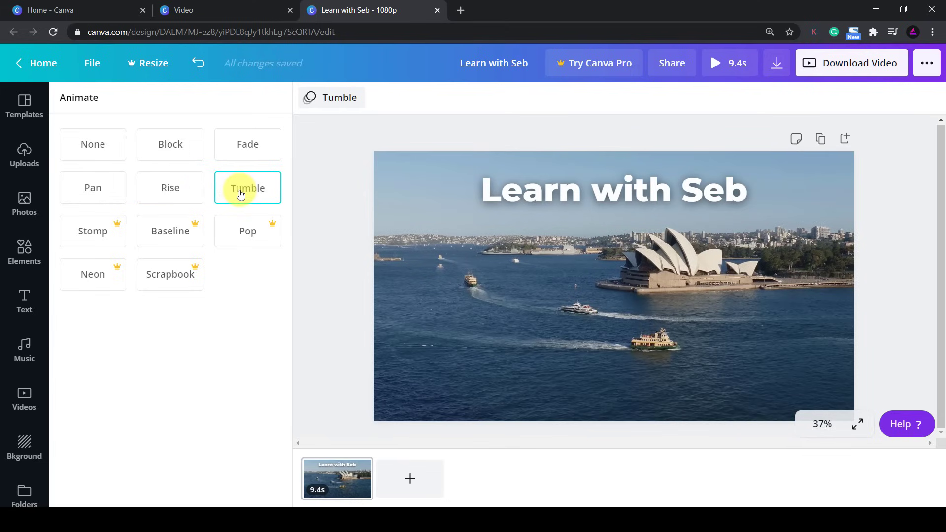
pyautogui.moveTo(211, 207)
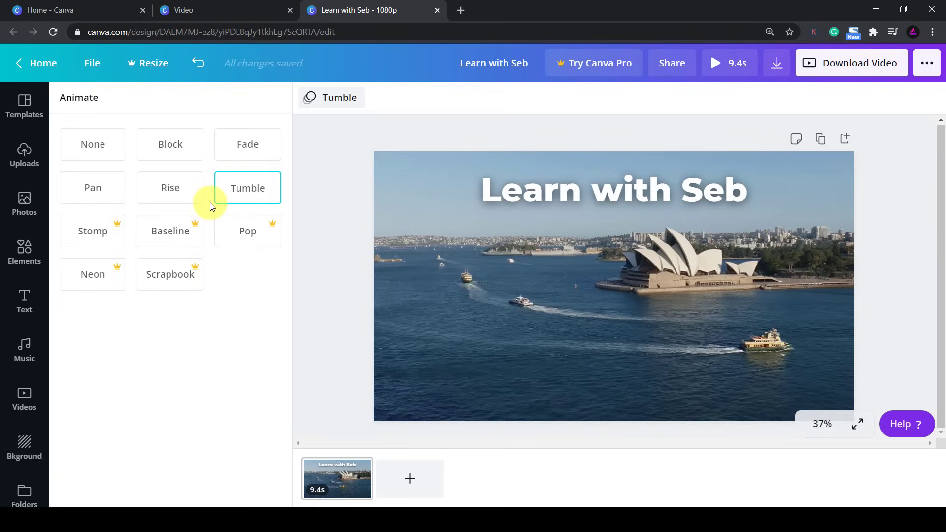
pyautogui.moveTo(287, 157)
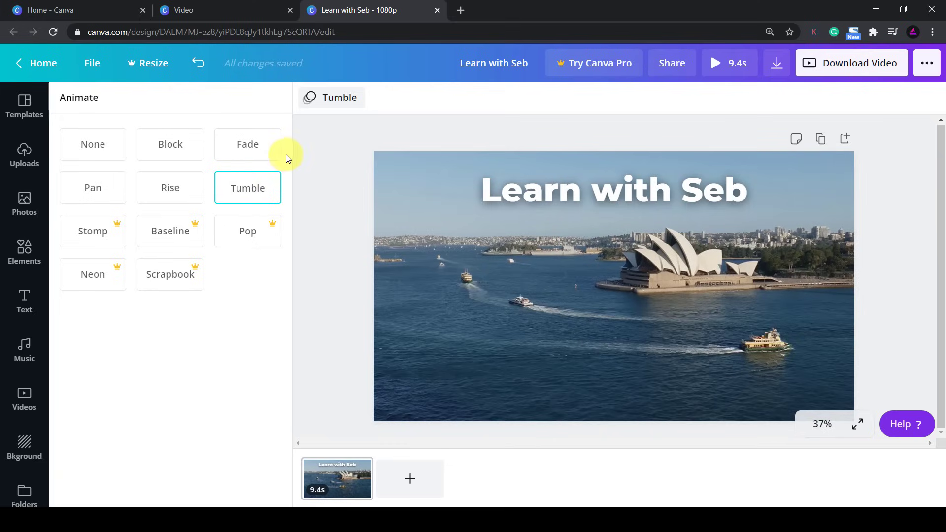
pyautogui.click(24, 399)
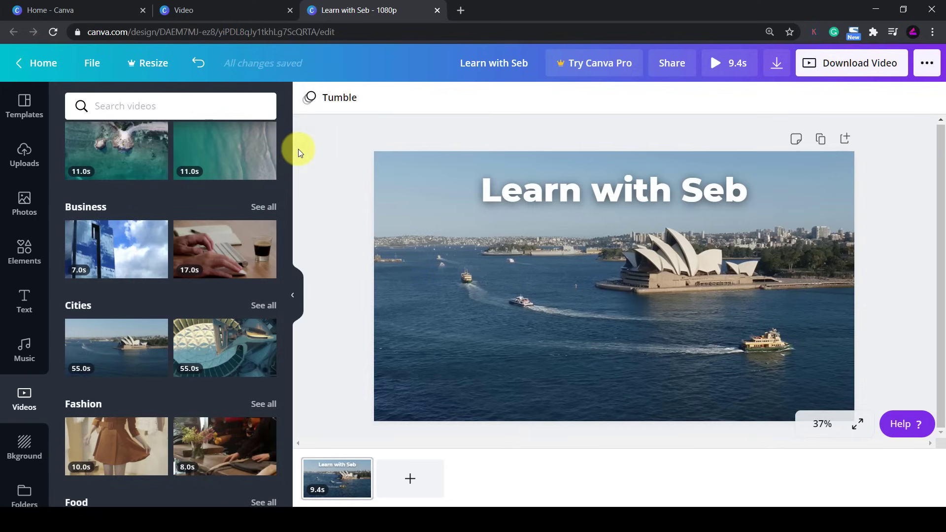
# Search Elements for 'boat' and add the sailboat graphics onto the harbour water
pyautogui.click(24, 249)
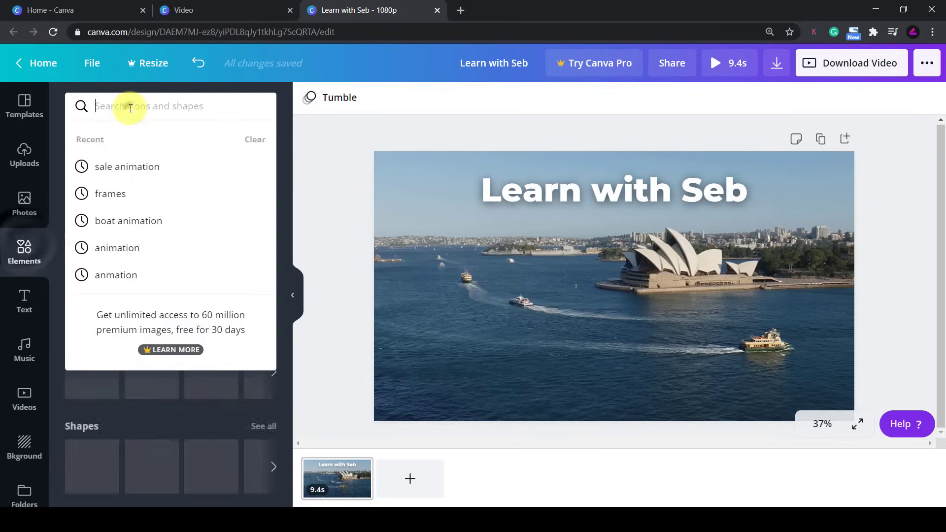
pyautogui.write('boat')
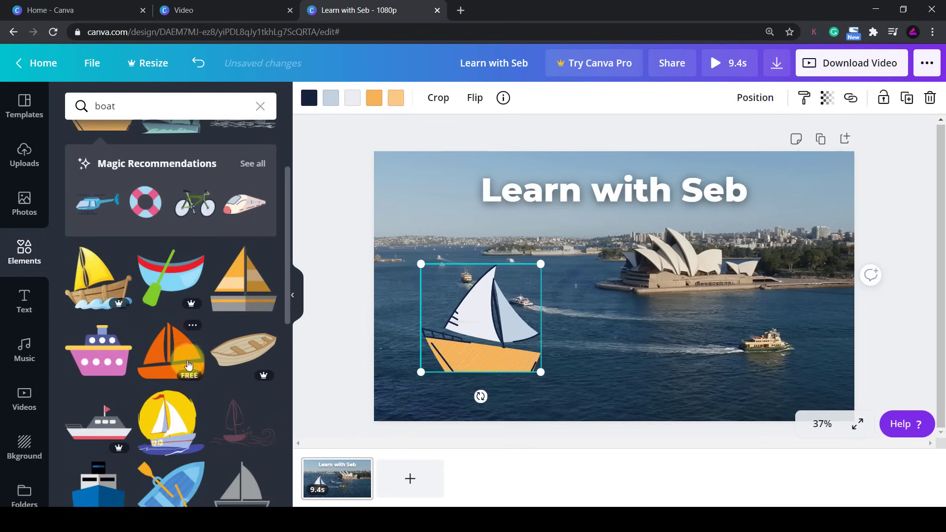
pyautogui.click(170, 352)
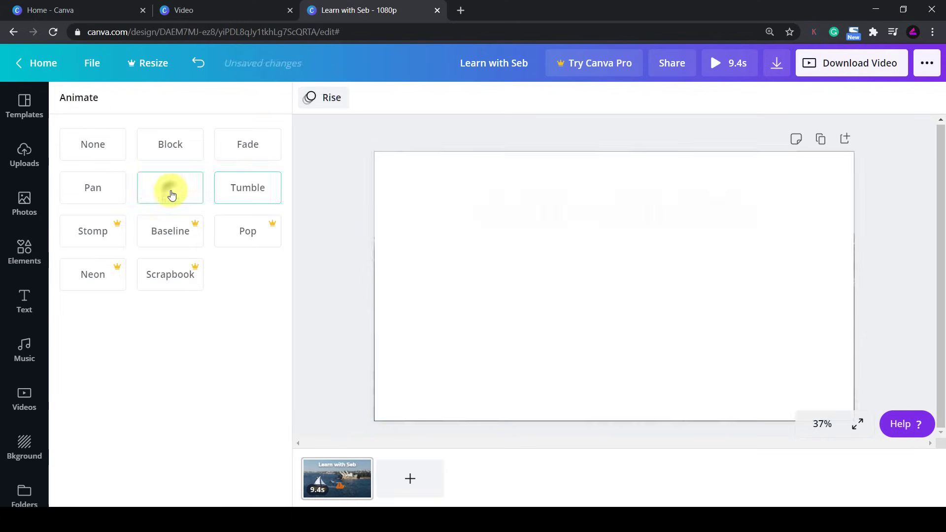
# Compare Rise, Tumble and Pan page animations, then settle on Block
pyautogui.click(169, 187)
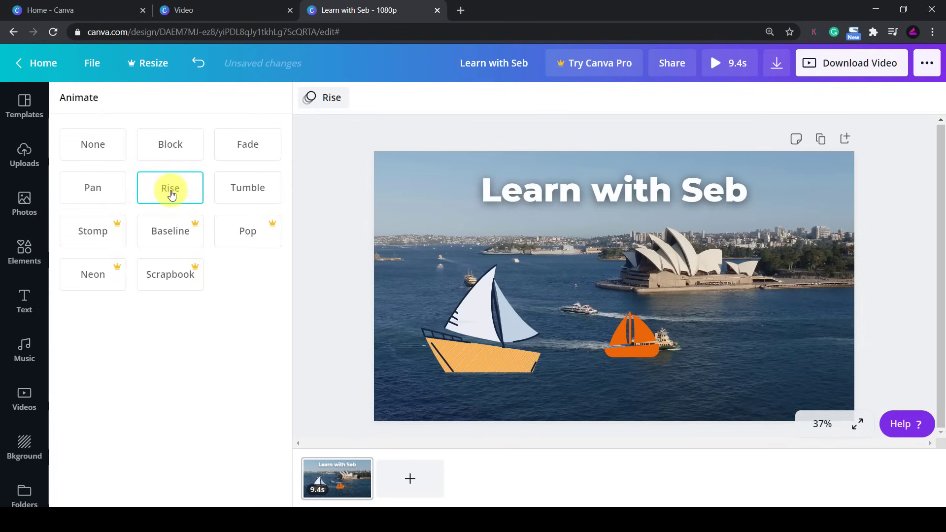
pyautogui.click(246, 187)
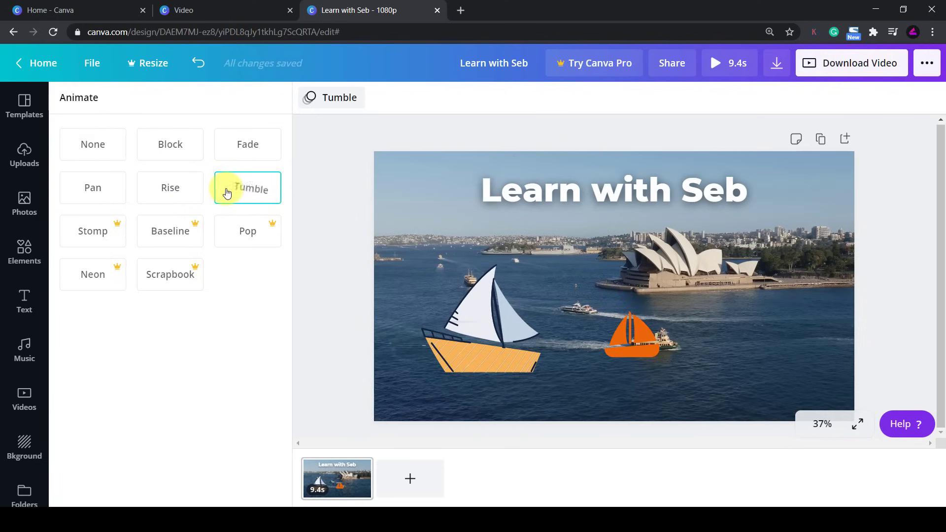
pyautogui.click(93, 188)
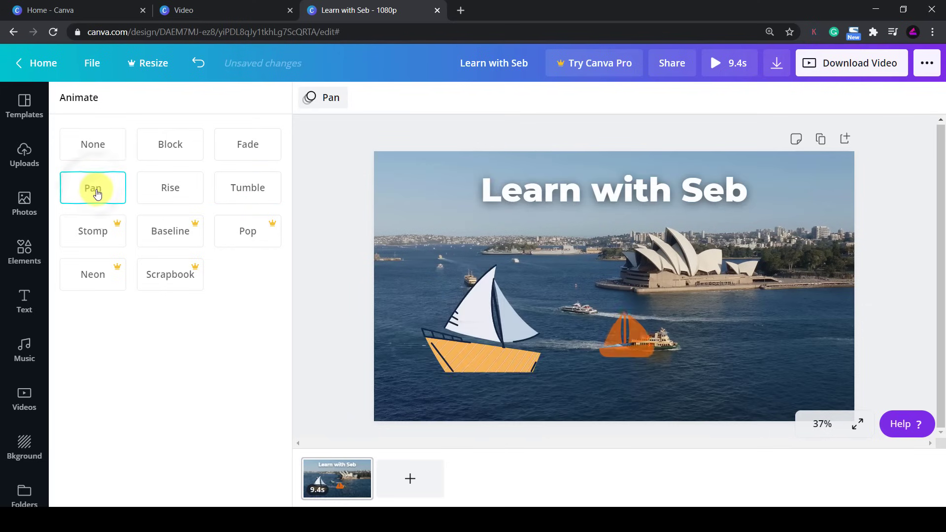
pyautogui.click(170, 143)
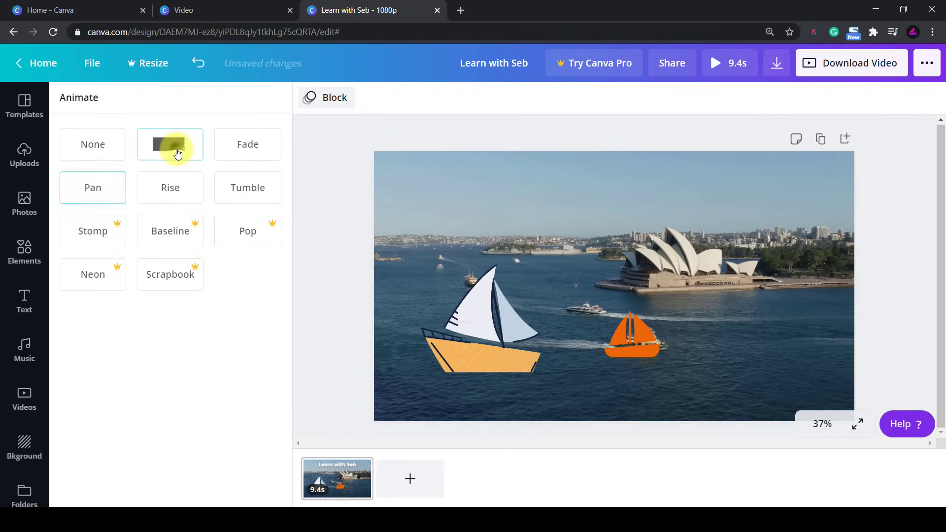
pyautogui.click(171, 144)
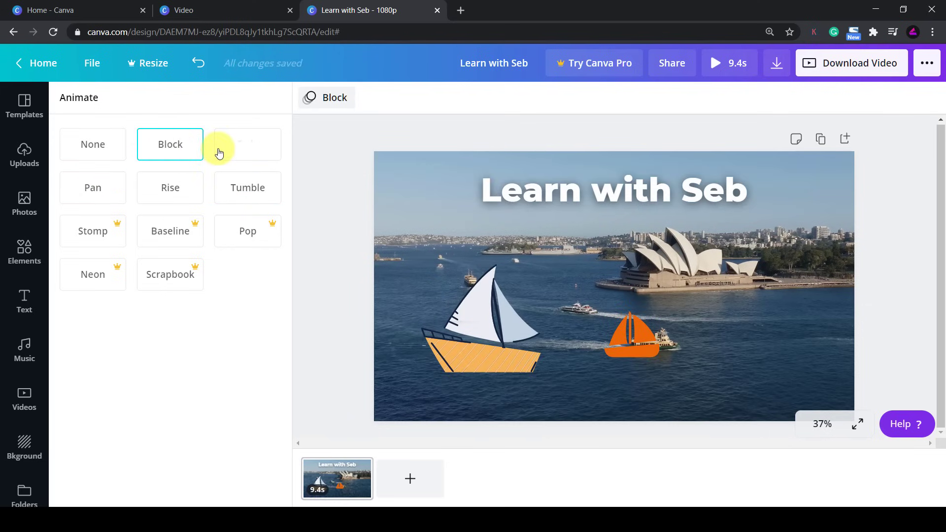
pyautogui.moveTo(262, 163)
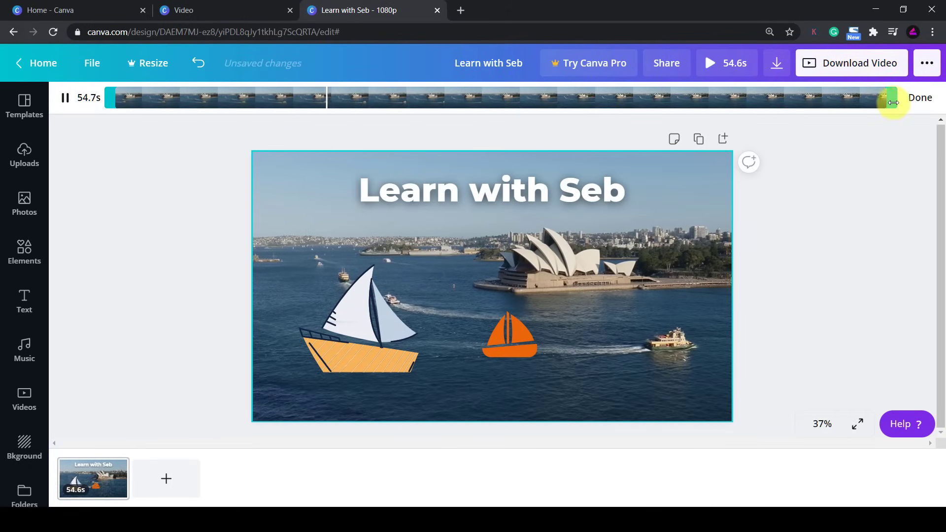
# Restore the harbour clip to its full 54.6 seconds and start a full-screen preview
pyautogui.click(920, 98)
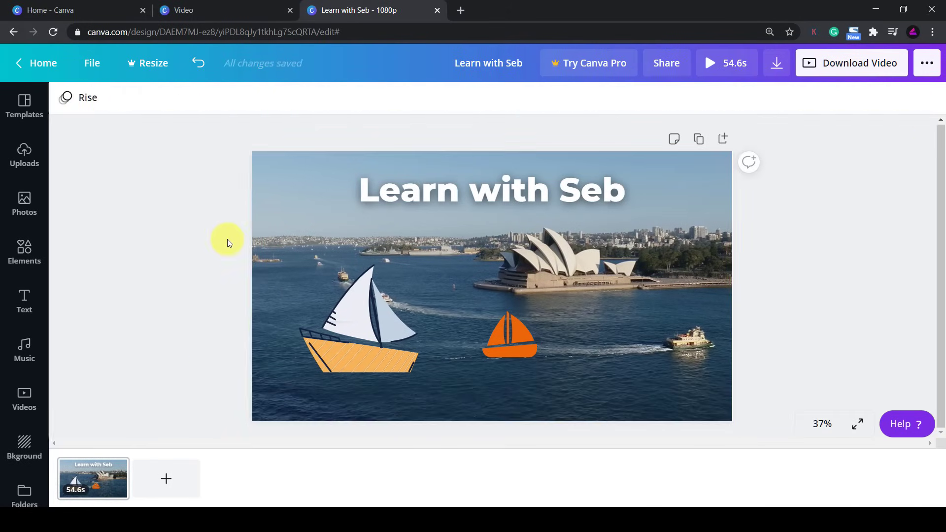
pyautogui.click(492, 286)
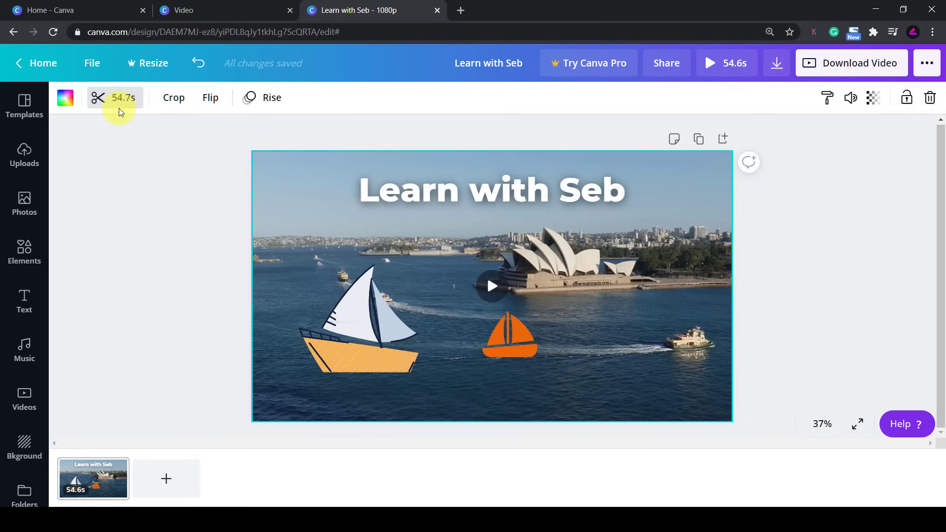
pyautogui.click(452, 190)
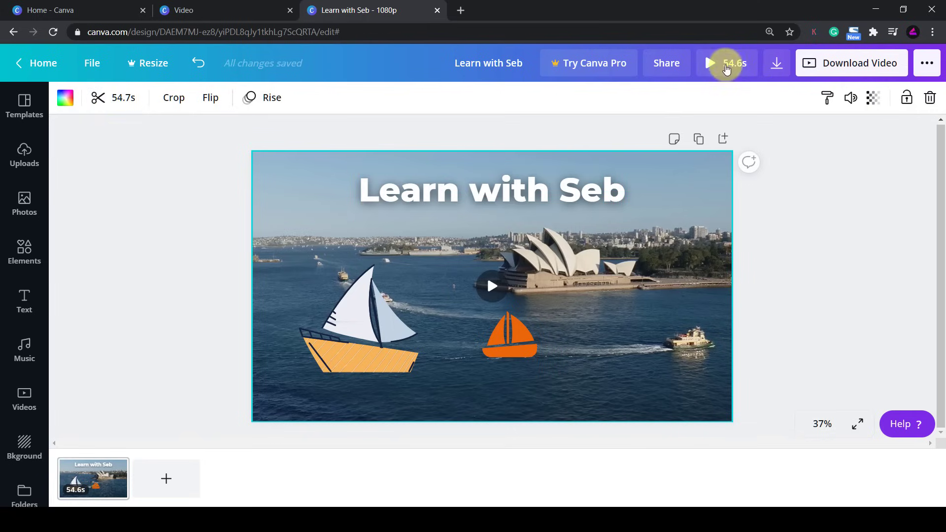
pyautogui.click(710, 63)
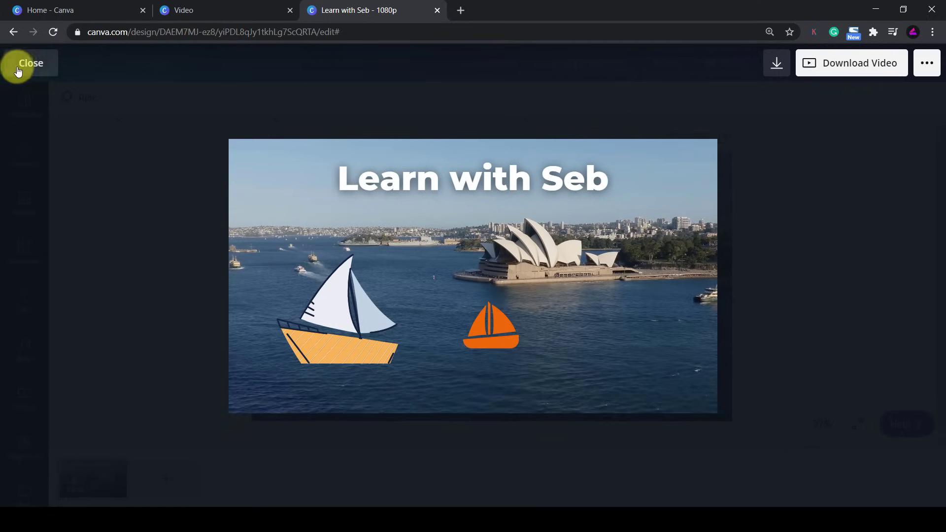
# Close the preview and duplicate the harbour page, giving two 54.6-second pages
pyautogui.click(30, 63)
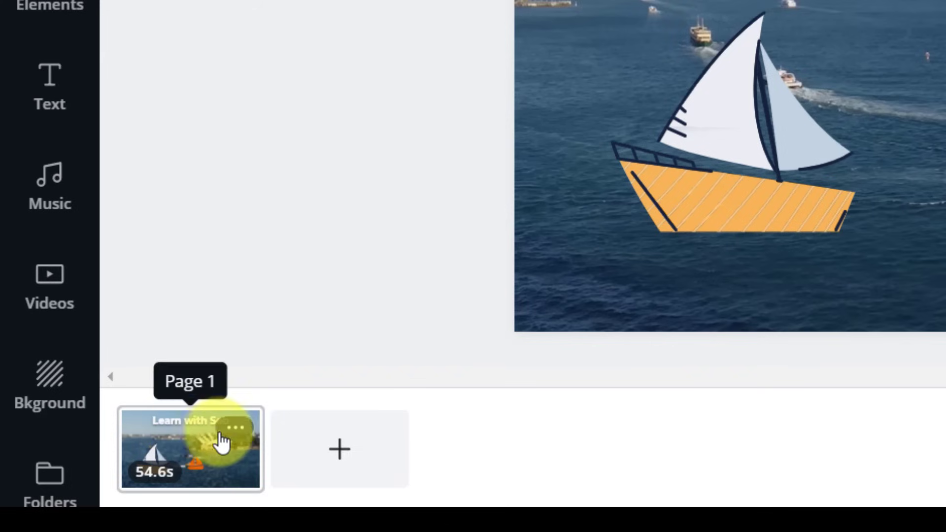
pyautogui.click(235, 428)
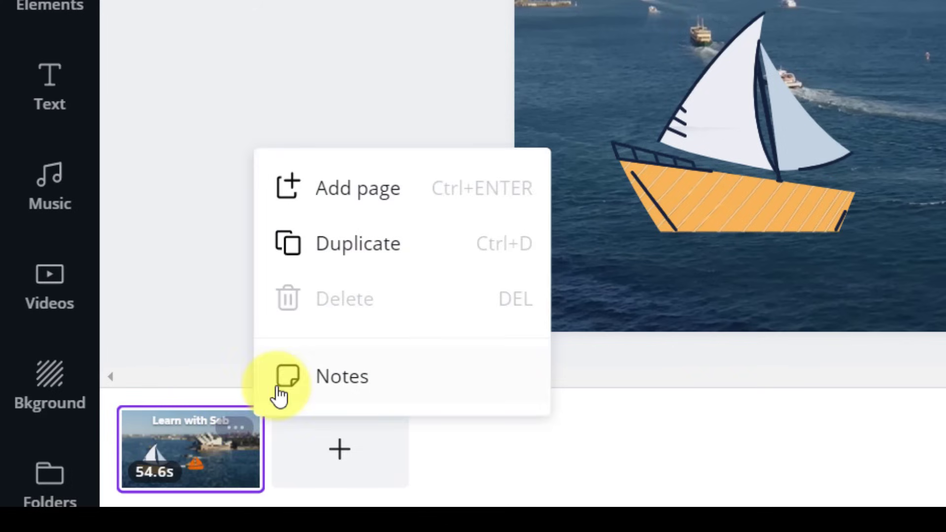
pyautogui.click(357, 244)
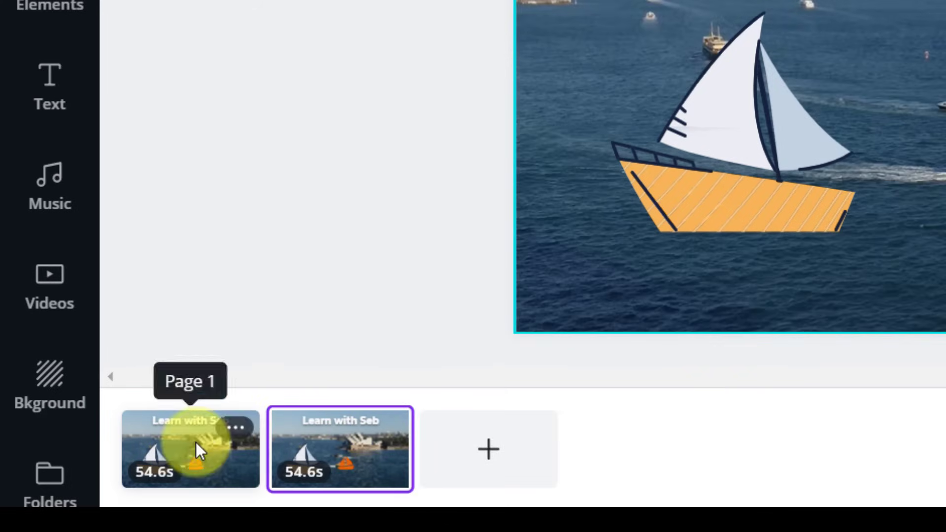
pyautogui.click(189, 449)
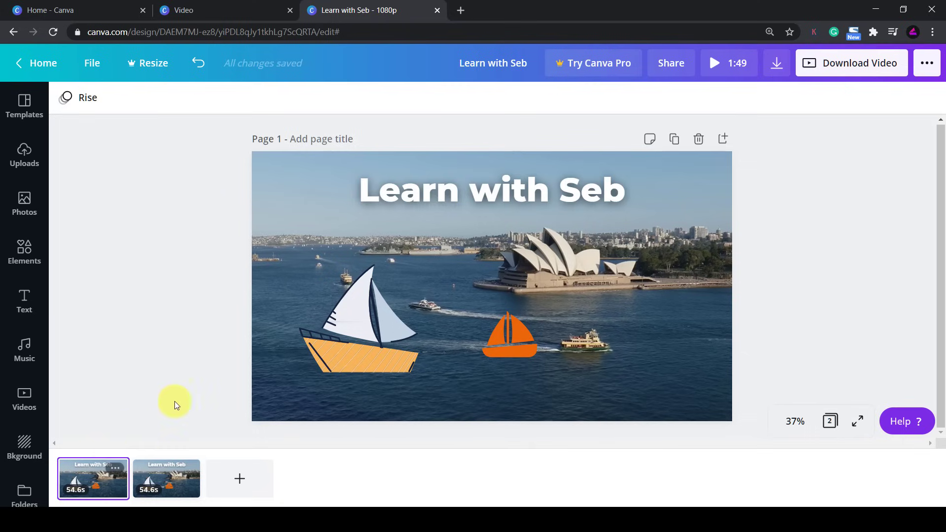
# Trim the first page's harbour video down to about 3 seconds
pyautogui.click(491, 287)
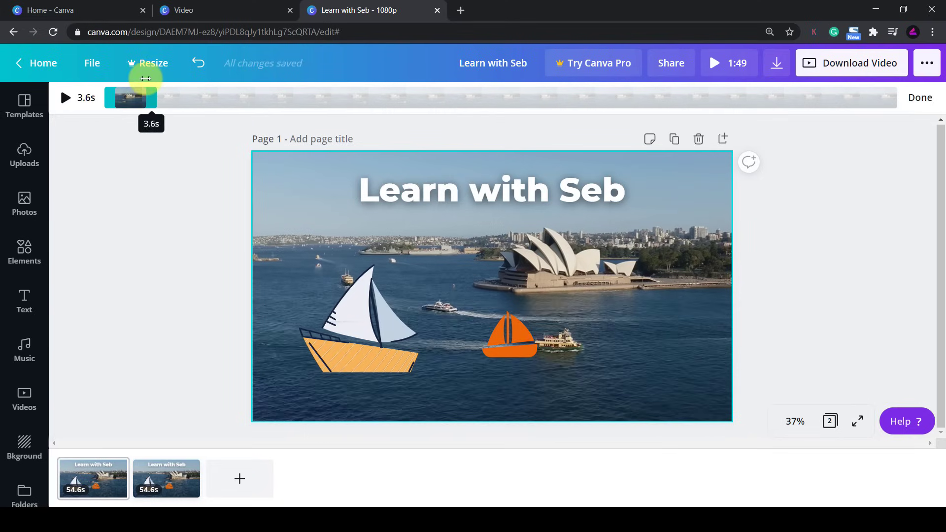
pyautogui.moveTo(155, 98); pyautogui.dragTo(141, 98)
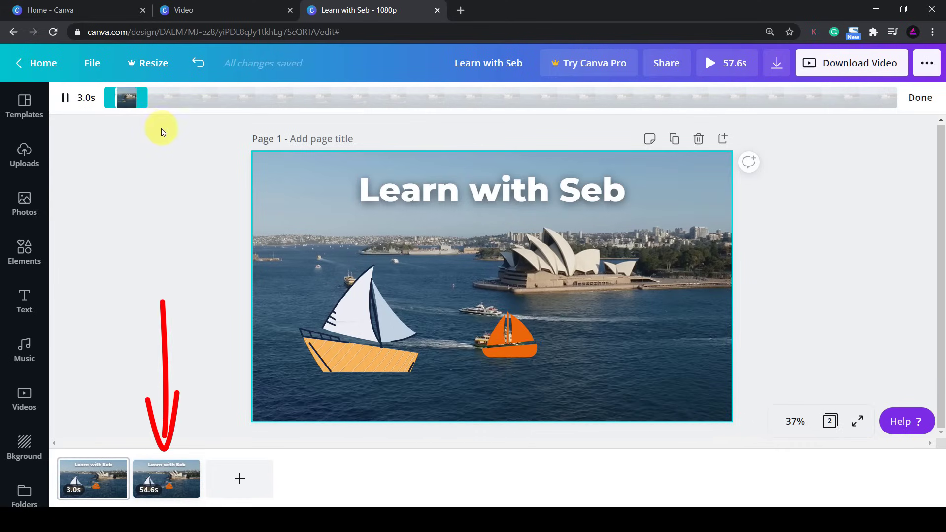
pyautogui.moveTo(136, 176)
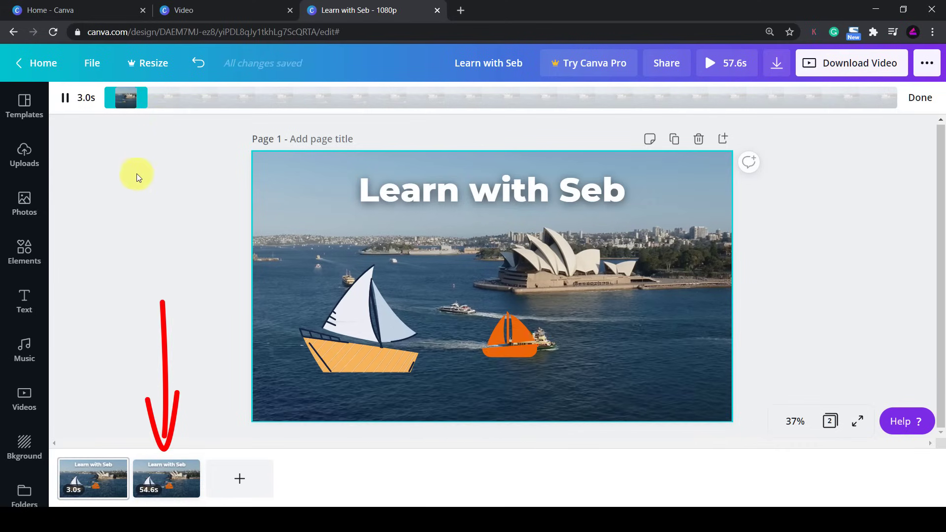
# Trim the second page's harbour video from both ends to about 2.9 seconds
pyautogui.click(166, 479)
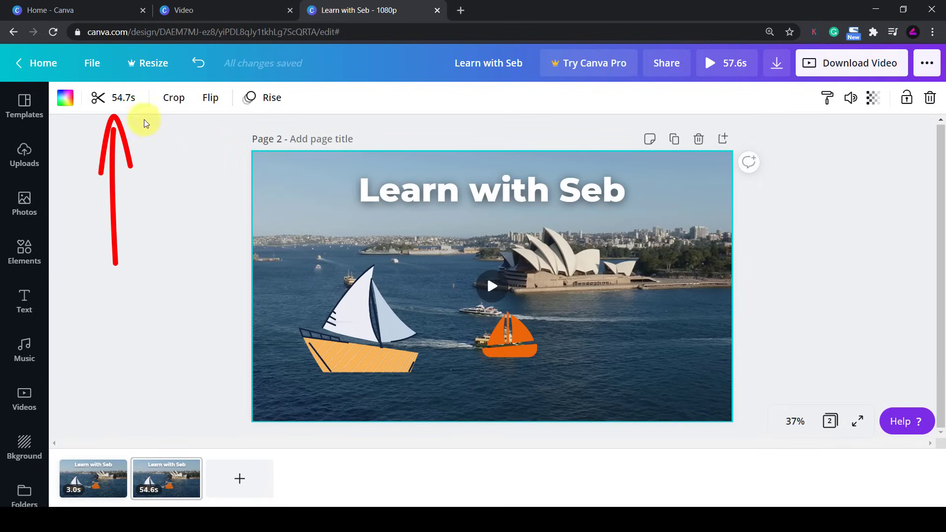
pyautogui.click(97, 98)
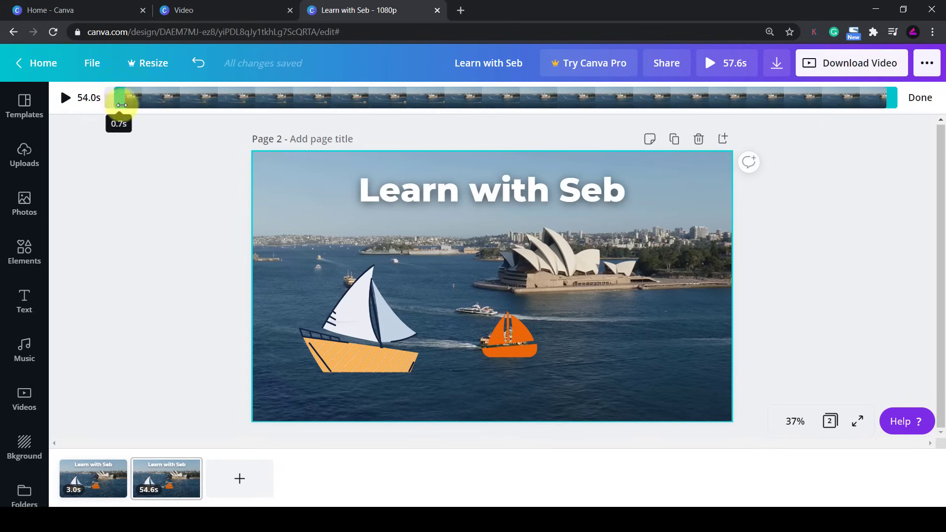
pyautogui.moveTo(120, 103); pyautogui.dragTo(152, 112)
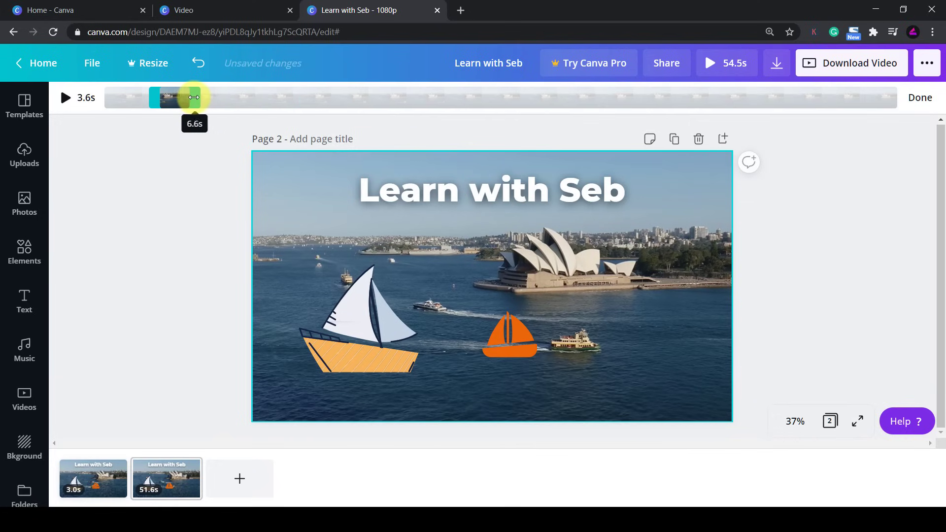
pyautogui.moveTo(194, 97); pyautogui.dragTo(186, 98)
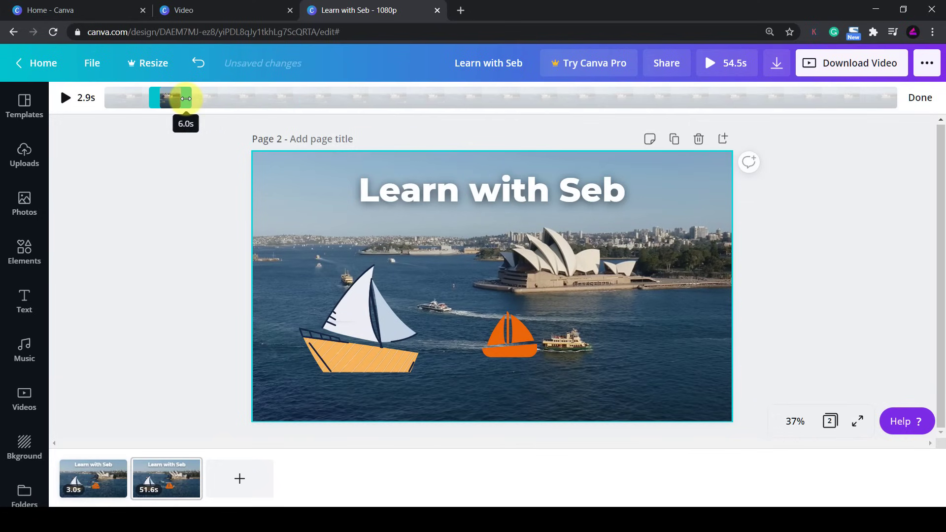
pyautogui.click(66, 98)
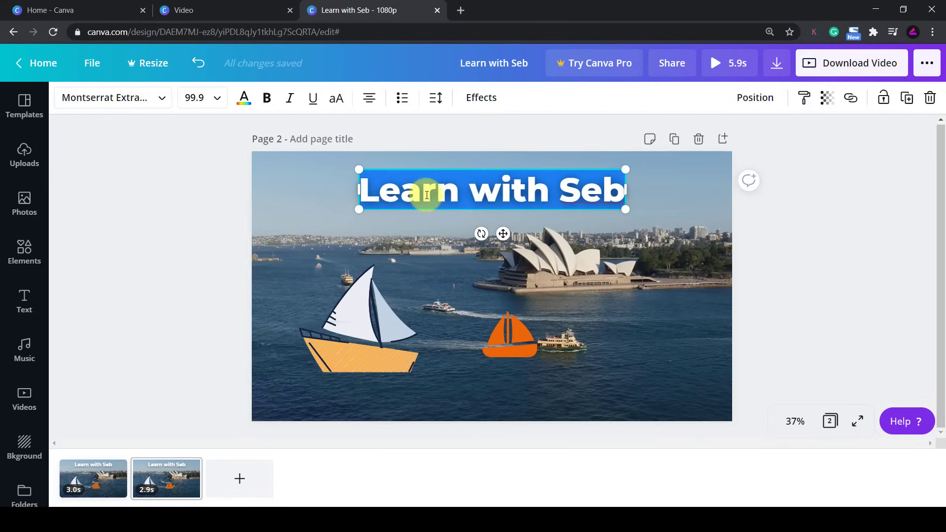
# Retitle page 2 'Like and Subscribe' and preview the result
pyautogui.write('Like and Subscribe')
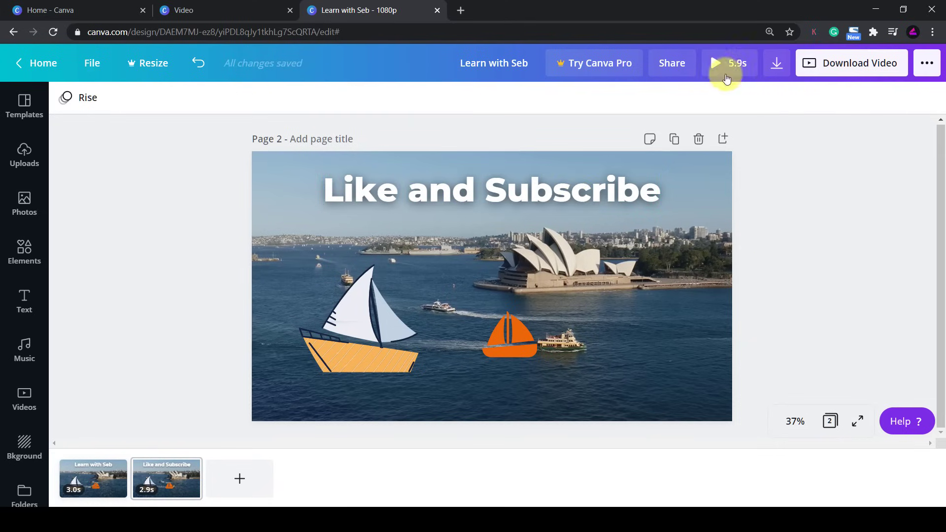
pyautogui.click(715, 63)
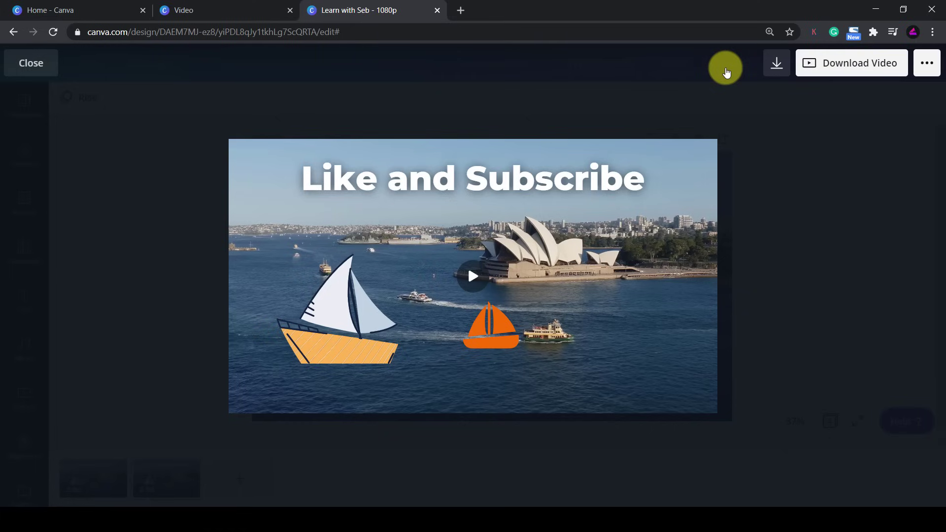
pyautogui.click(30, 64)
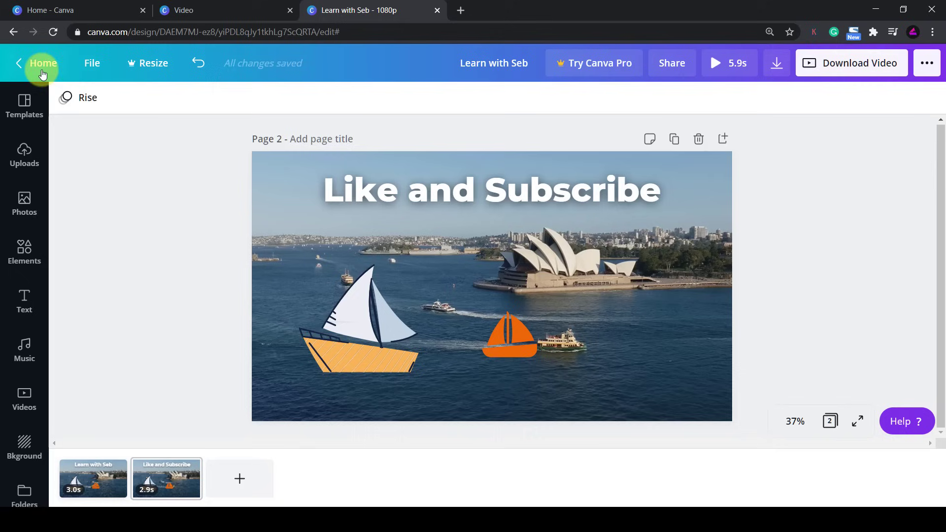
# Delete the sailboat graphics from both pages and preview again
pyautogui.click(508, 336)
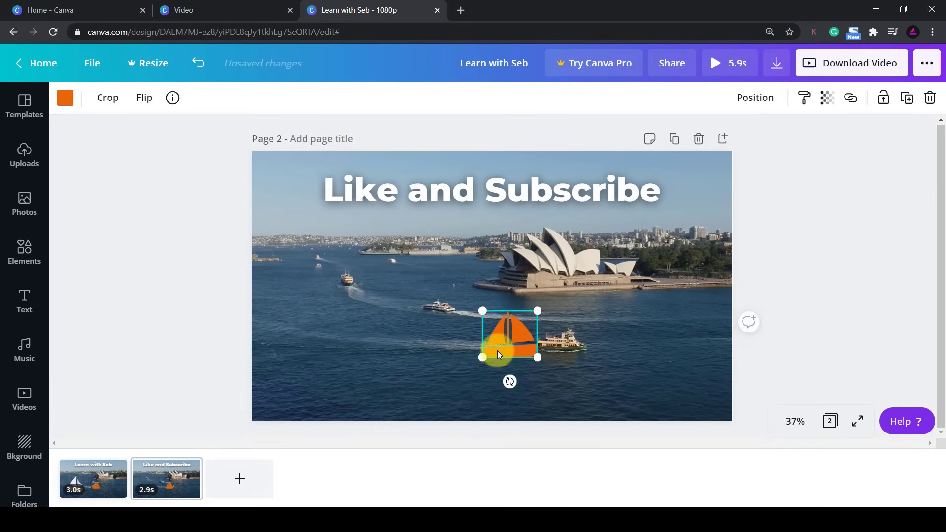
pyautogui.click(93, 479)
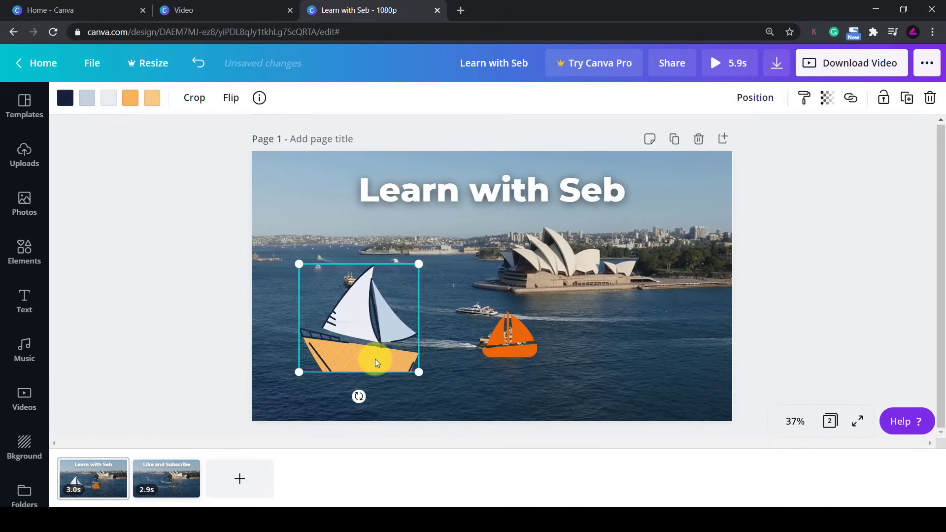
pyautogui.click(715, 63)
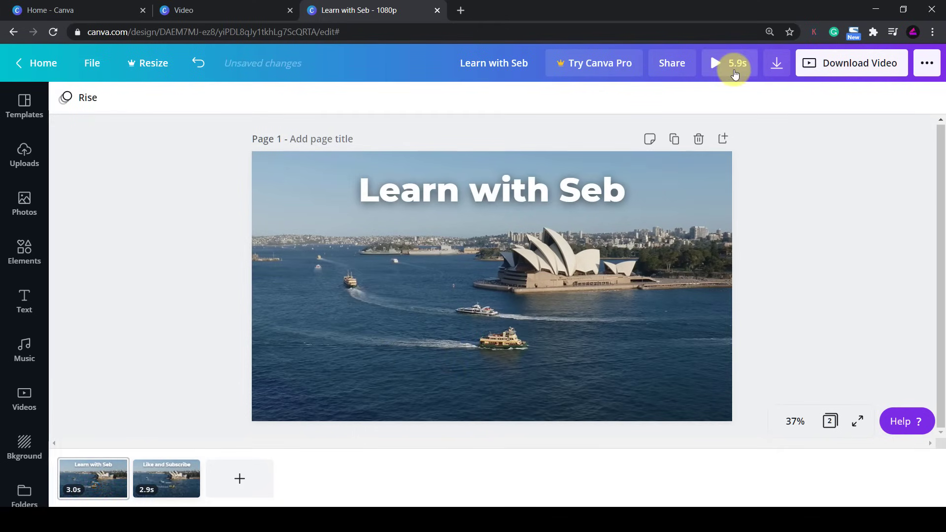
pyautogui.click(713, 63)
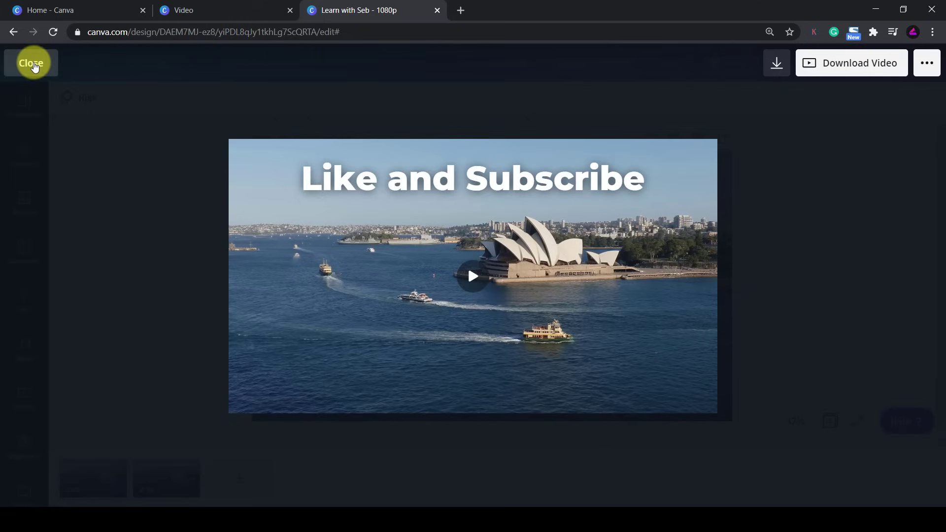
pyautogui.click(31, 63)
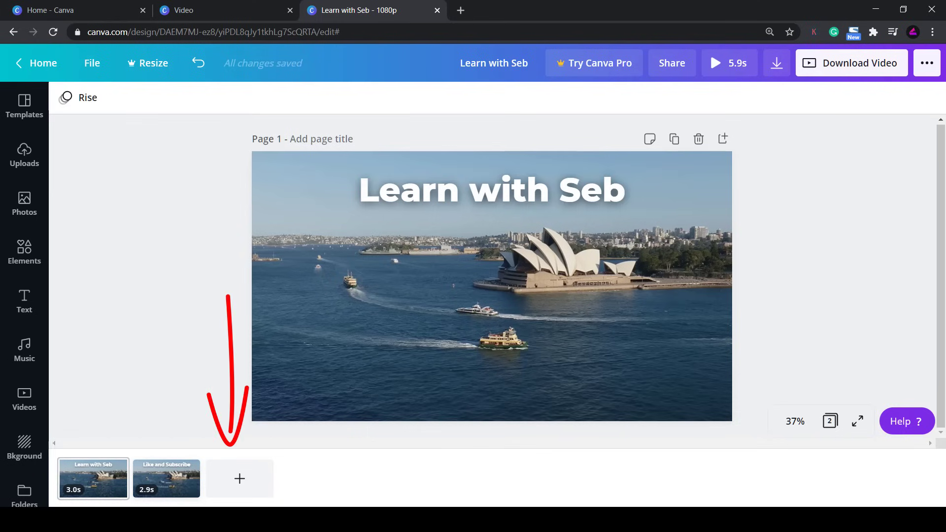
pyautogui.moveTo(238, 477)
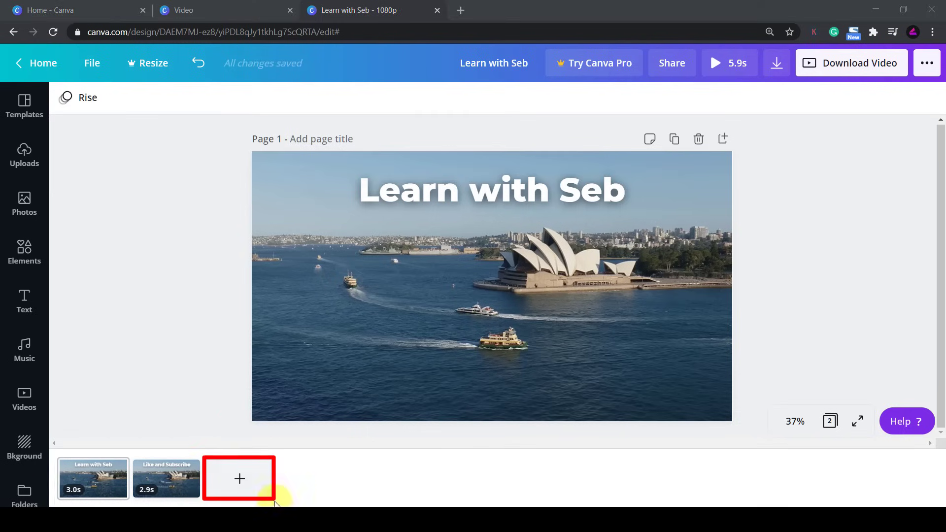
# Add a blank third page with a Stay Tuned heading
pyautogui.click(238, 479)
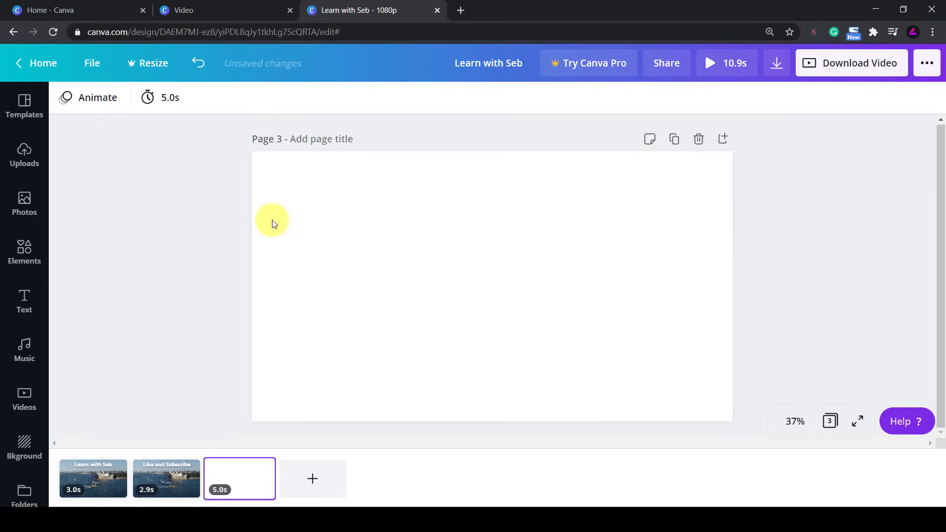
pyautogui.click(505, 278)
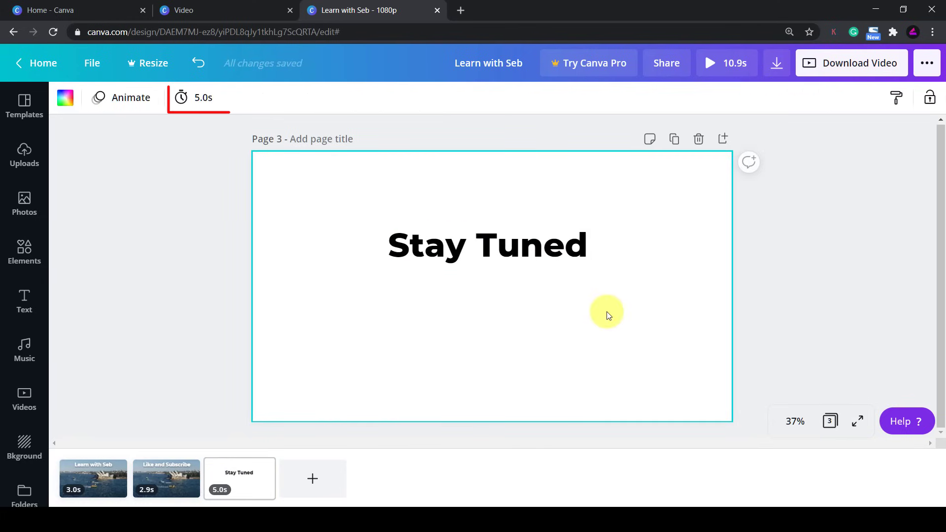
pyautogui.moveTo(614, 336)
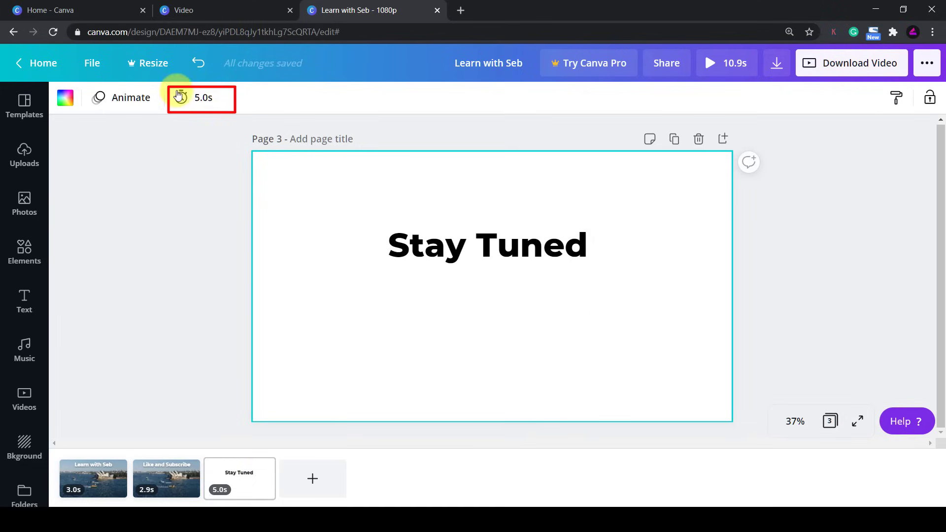
# Set page 3's duration to 3.0 seconds and preview the 8.9-second design
pyautogui.click(201, 98)
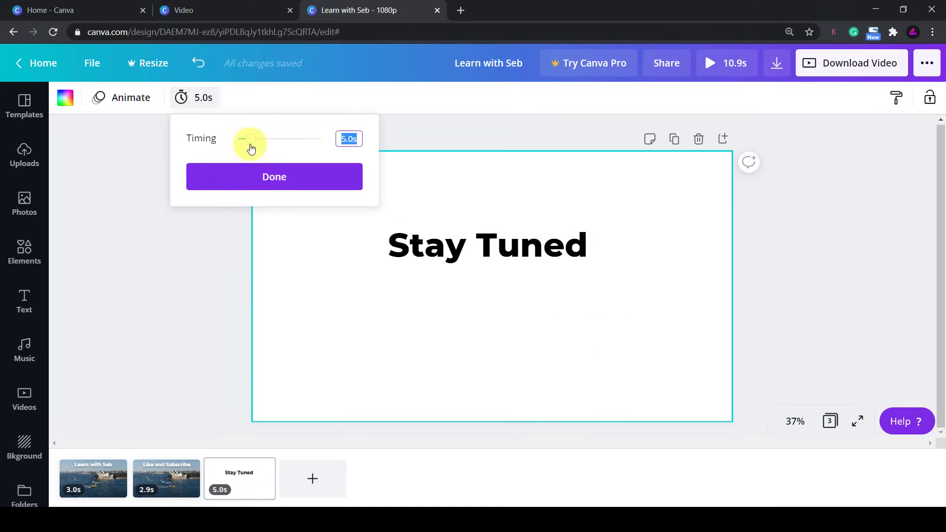
pyautogui.moveTo(248, 138); pyautogui.dragTo(321, 139)
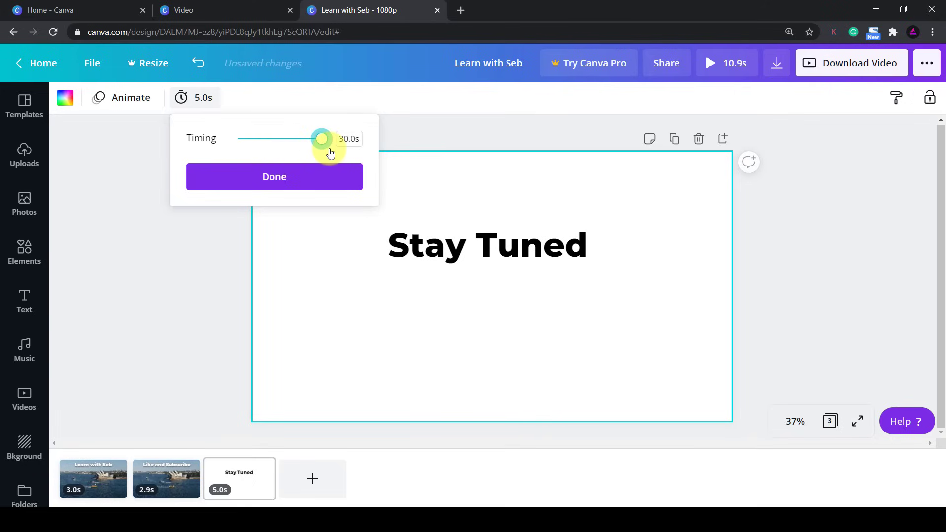
pyautogui.moveTo(321, 138); pyautogui.dragTo(250, 138)
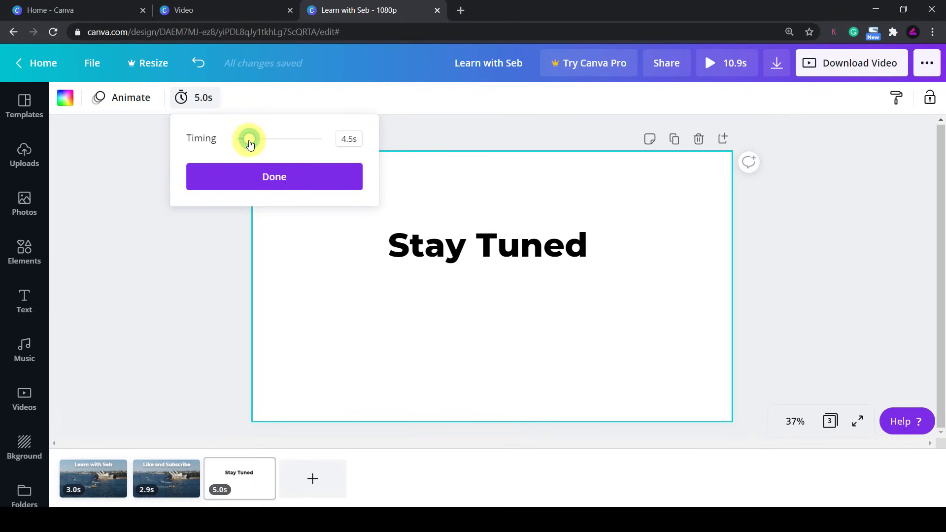
pyautogui.moveTo(252, 139); pyautogui.dragTo(244, 139)
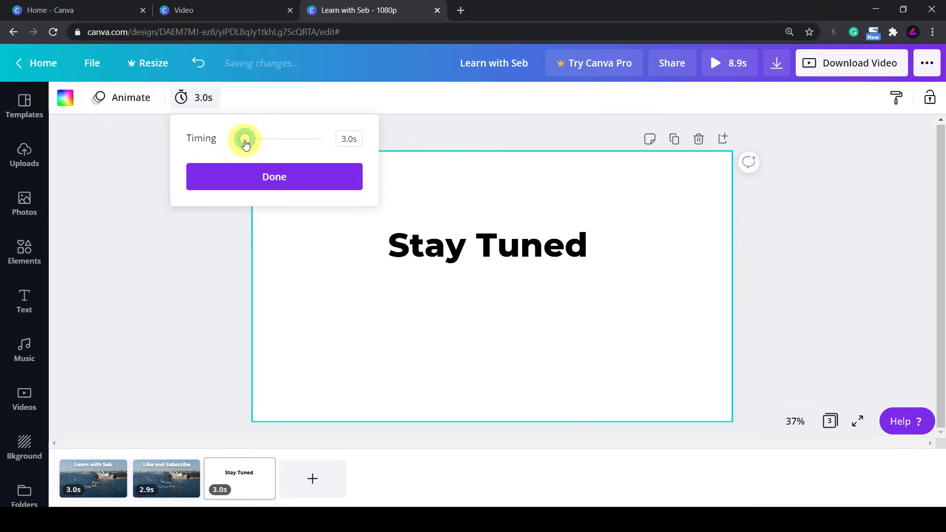
pyautogui.click(274, 176)
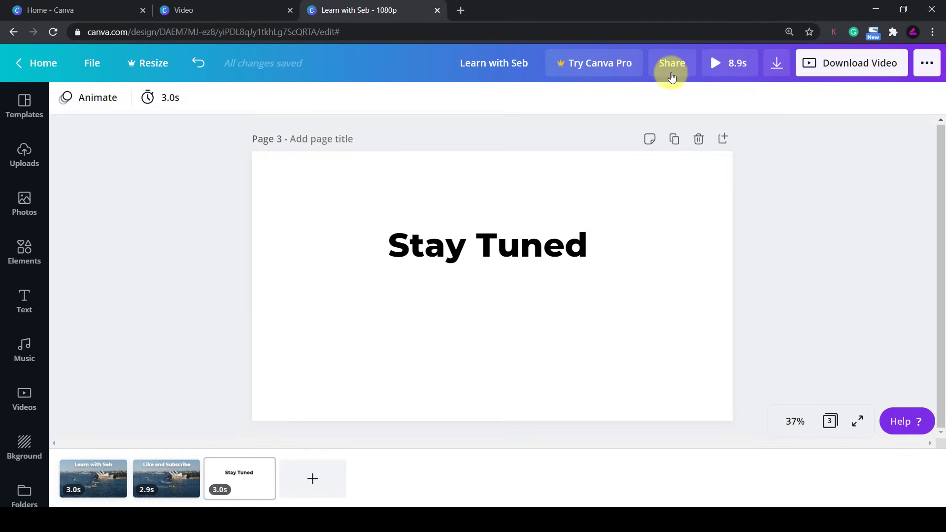
pyautogui.click(728, 63)
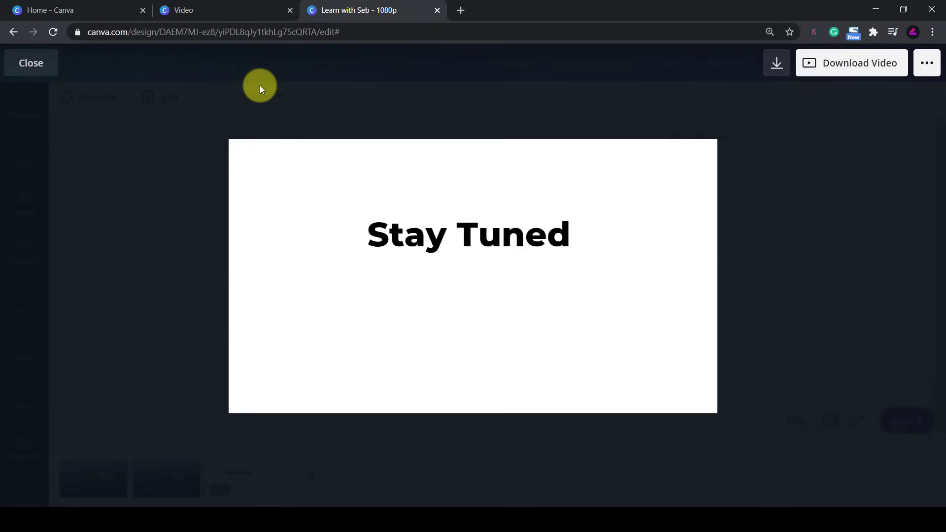
pyautogui.moveTo(31, 63)
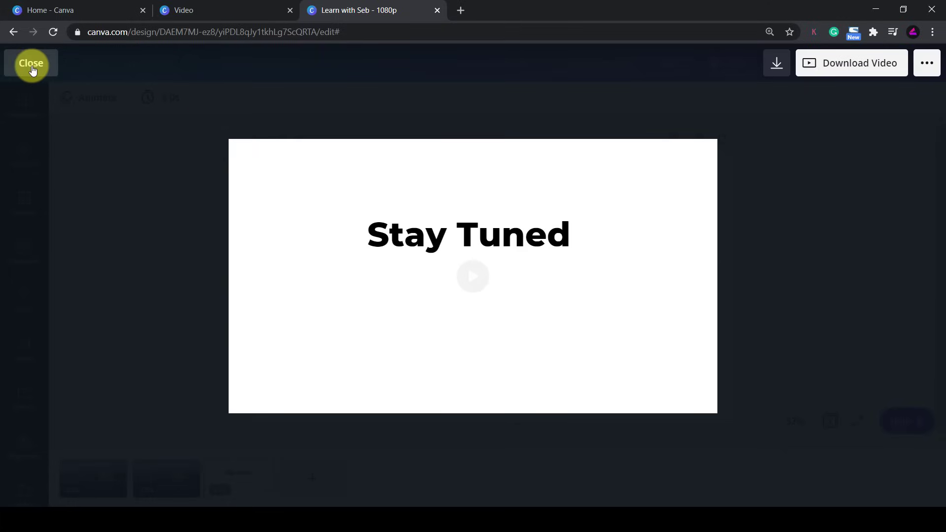
pyautogui.click(31, 63)
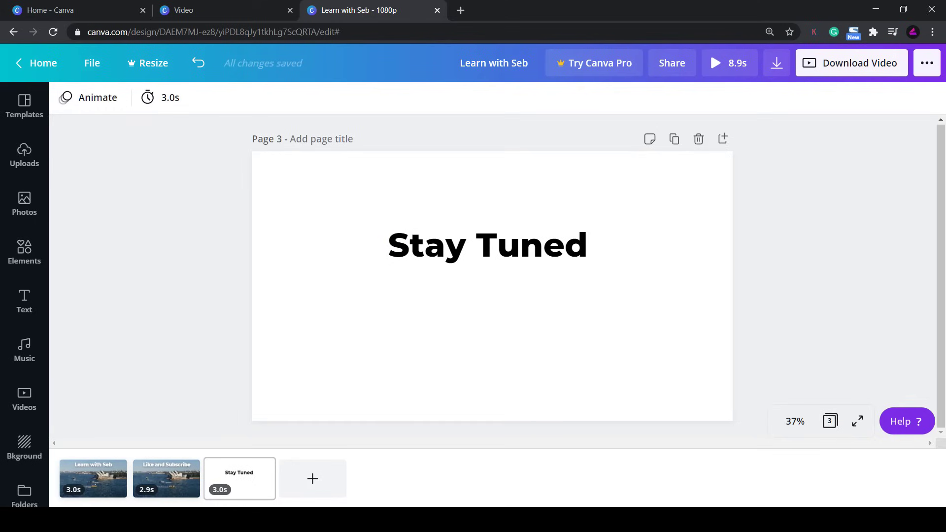
pyautogui.moveTo(407, 284)
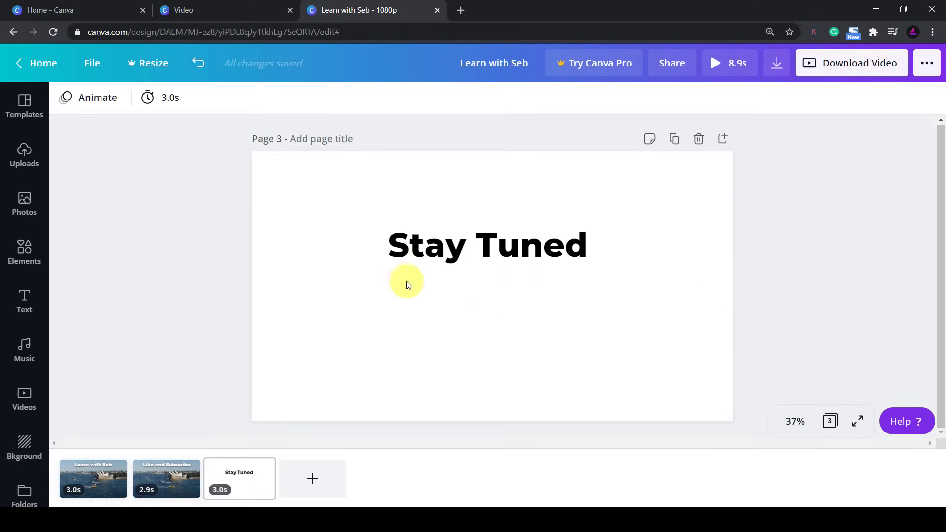
pyautogui.moveTo(24, 302)
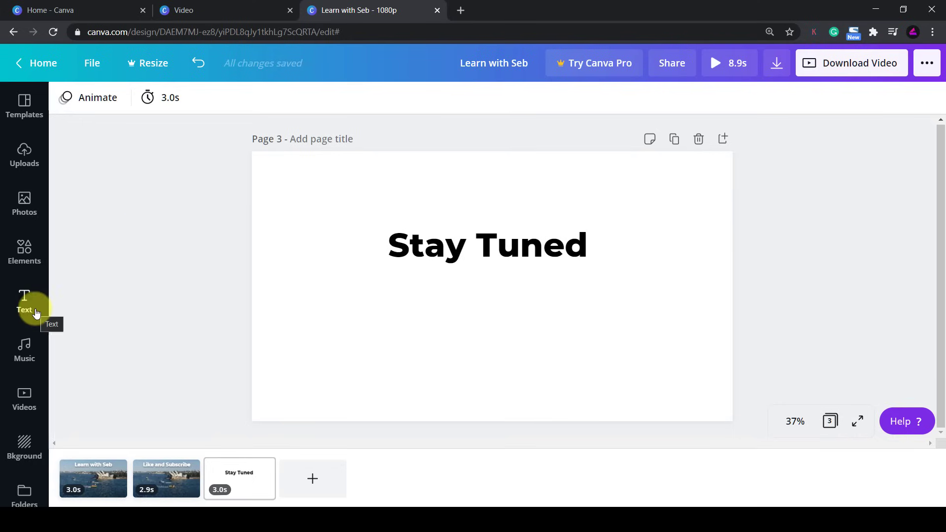
# Place a keyboard-typing stock video behind Stay Tuned and trim it to 2.3 seconds
pyautogui.click(24, 398)
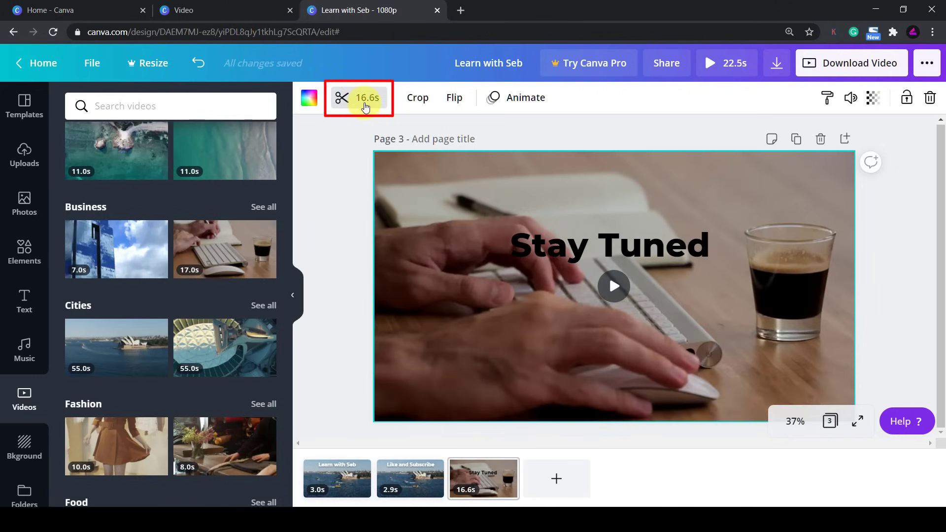
pyautogui.click(362, 98)
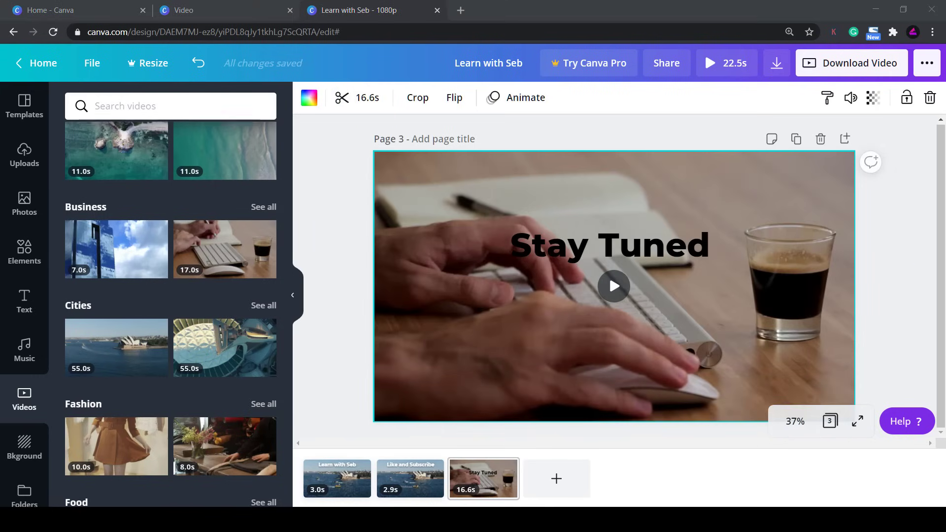
pyautogui.click(613, 285)
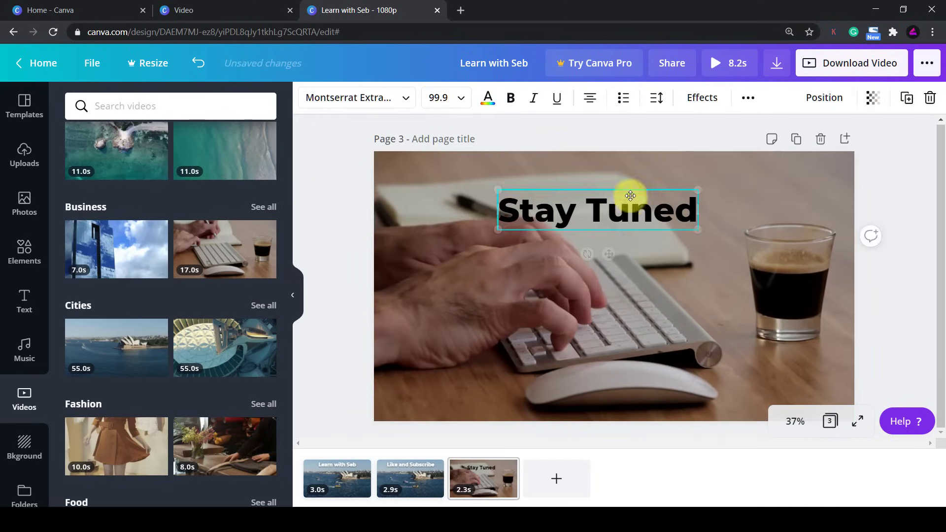
# Make the Stay Tuned title white with a Lift effect and preview full screen
pyautogui.click(488, 98)
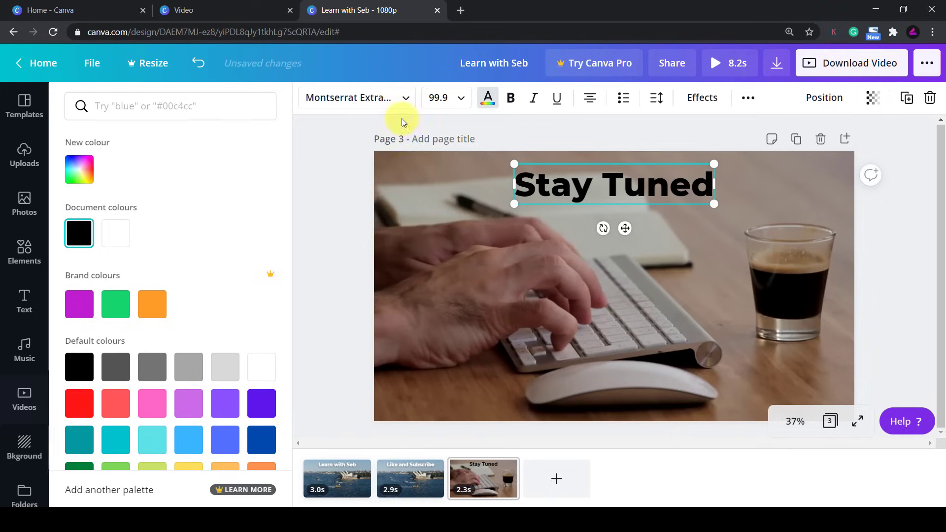
pyautogui.click(116, 233)
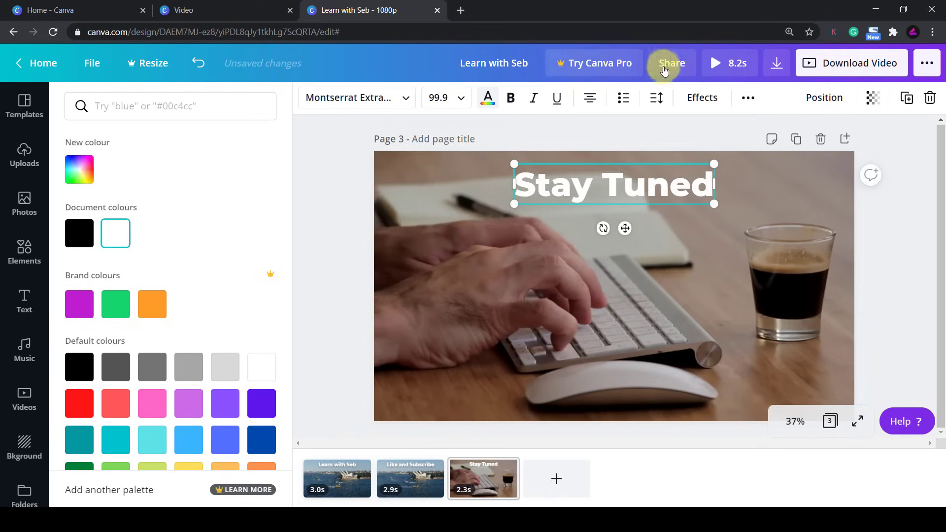
pyautogui.click(701, 98)
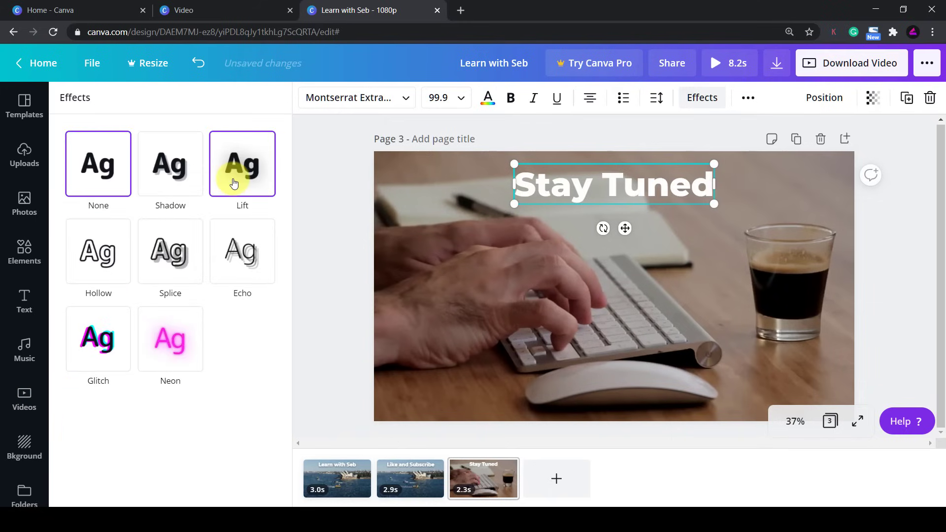
pyautogui.click(24, 398)
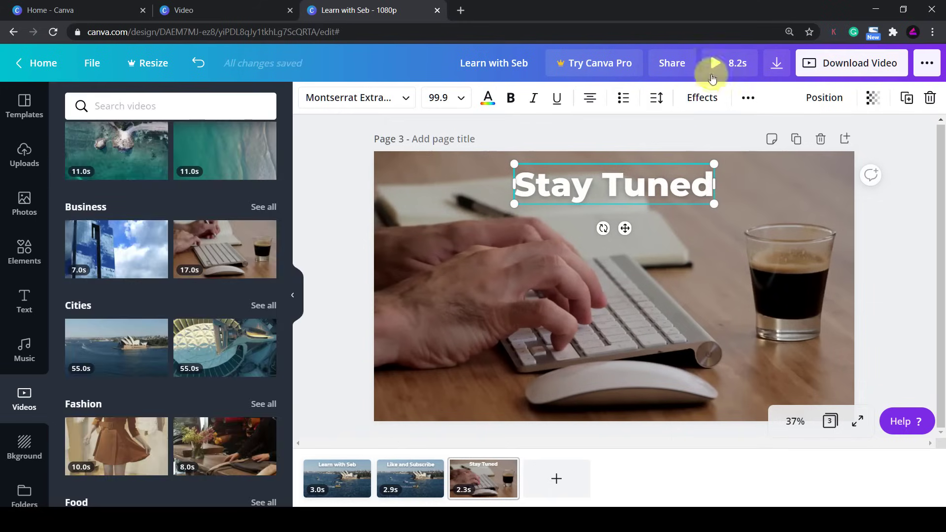
pyautogui.click(711, 63)
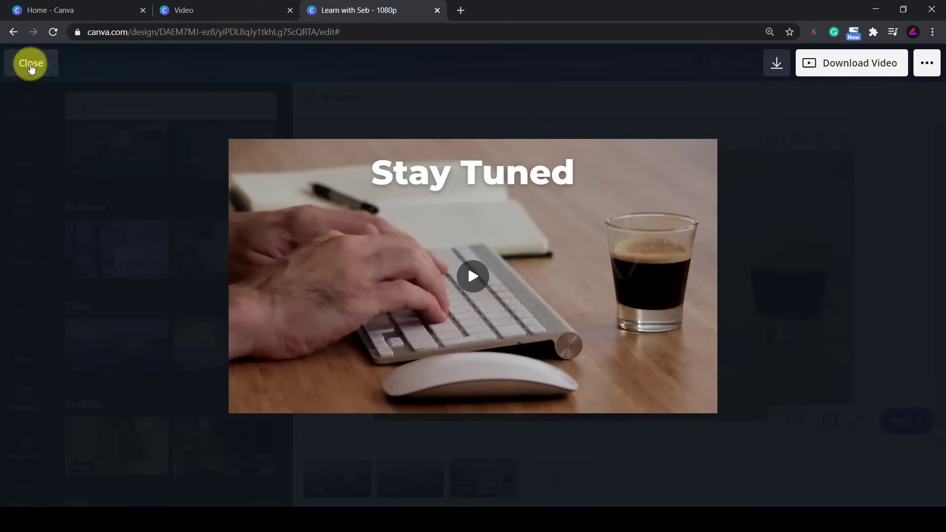
pyautogui.moveTo(26, 65)
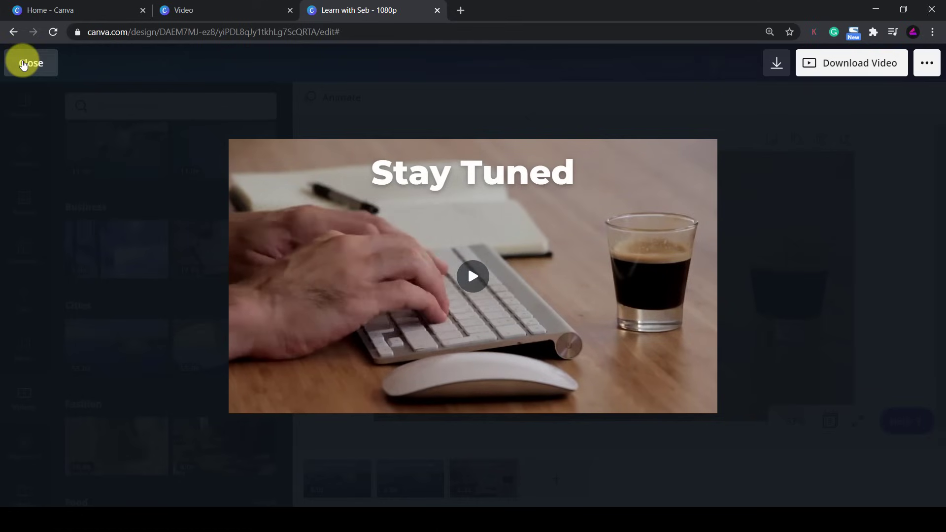
pyautogui.click(31, 63)
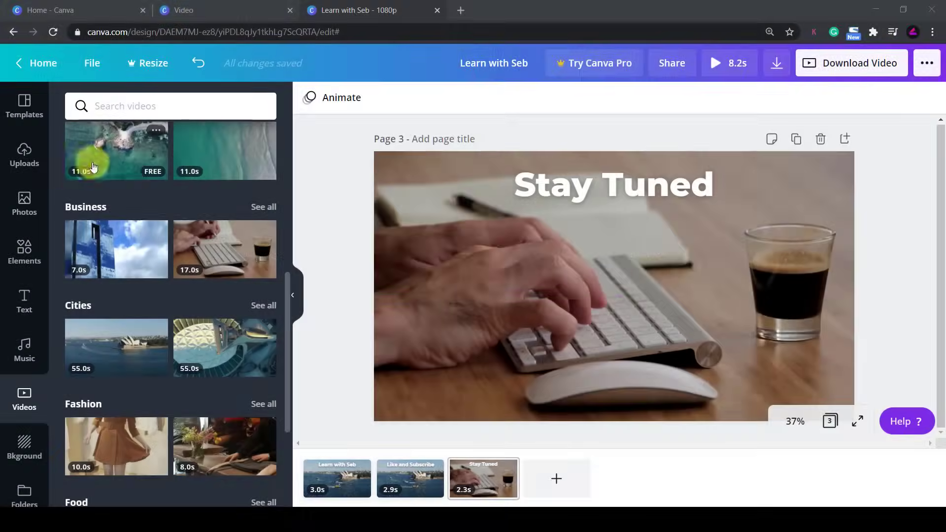
# Check uploaded audio, then add Video Game Blockbuster from the Music library
pyautogui.click(23, 156)
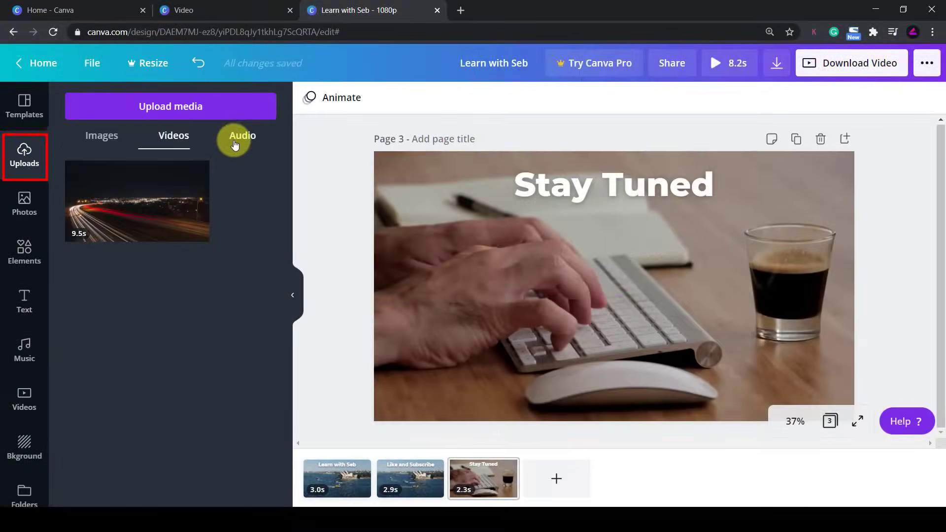
pyautogui.click(242, 135)
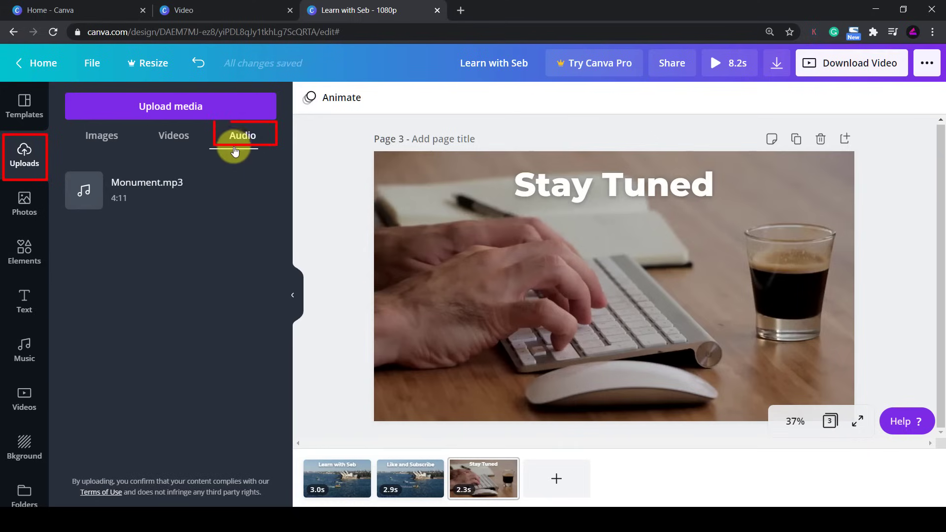
pyautogui.moveTo(236, 160)
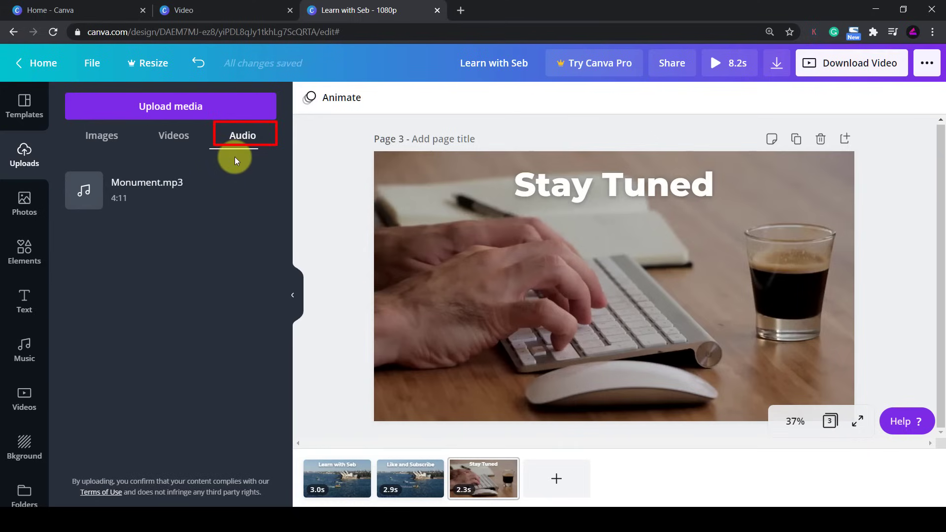
pyautogui.moveTo(23, 349)
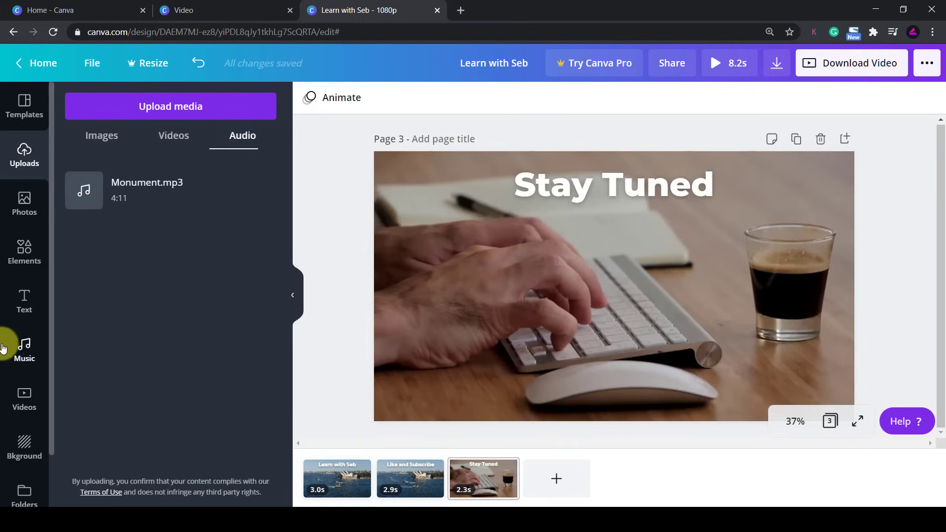
pyautogui.click(23, 347)
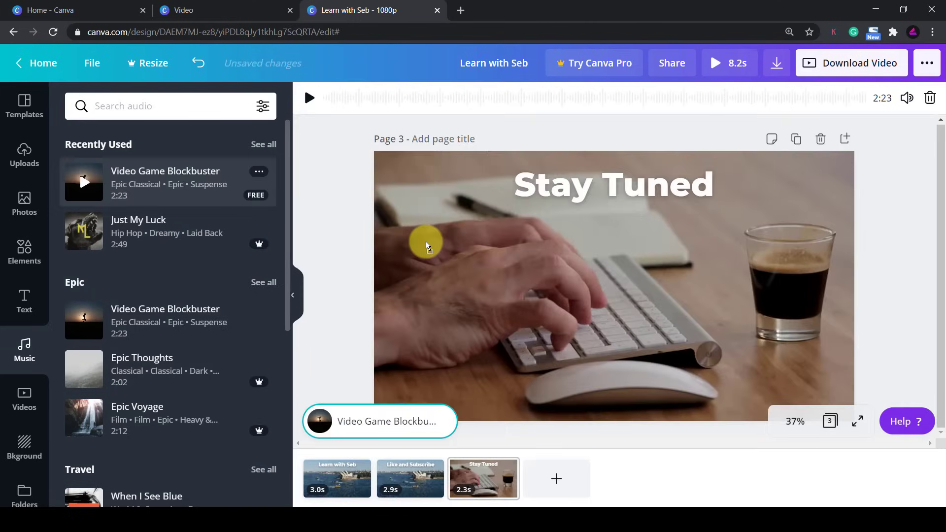
# Play and pause the added track, then move to the Like and Subscribe page
pyautogui.click(310, 97)
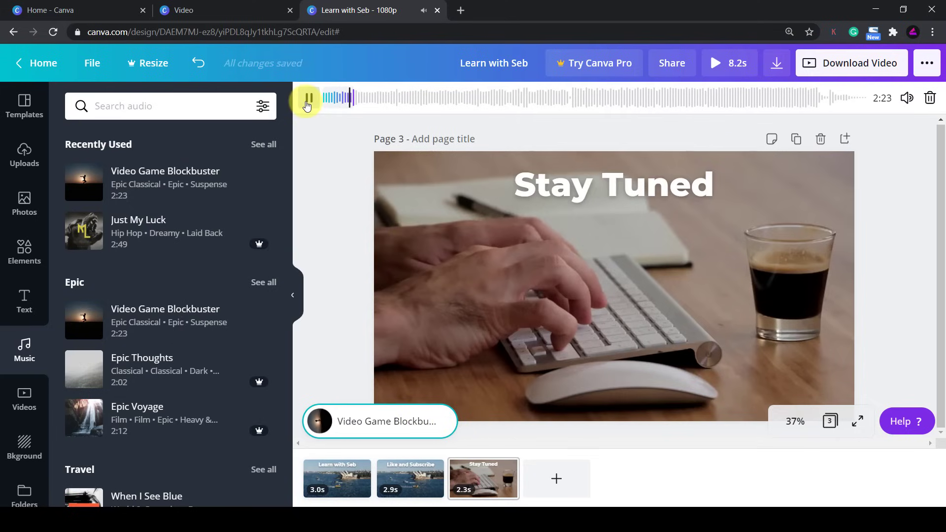
pyautogui.click(306, 97)
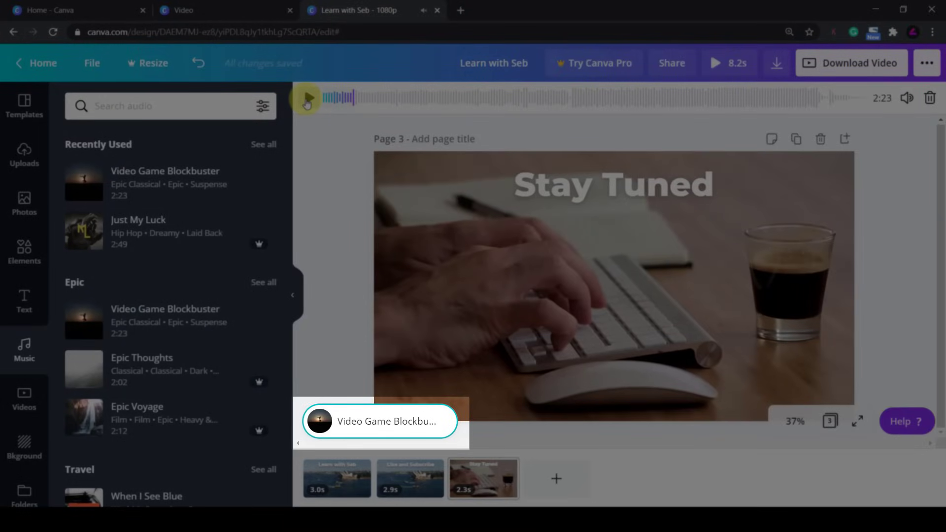
pyautogui.click(308, 97)
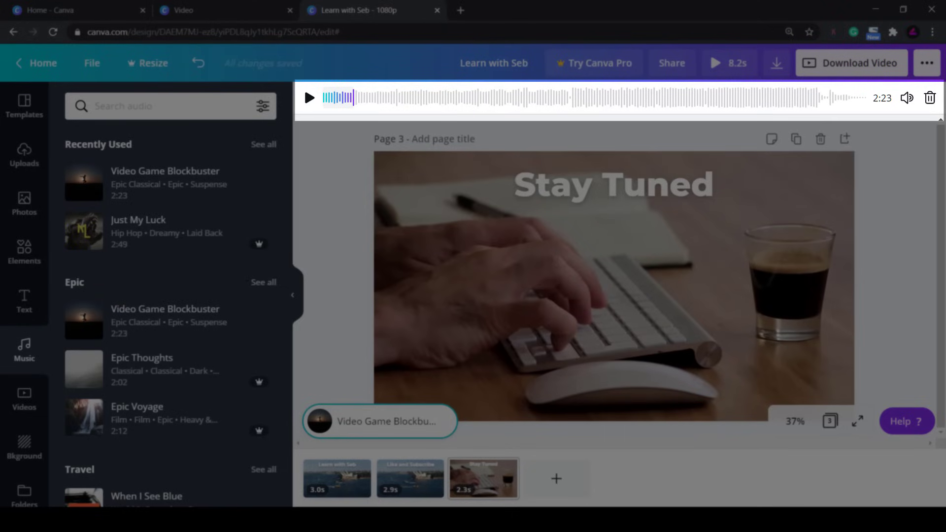
pyautogui.click(309, 98)
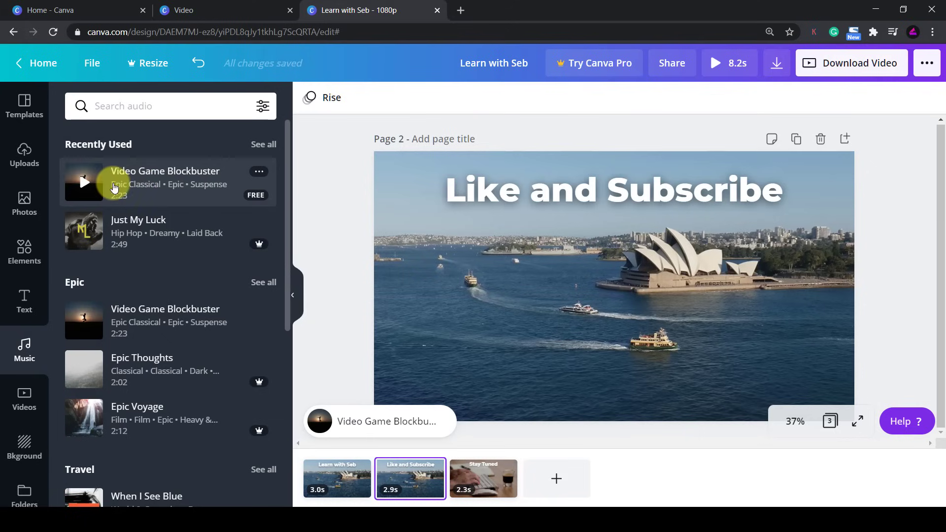
pyautogui.moveTo(23, 247)
pyautogui.write('subscribe')
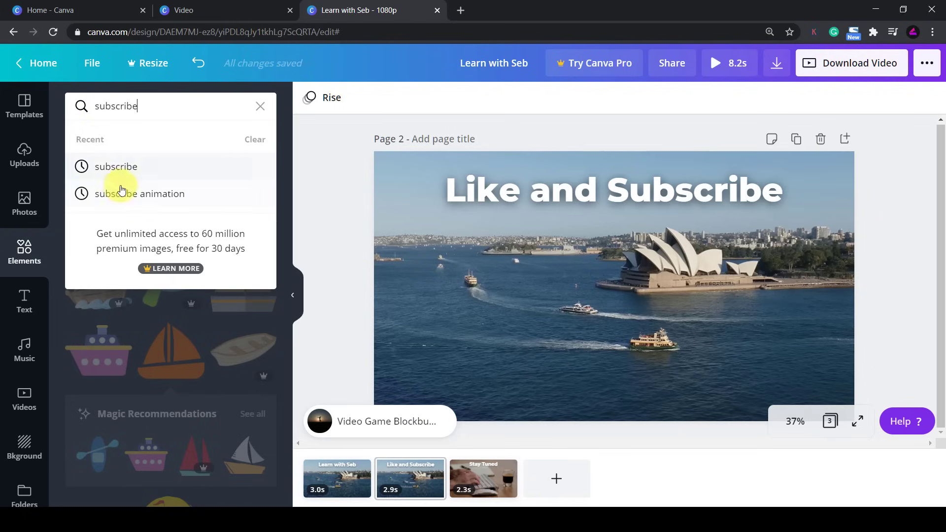
# Search 'subscribe animation' and browse to the pink-and-yellow SUBSCRIBE sticker
pyautogui.click(140, 193)
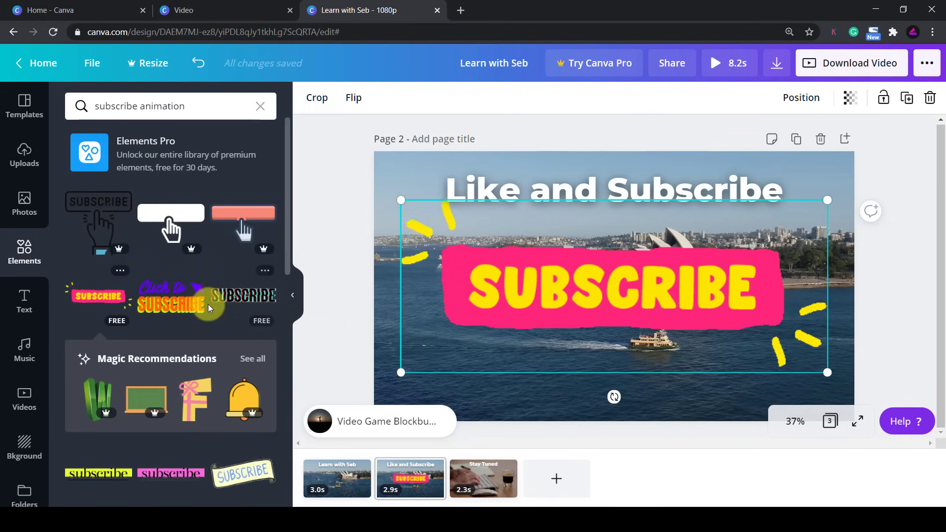
pyautogui.scroll(-3)
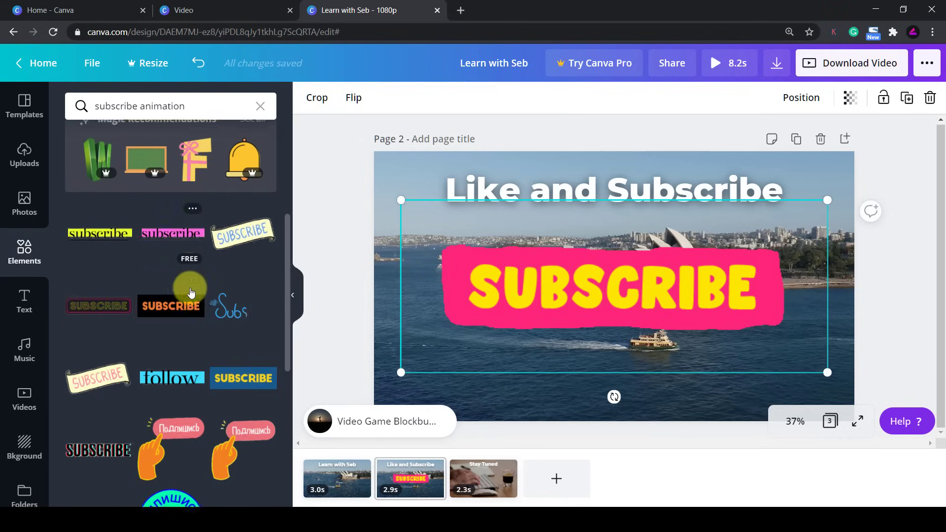
pyautogui.scroll(-3)
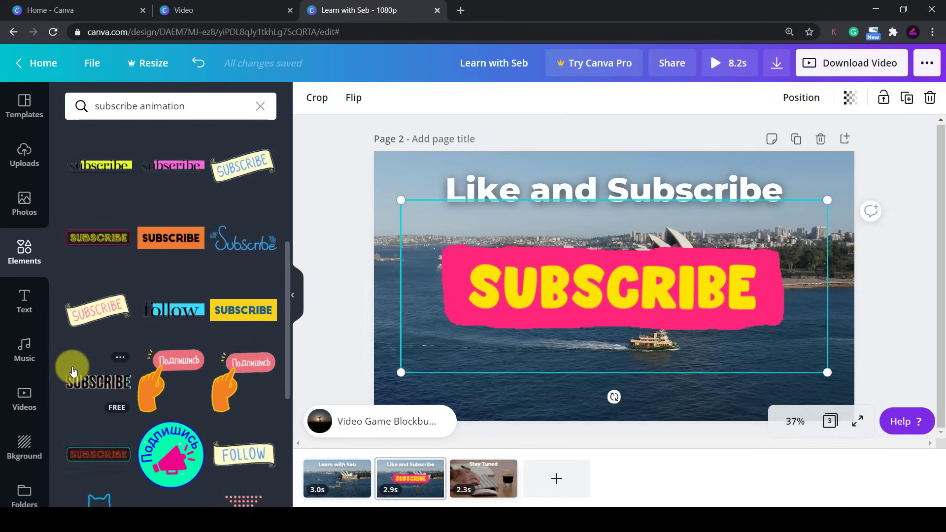
pyautogui.scroll(-3)
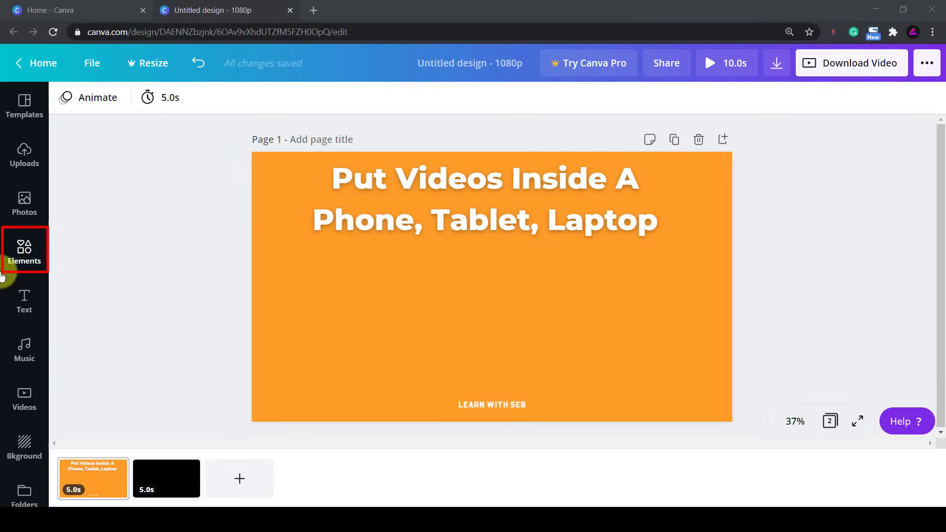
# Browse Elements > Frames and add the phone, tablet and laptop frames
pyautogui.click(23, 249)
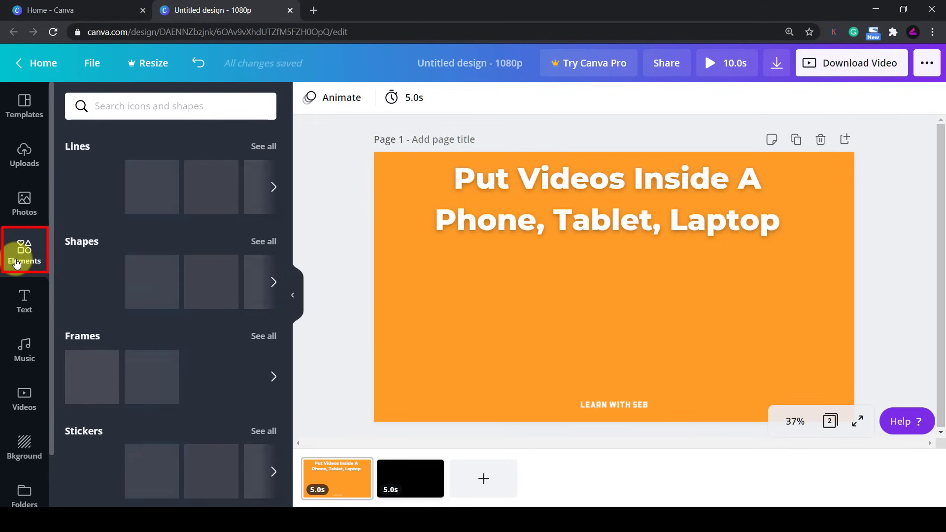
pyautogui.click(24, 251)
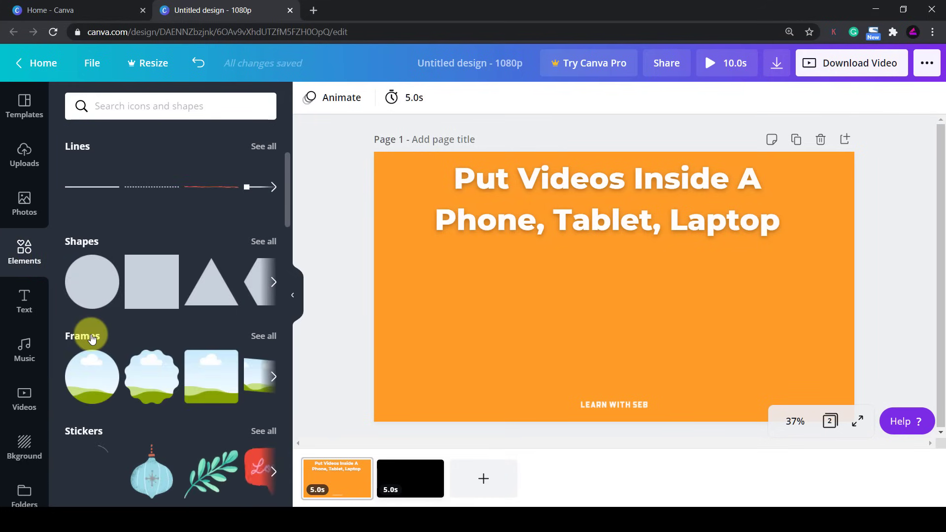
pyautogui.click(264, 336)
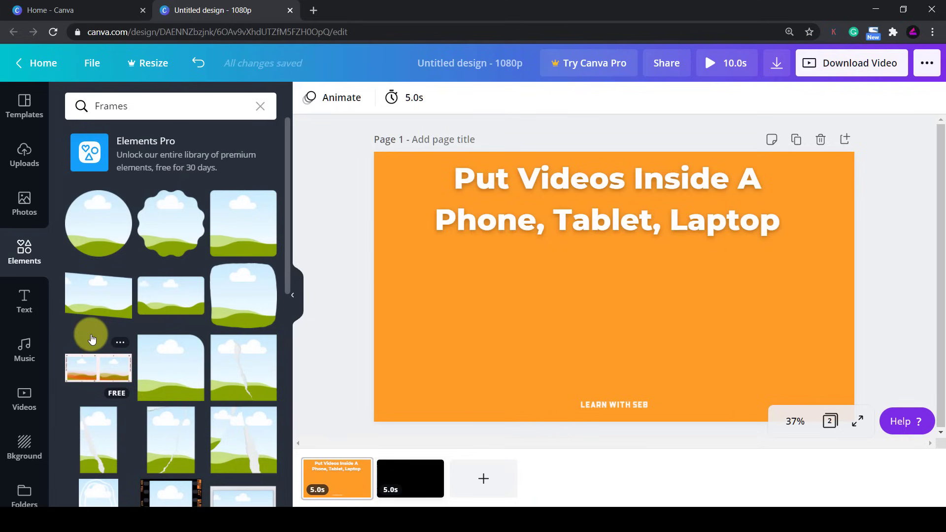
pyautogui.moveTo(176, 311)
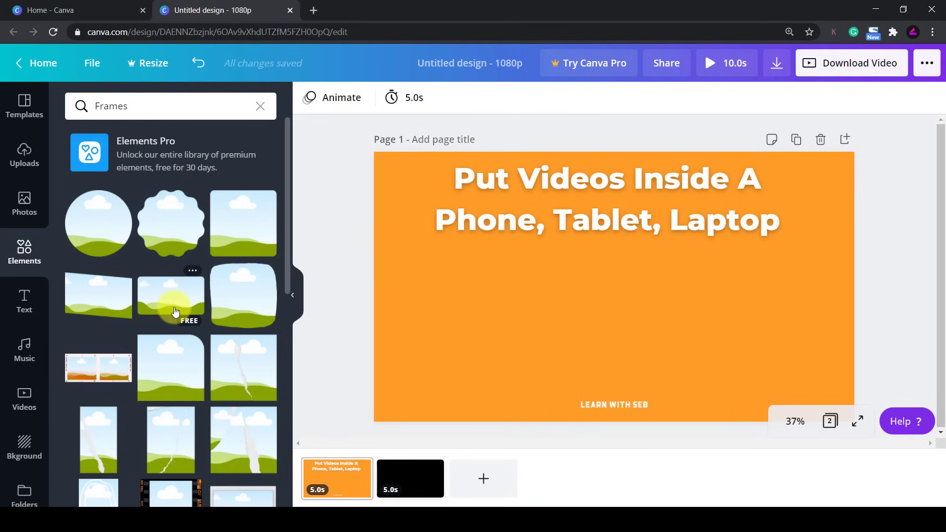
pyautogui.scroll(-3)
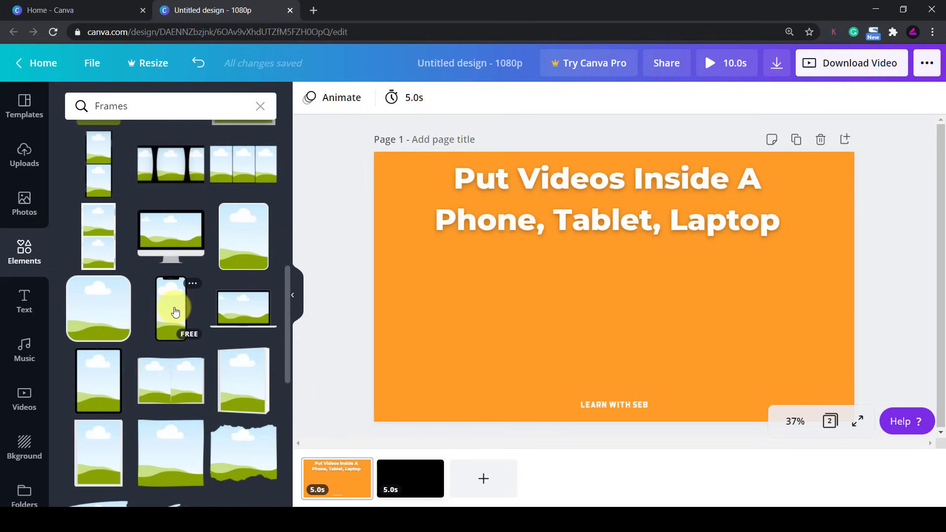
pyautogui.click(170, 308)
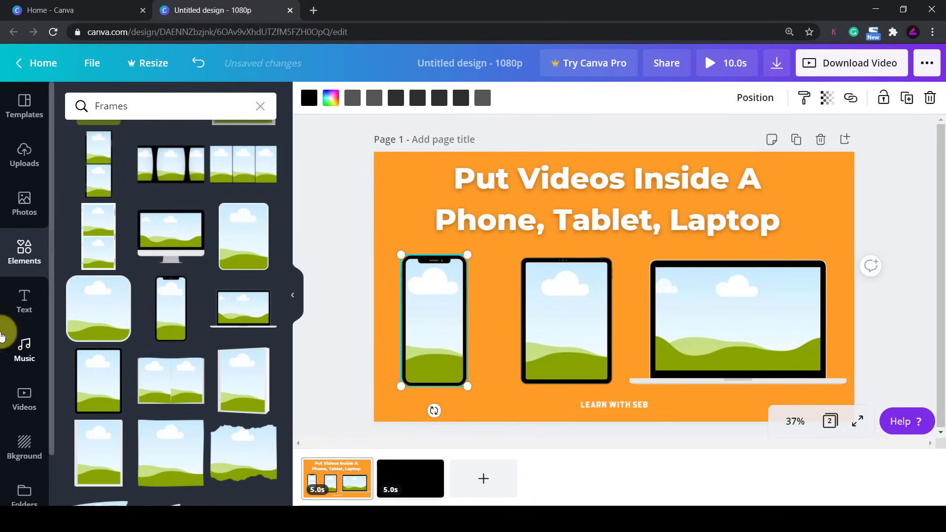
# Fill each device frame with a stock video and preview the page
pyautogui.click(23, 396)
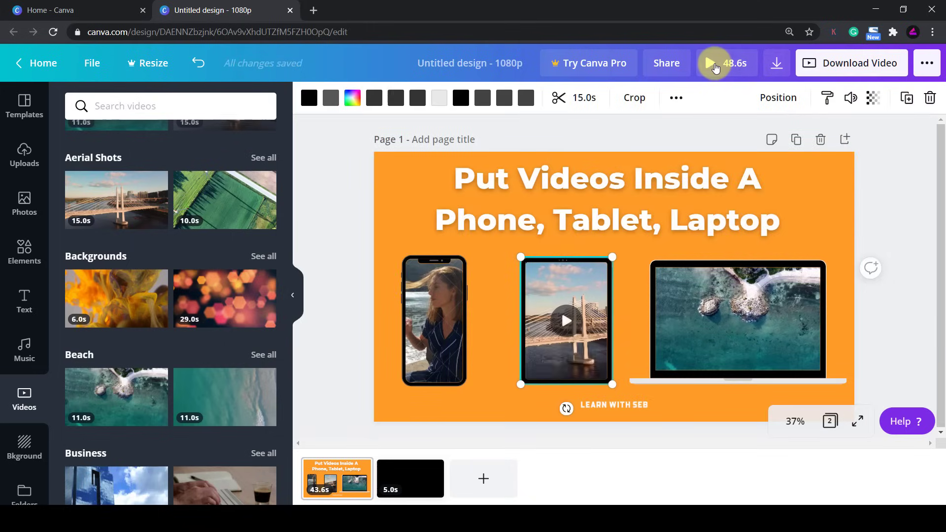
pyautogui.click(715, 63)
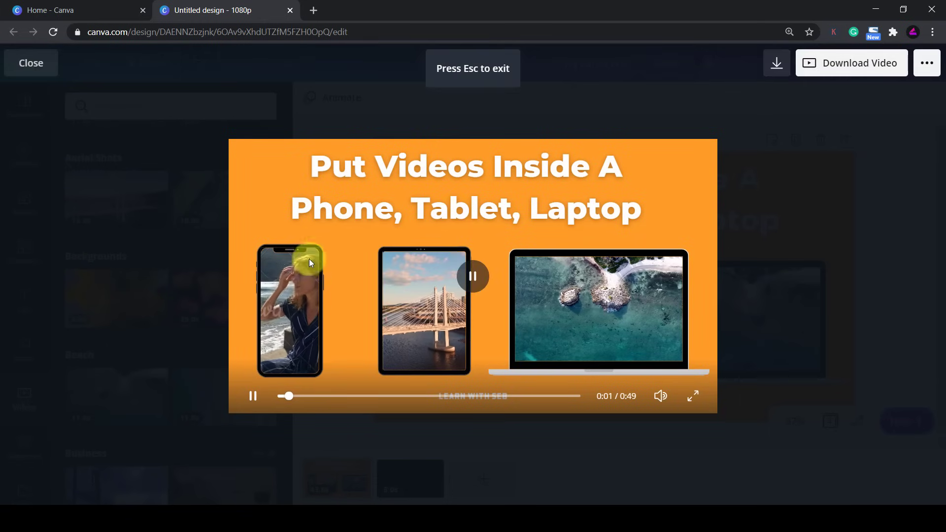
pyautogui.moveTo(540, 339)
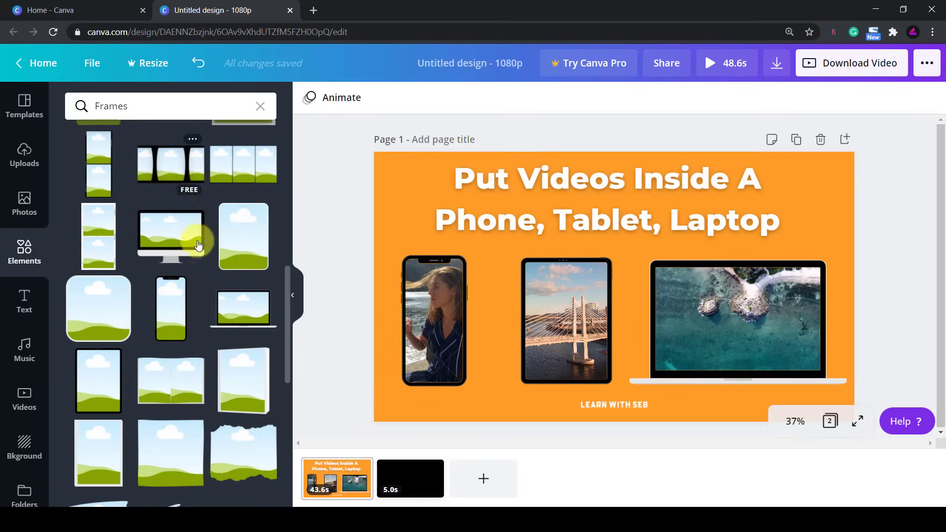
# Add letter-shaped frames spelling SALE onto the black second page
pyautogui.scroll(-3)
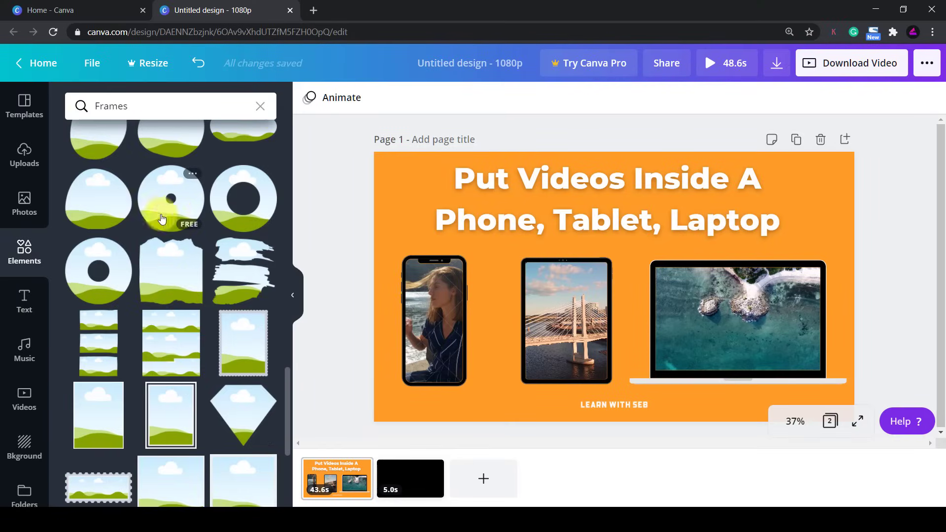
pyautogui.scroll(-3)
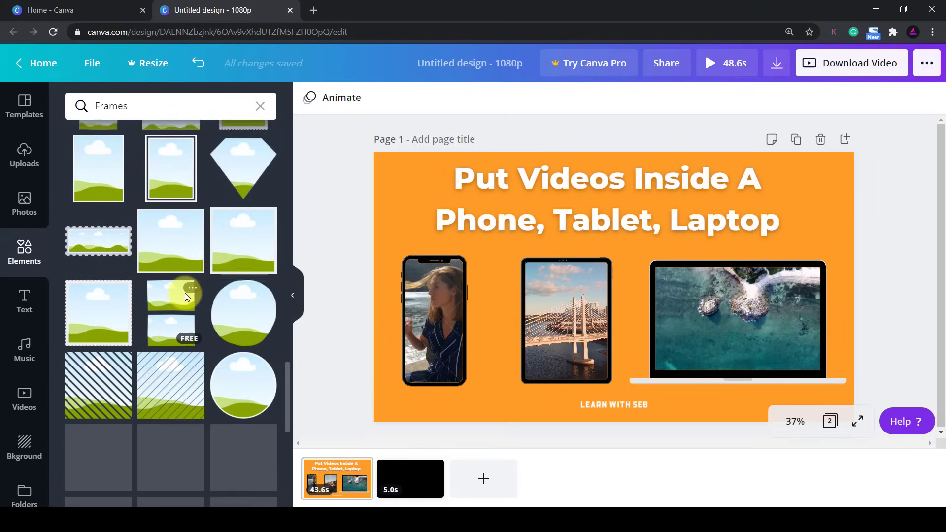
pyautogui.scroll(-3)
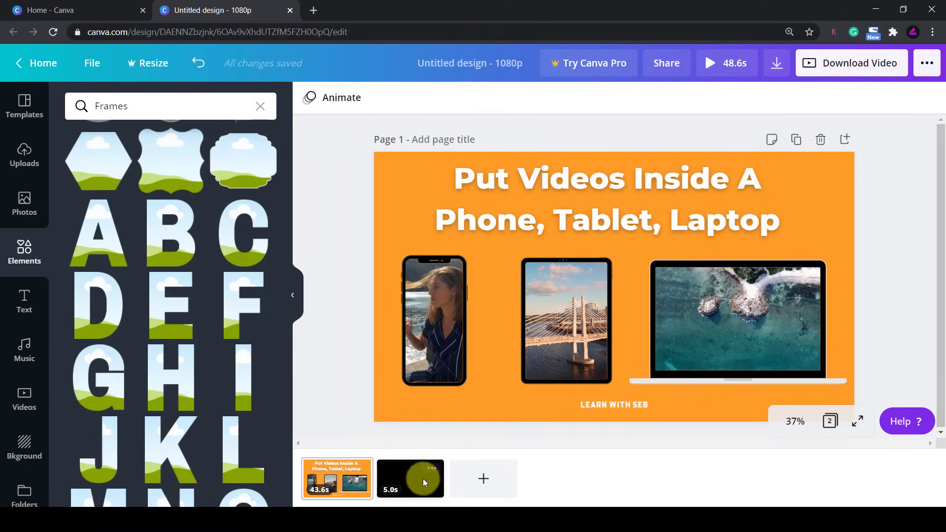
pyautogui.click(410, 478)
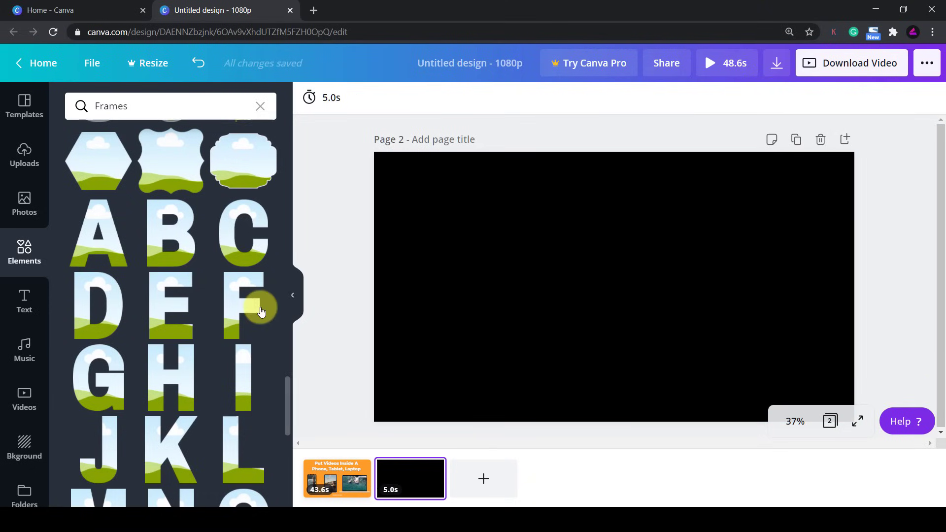
pyautogui.click(98, 233)
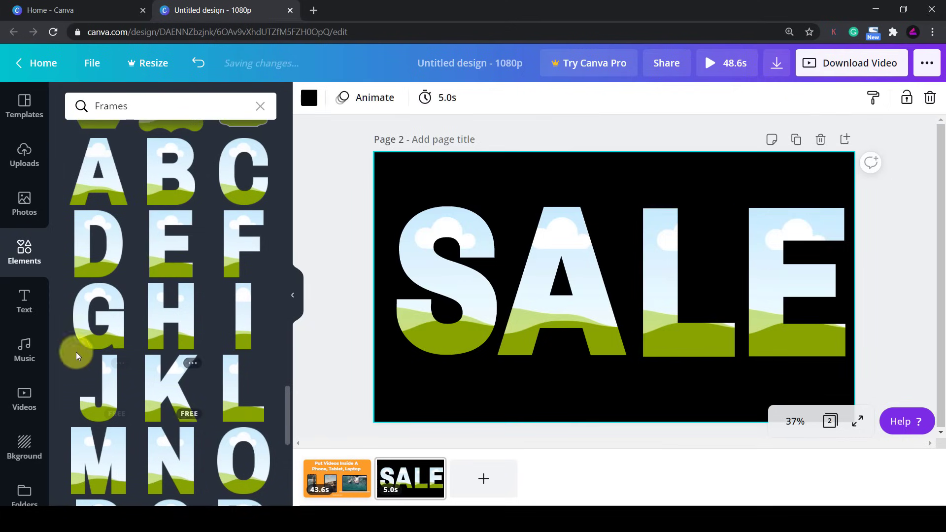
# Fill the SALE letter frames with a Fashion stock video fitted inside each letter
pyautogui.click(24, 398)
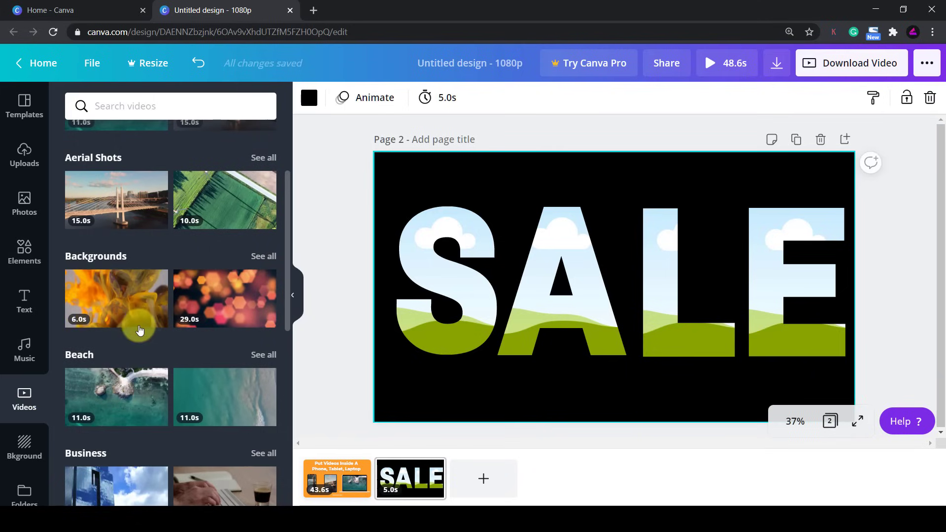
pyautogui.scroll(-3)
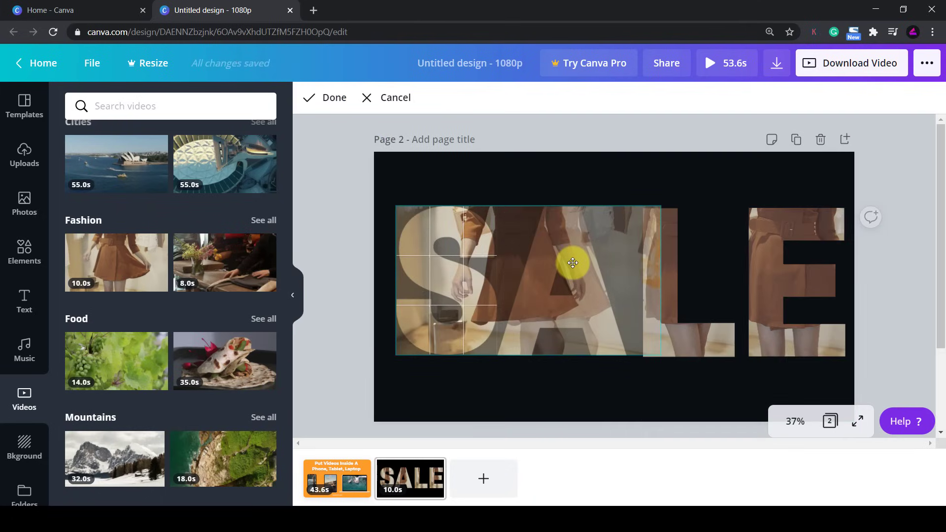
pyautogui.click(333, 98)
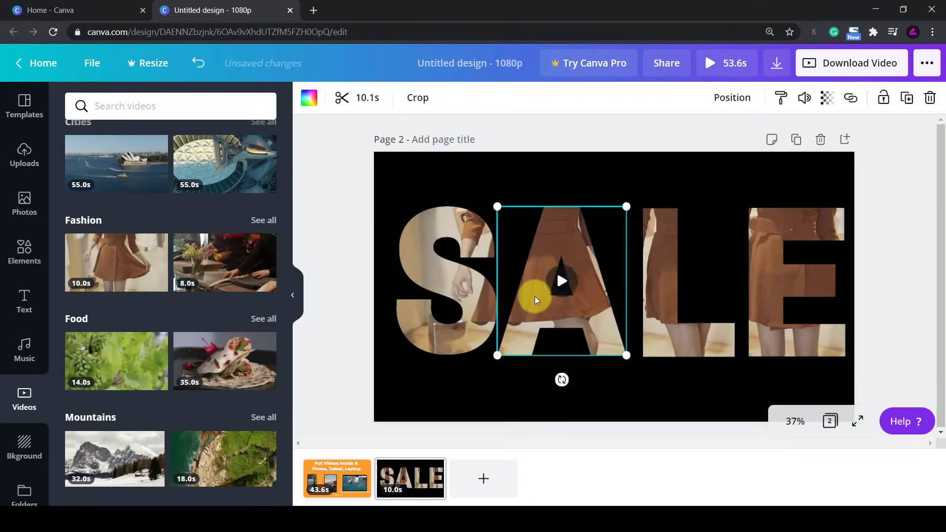
pyautogui.click(417, 98)
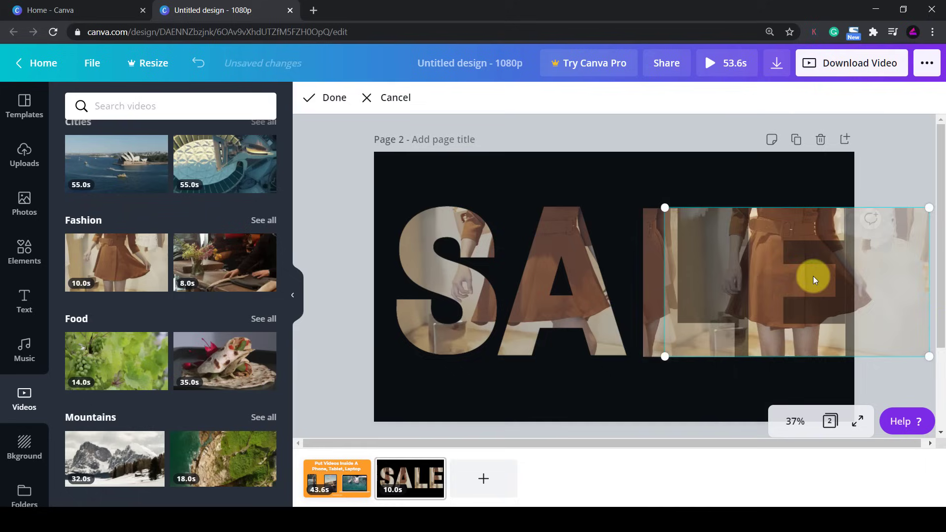
pyautogui.click(324, 97)
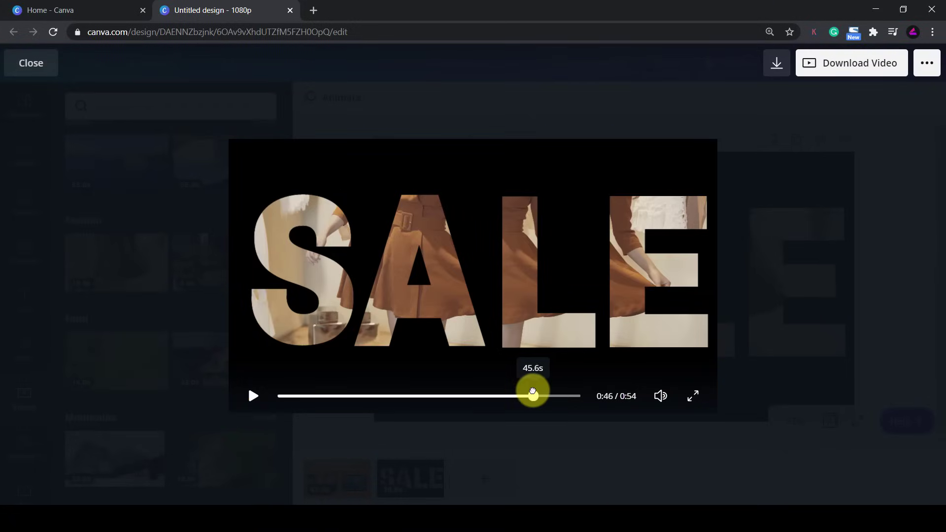
pyautogui.moveTo(434, 435)
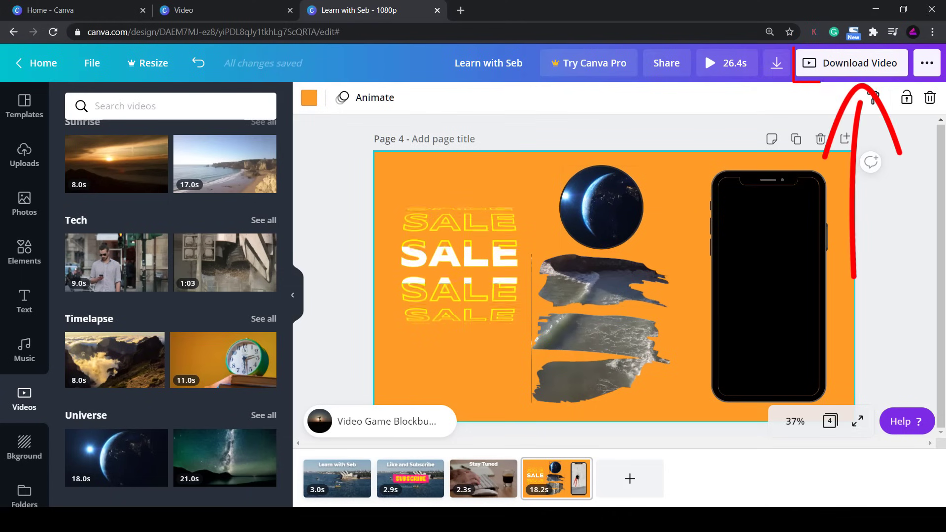
# Download the Learn with Seb design as an MP4 video with all four pages
pyautogui.click(850, 63)
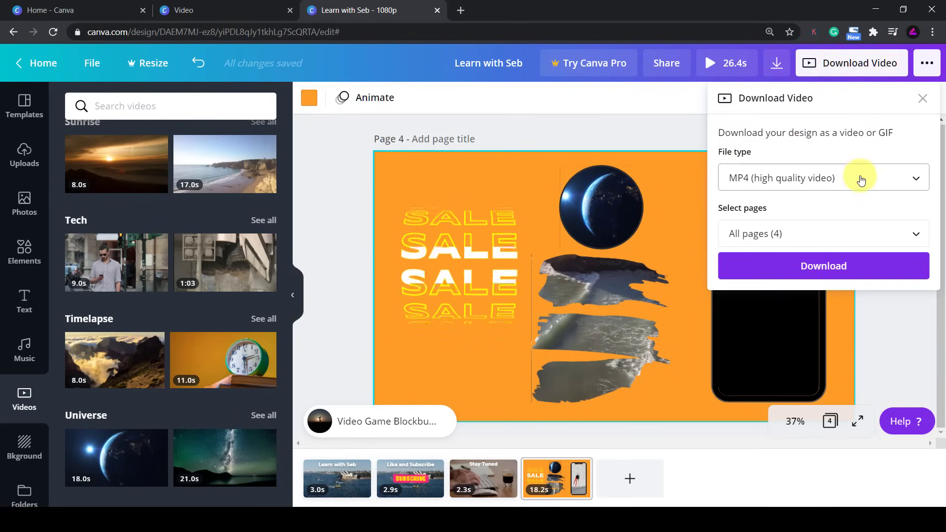
pyautogui.moveTo(823, 233)
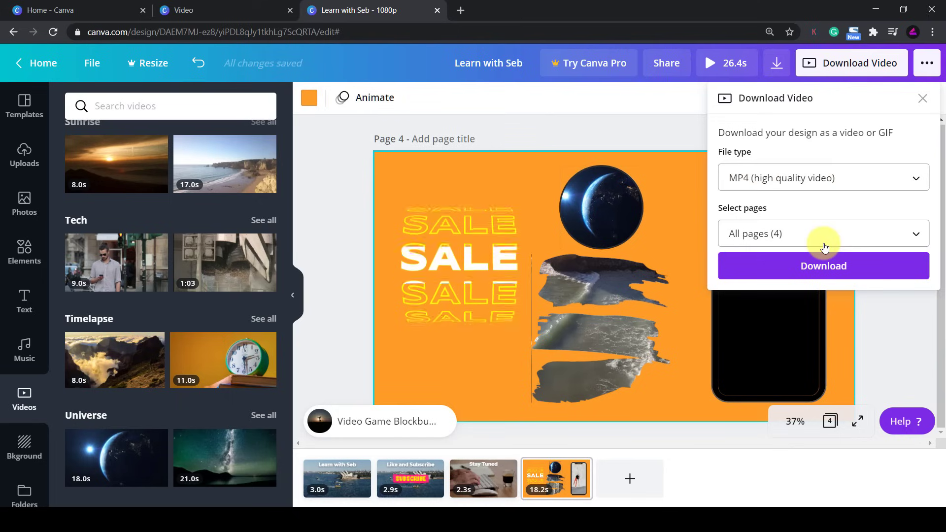
pyautogui.click(822, 234)
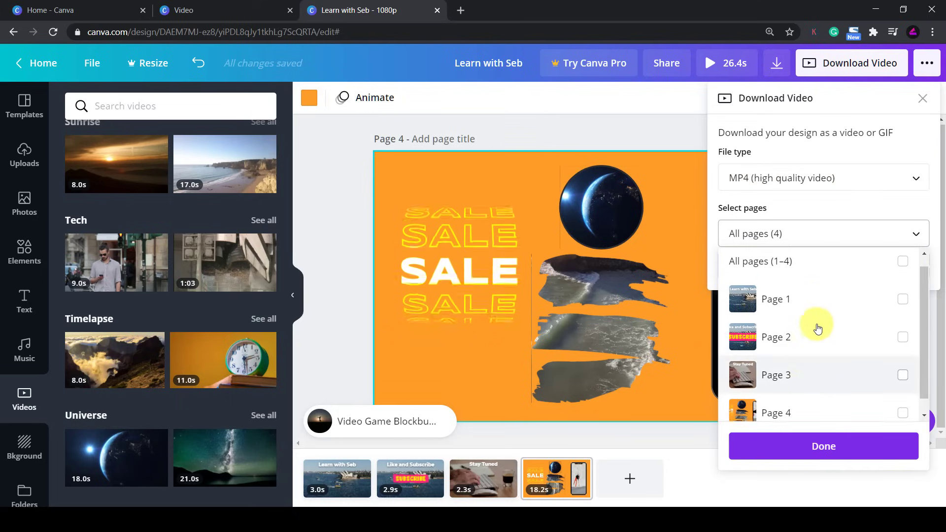
pyautogui.click(823, 446)
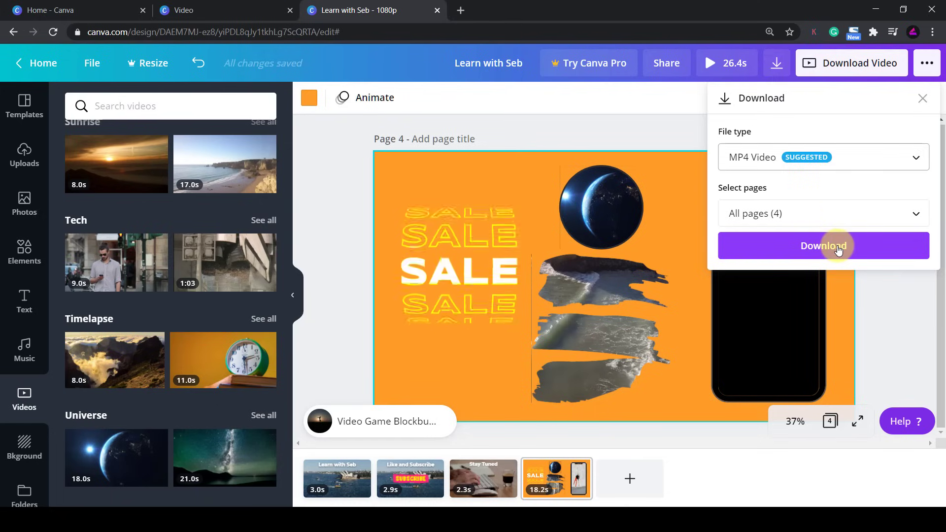
pyautogui.click(822, 245)
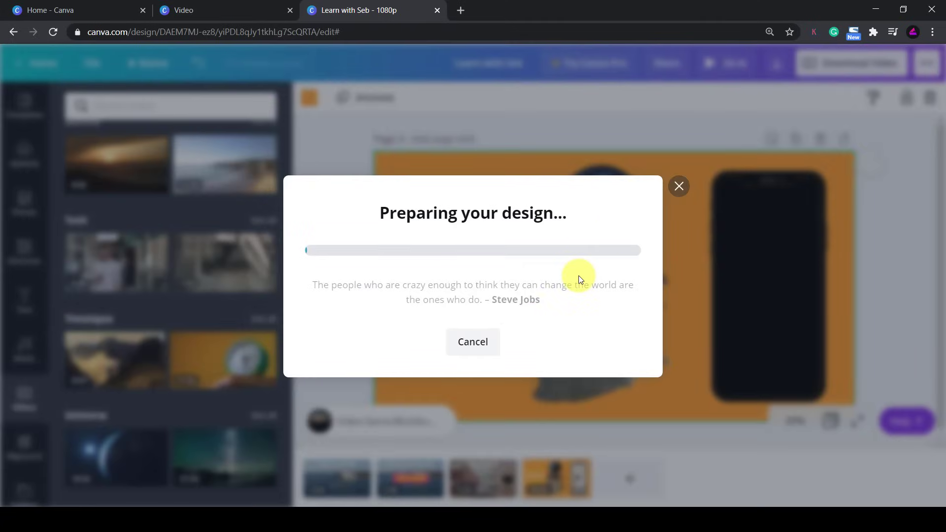
pyautogui.moveTo(605, 300)
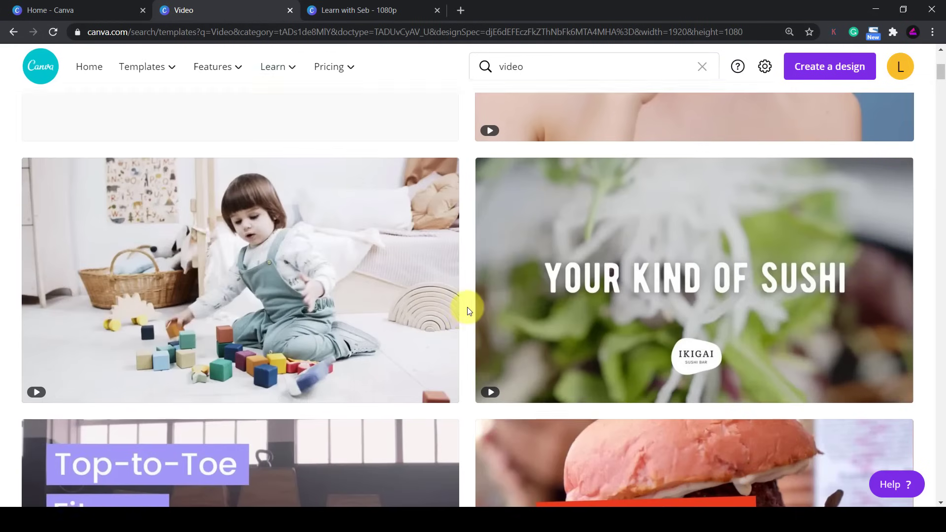
pyautogui.scroll(-3)
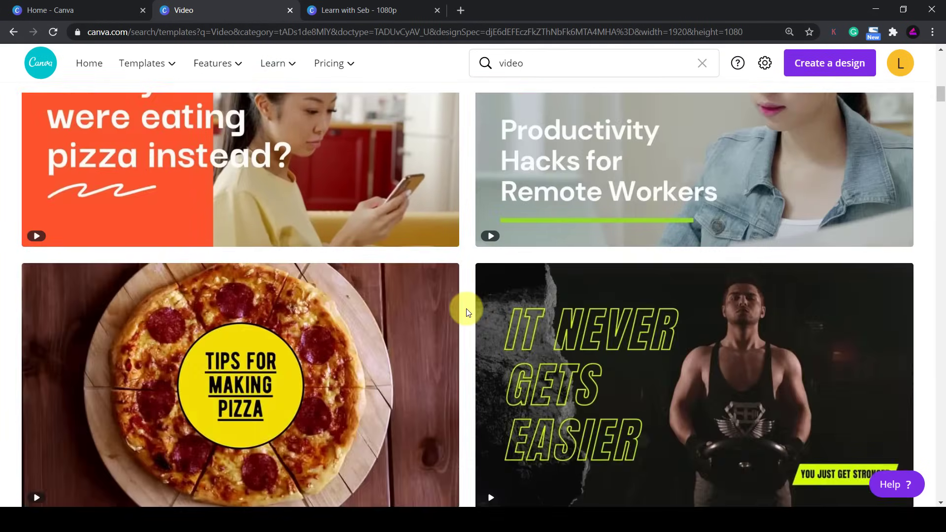
pyautogui.scroll(-3)
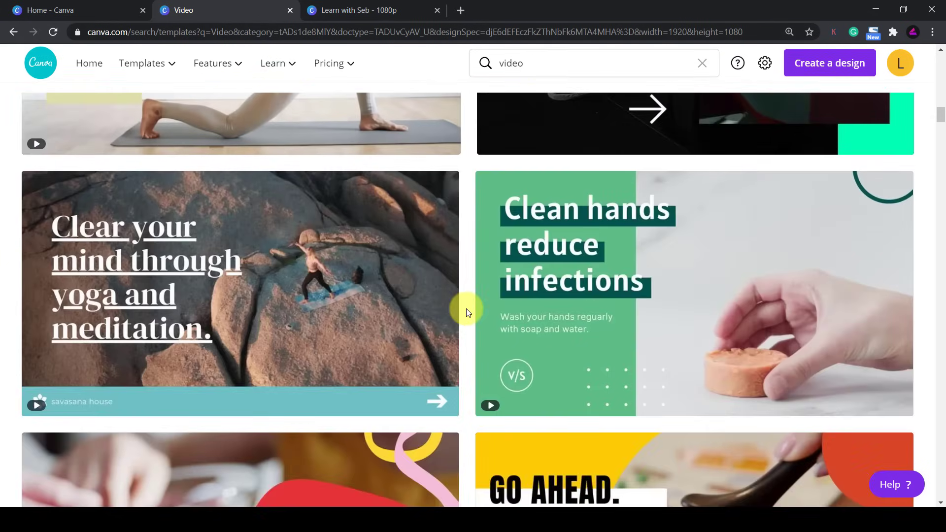
pyautogui.click(358, 10)
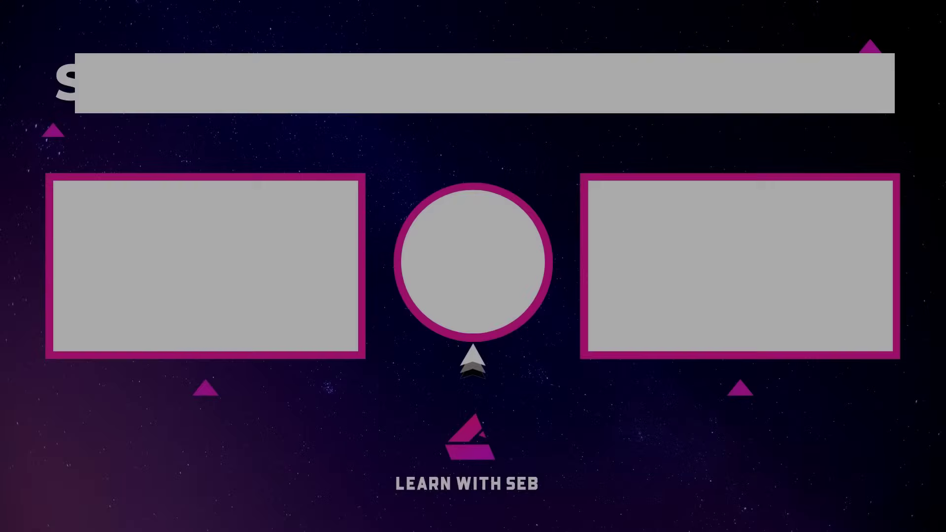